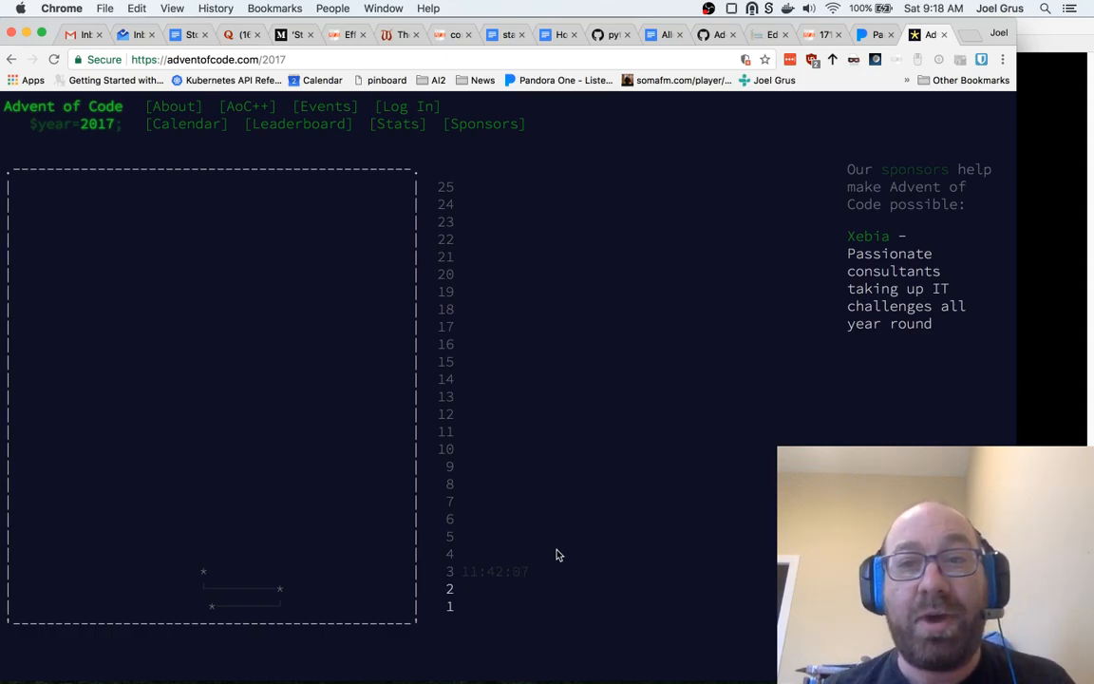
pyautogui.moveTo(425, 608)
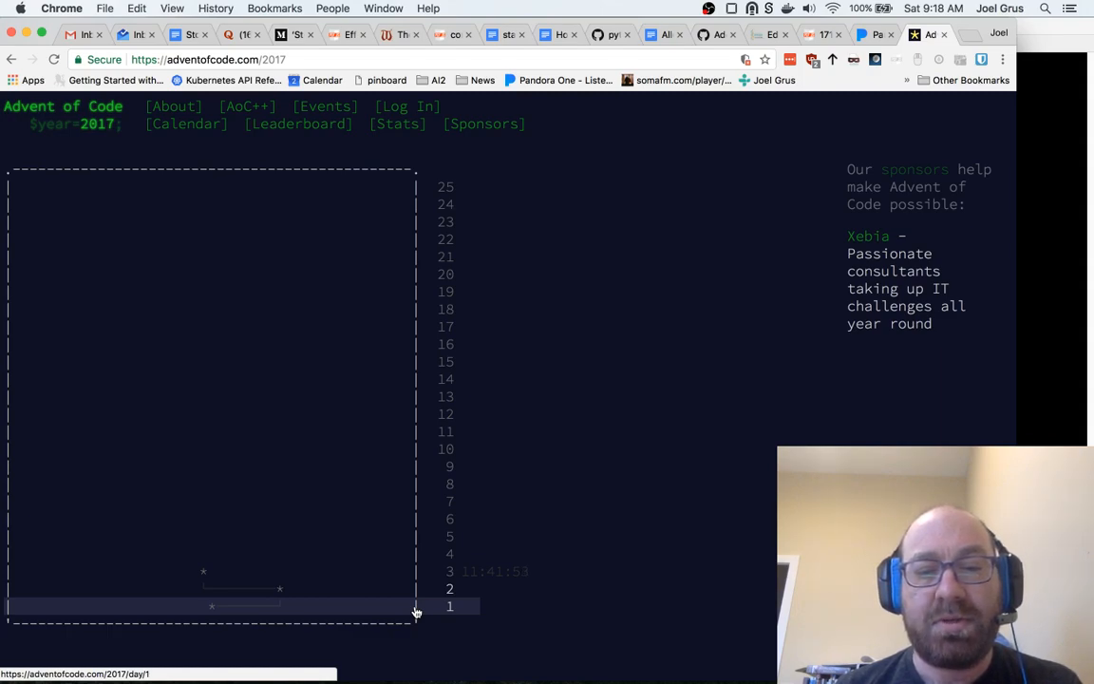
pyautogui.moveTo(509, 231)
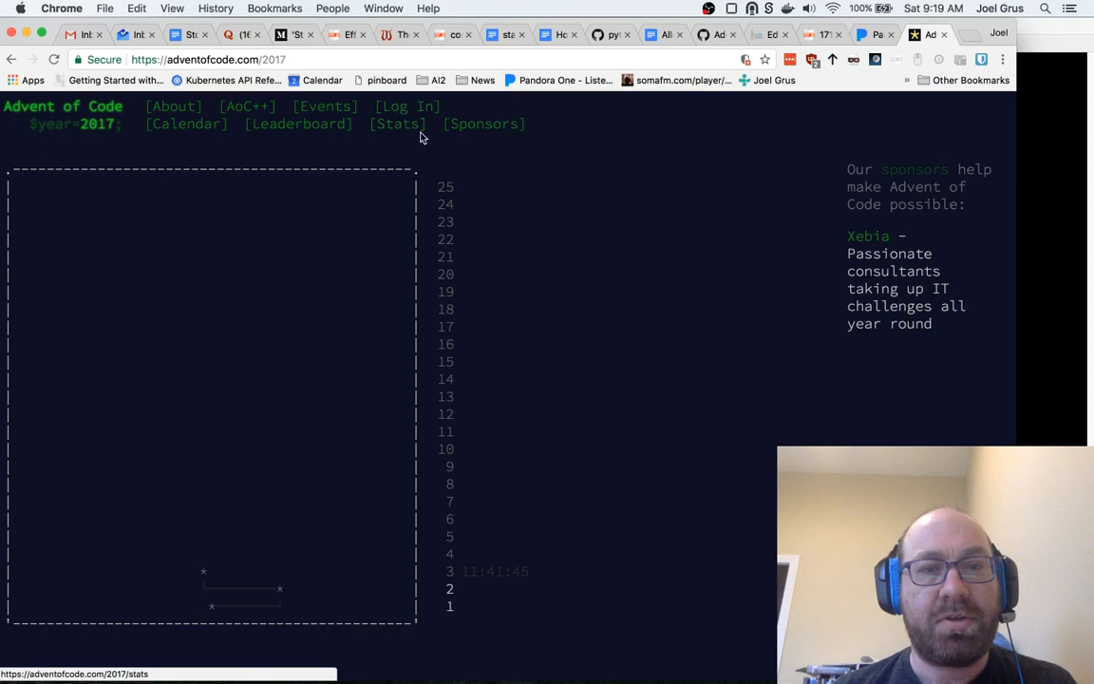
# Log in to Advent of Code via GitHub and return to the 2017 calendar signed in
pyautogui.click(406, 106)
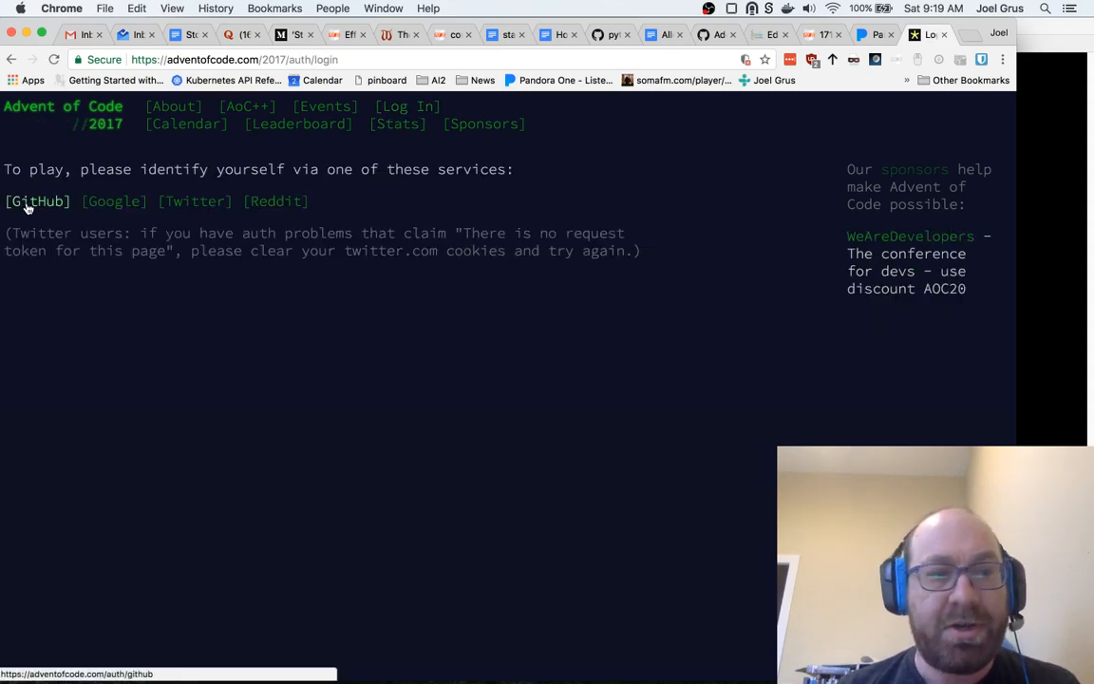
pyautogui.click(38, 201)
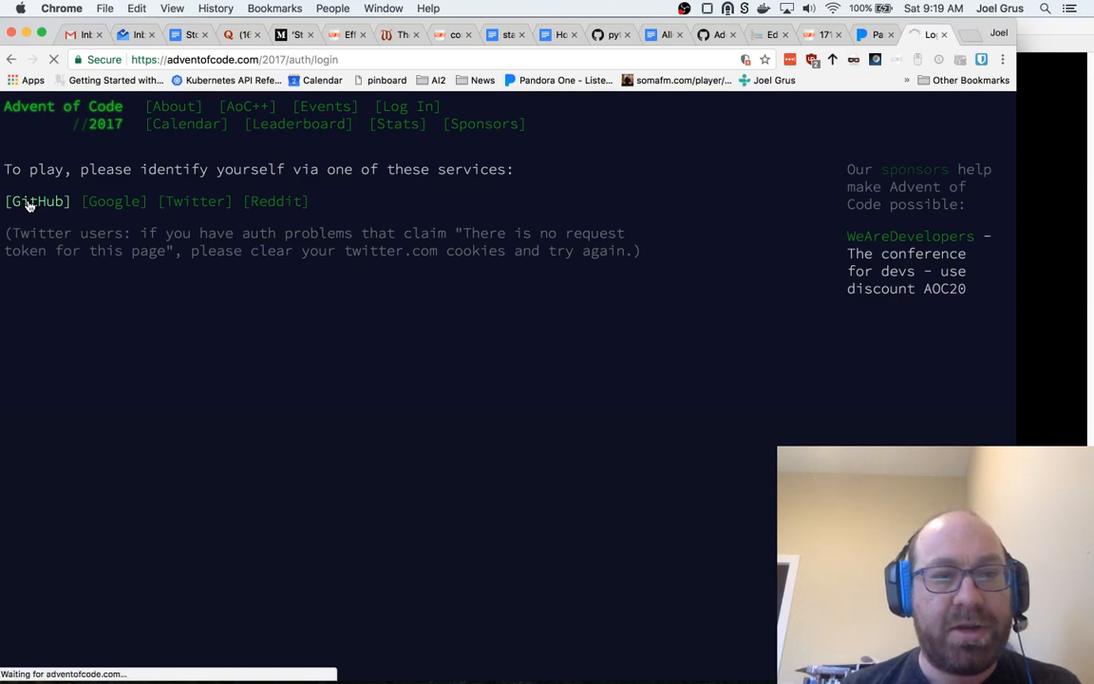
pyautogui.click(38, 202)
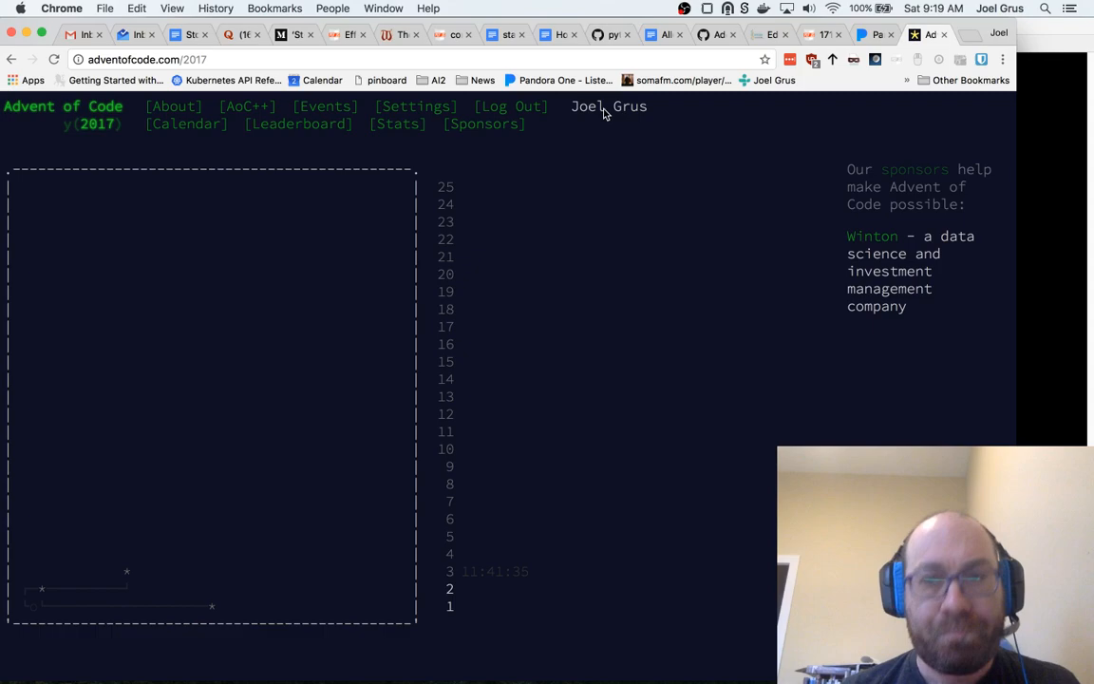
pyautogui.moveTo(450, 606)
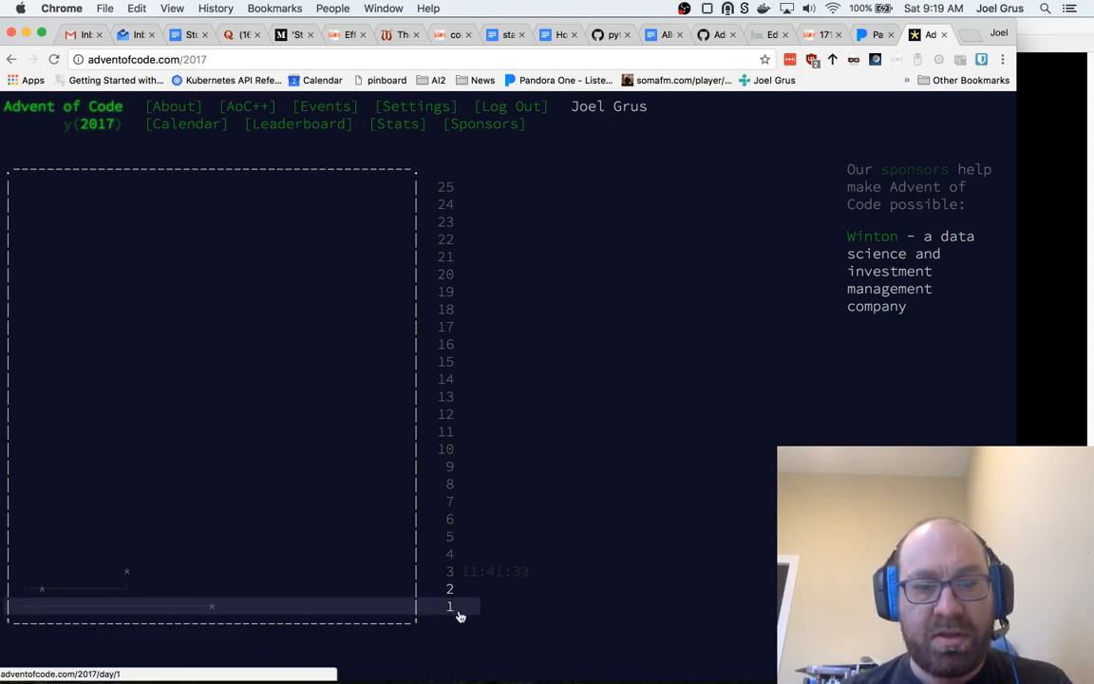
# Open the Day 1 Inverse Captcha puzzle and read through its description and examples
pyautogui.click(448, 606)
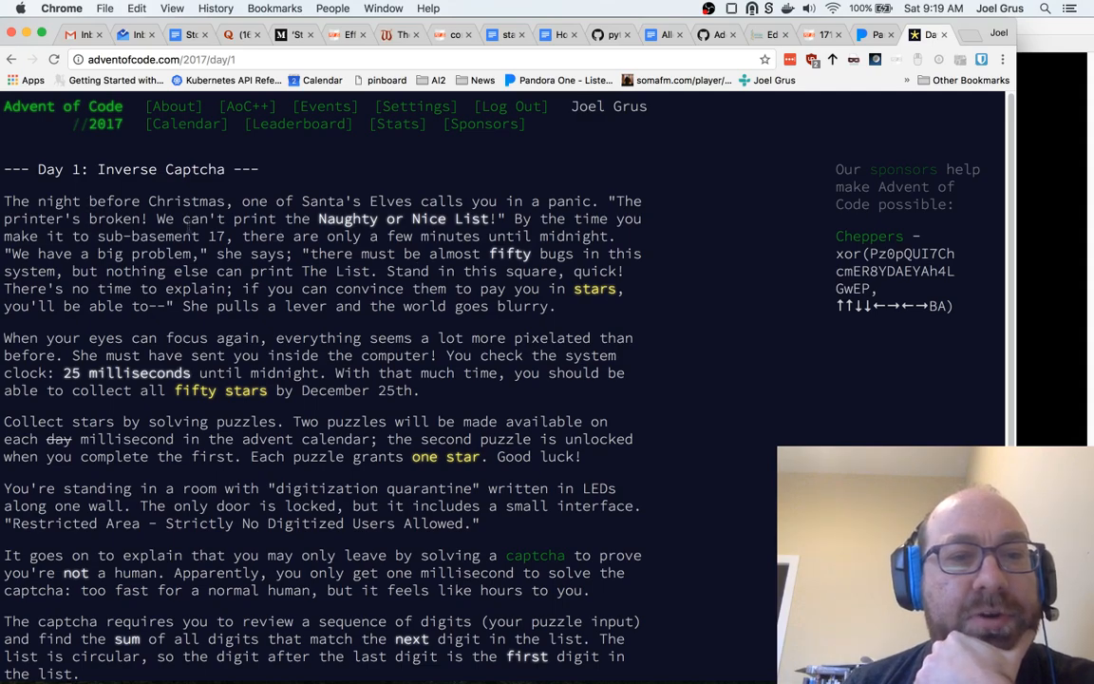
pyautogui.scroll(-3)
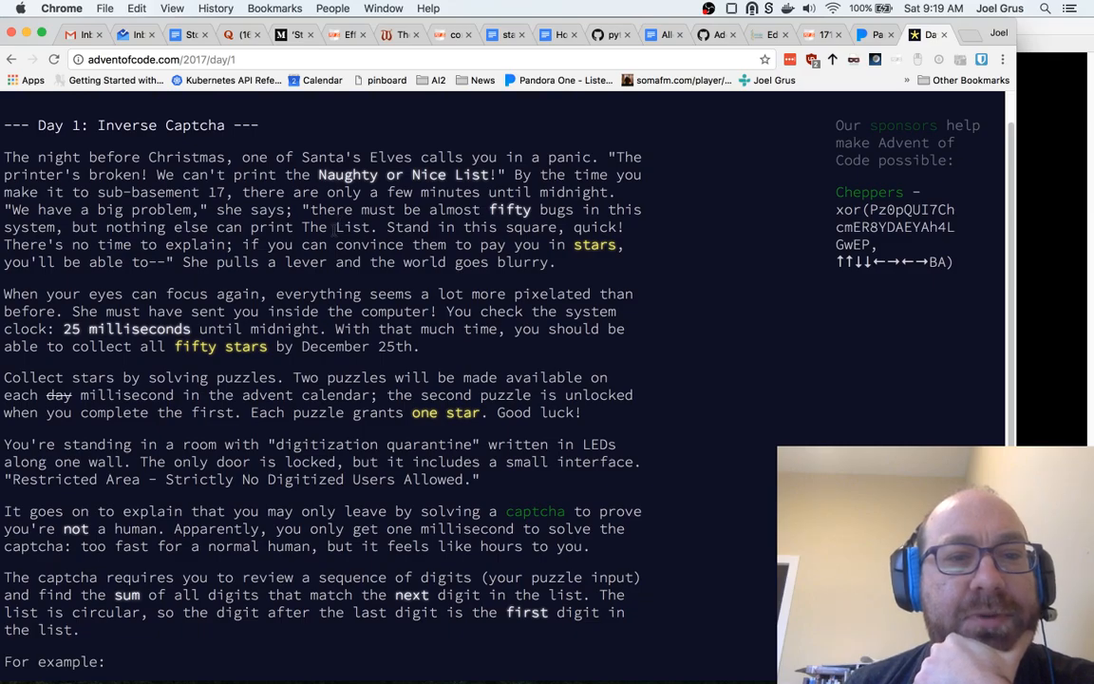
pyautogui.scroll(-3)
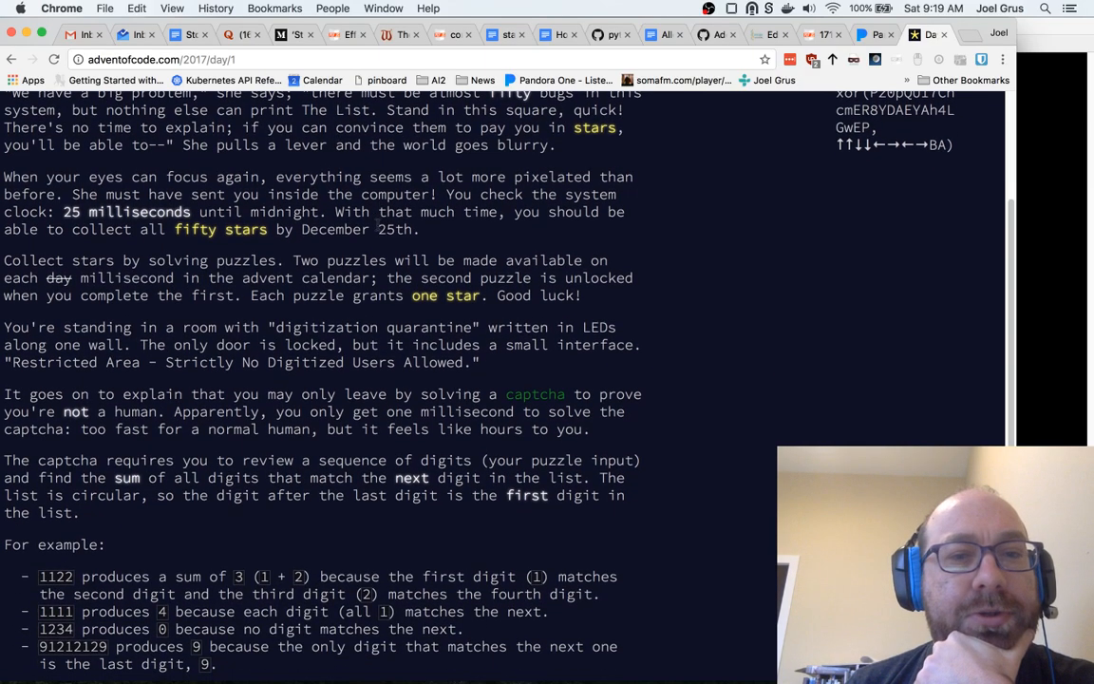
pyautogui.scroll(-3)
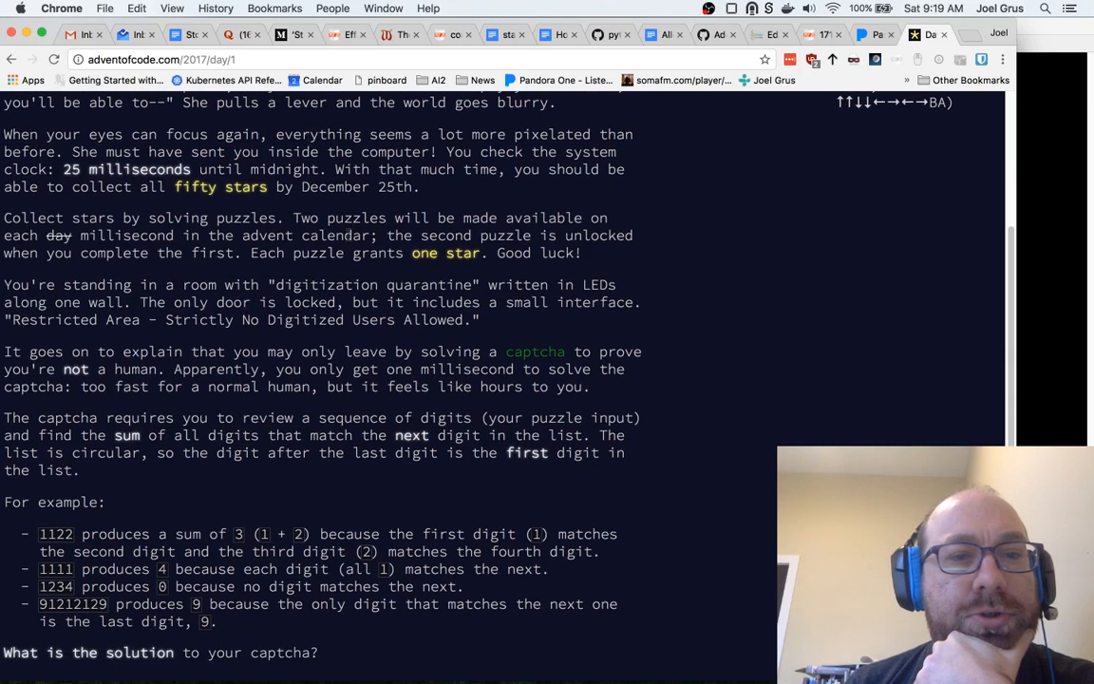
pyautogui.scroll(-3)
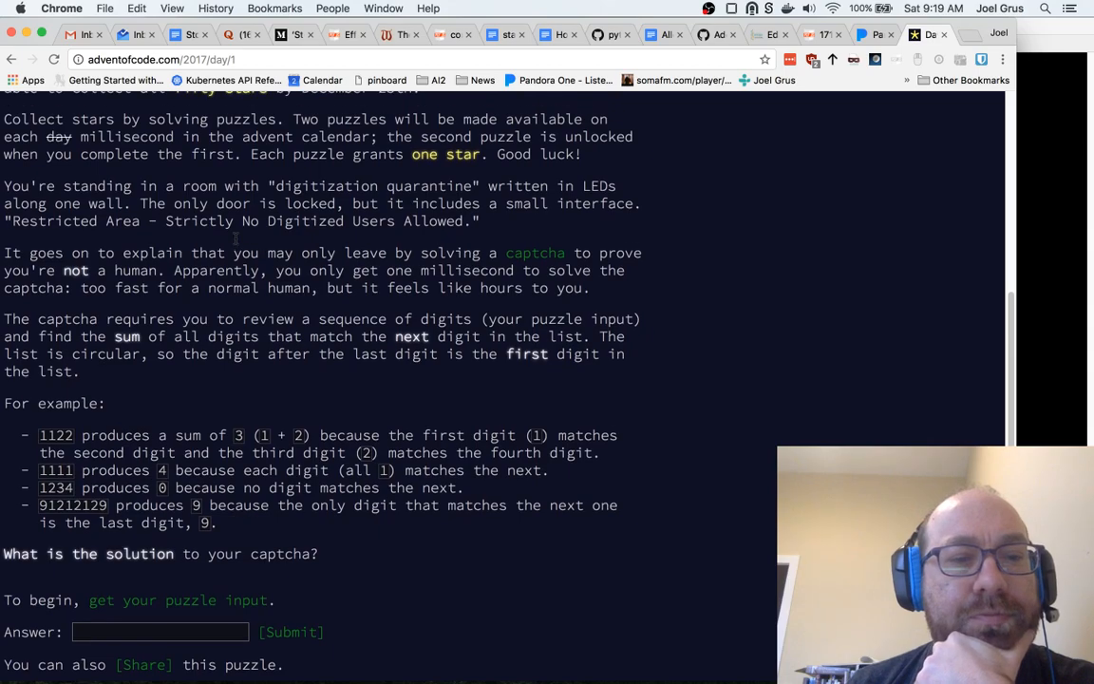
pyautogui.scroll(3)
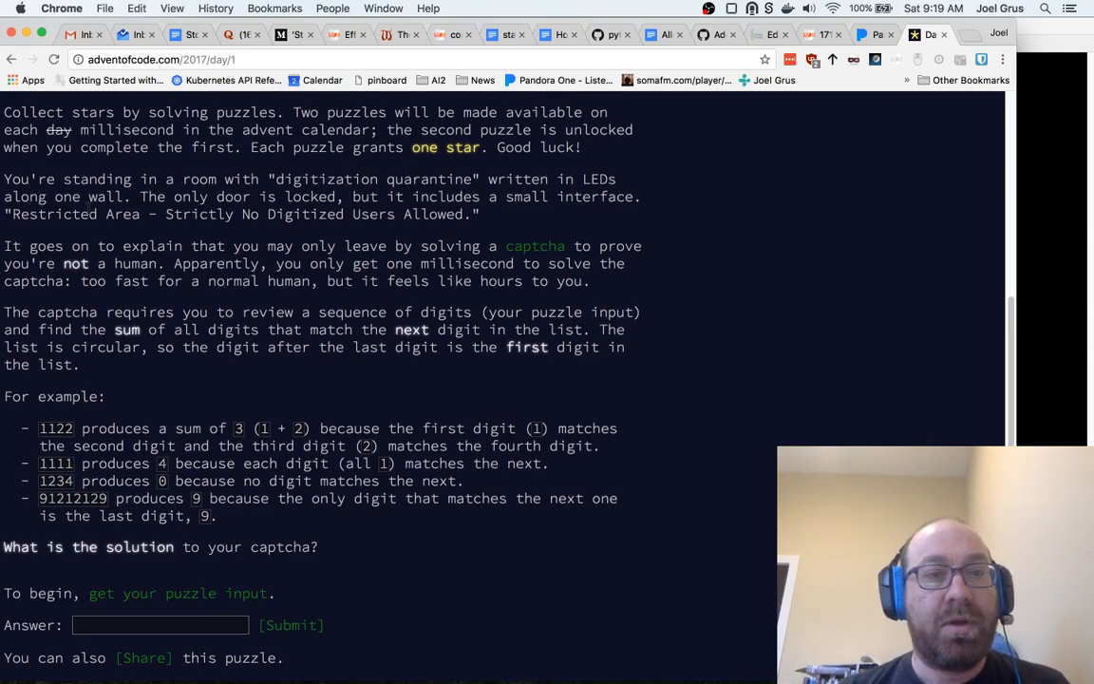
pyautogui.moveTo(503, 232)
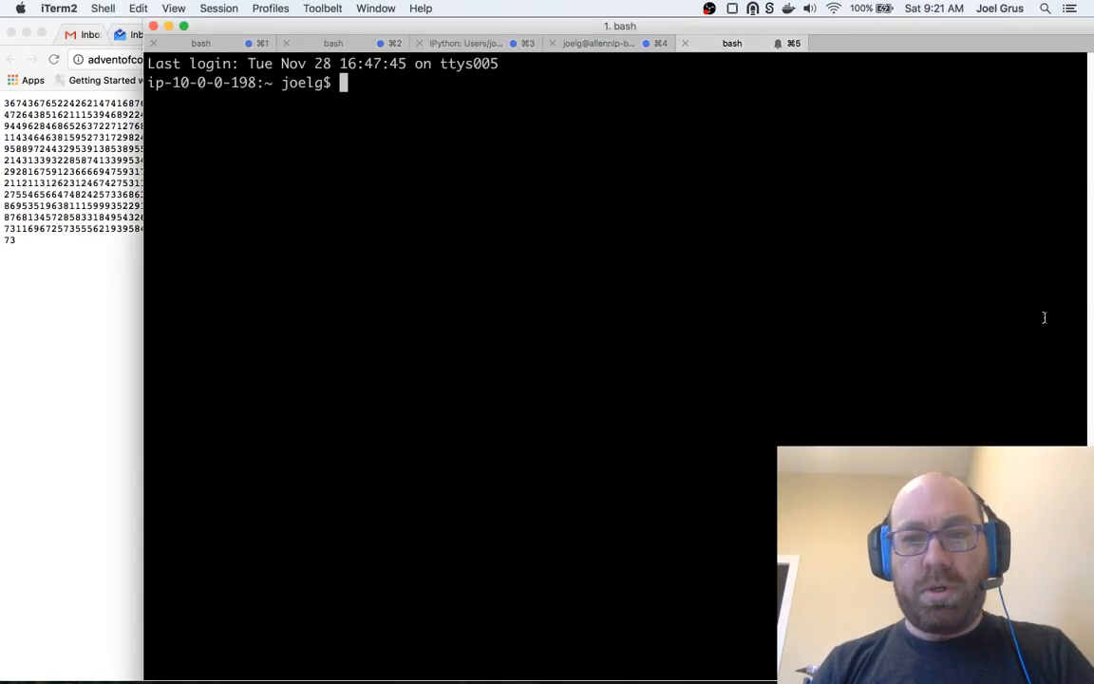
pyautogui.moveTo(509, 330)
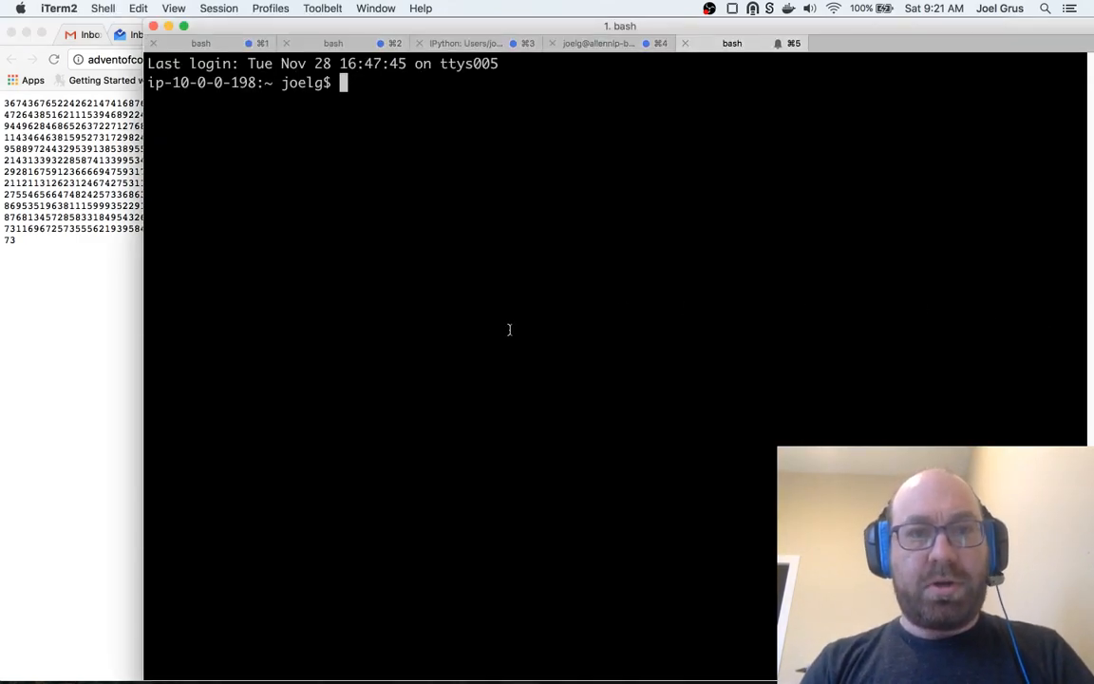
# Run 'conda create -n advent2017 python' to create the advent2017 environment
pyautogui.write('c')
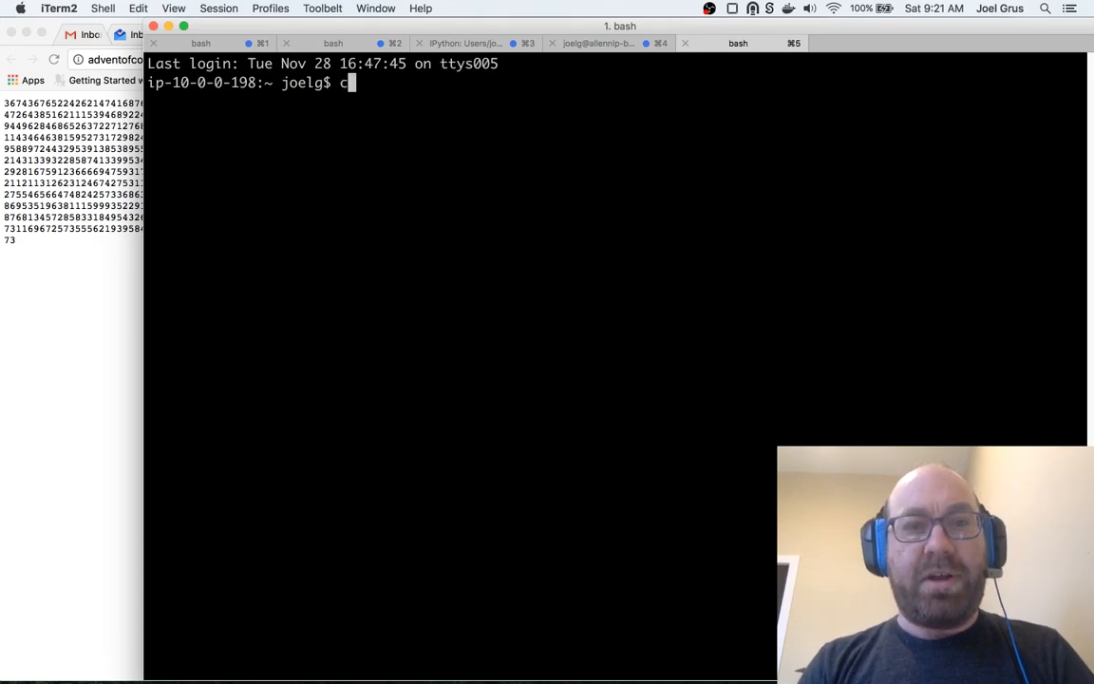
pyautogui.write('onda create')
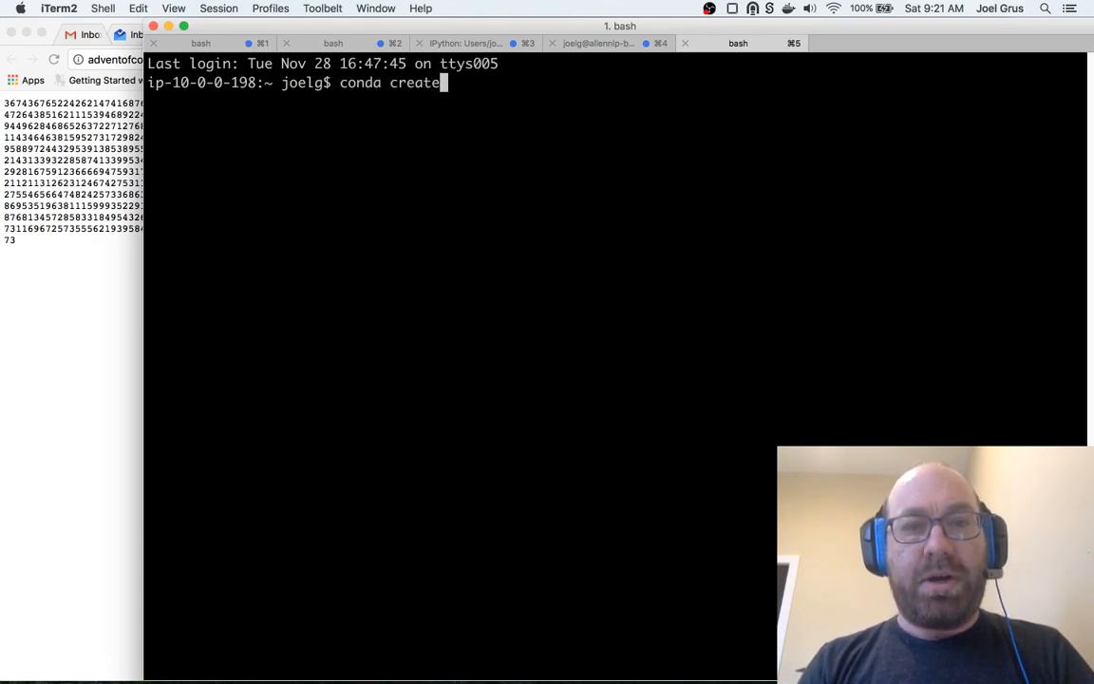
pyautogui.write('-n')
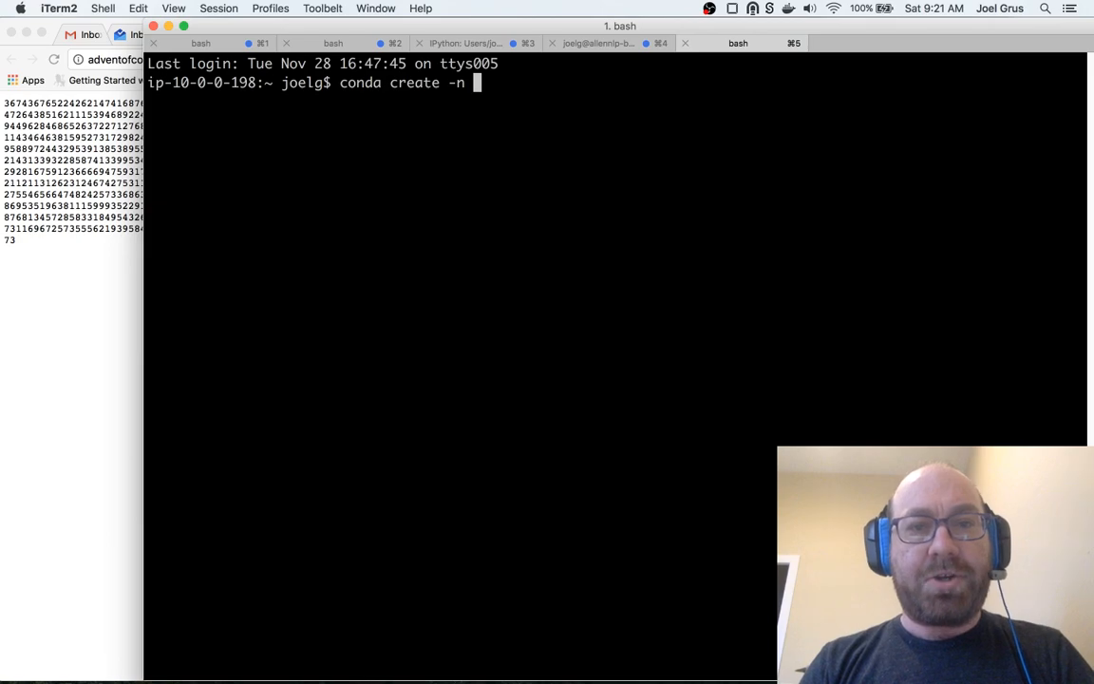
pyautogui.write('advent')
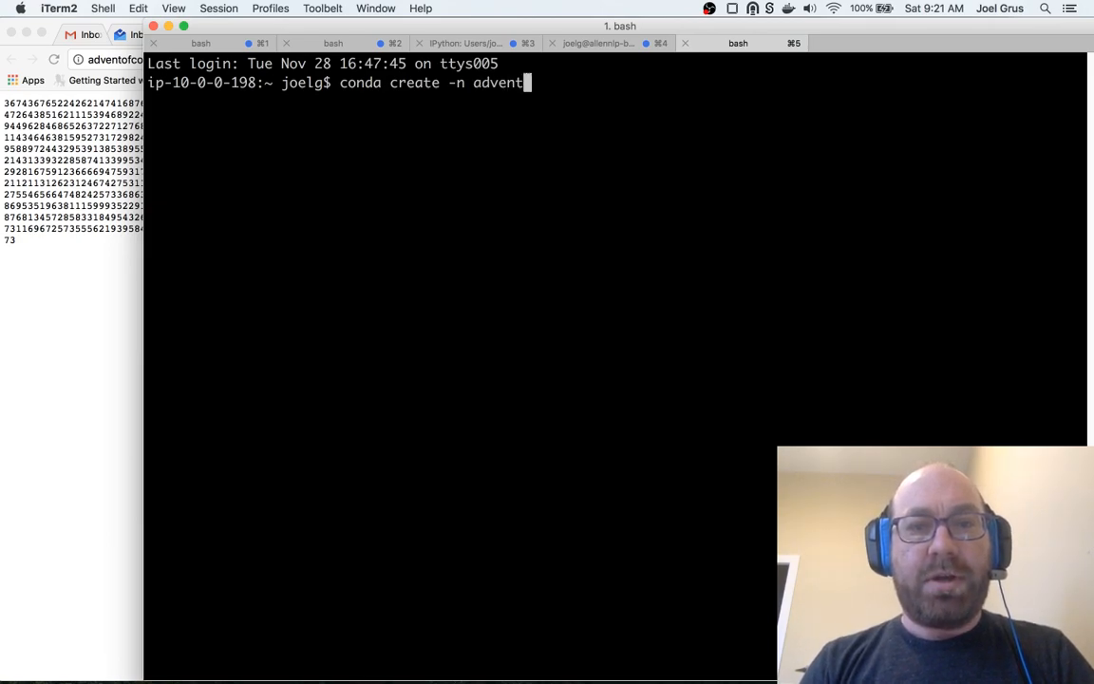
pyautogui.write('2017')
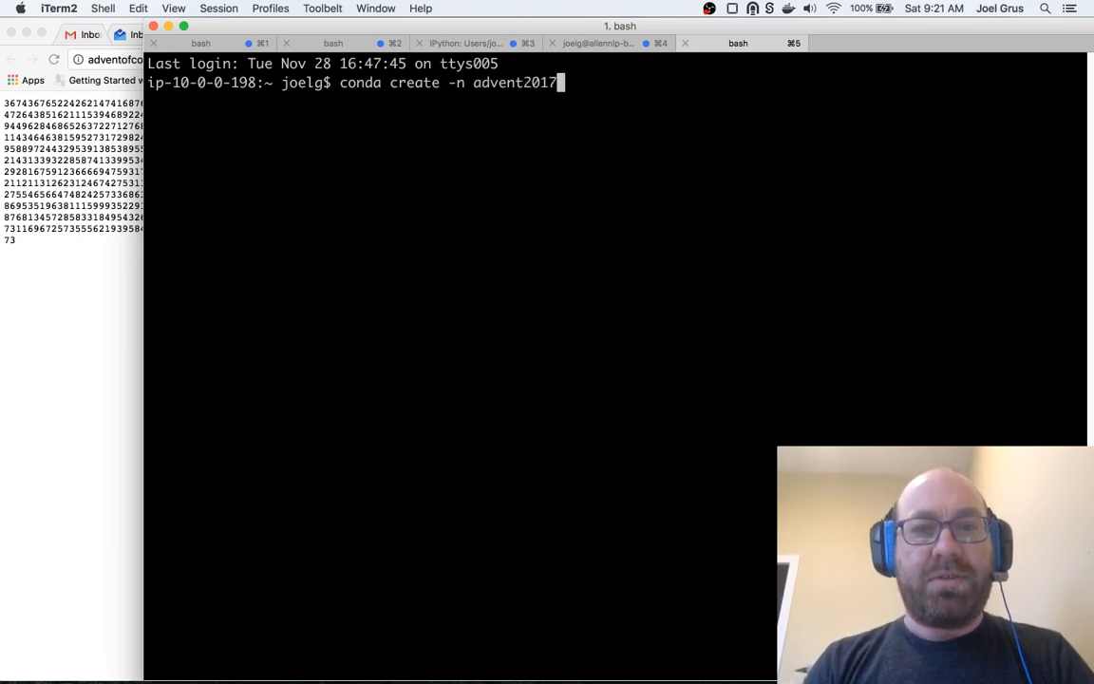
pyautogui.write('python')
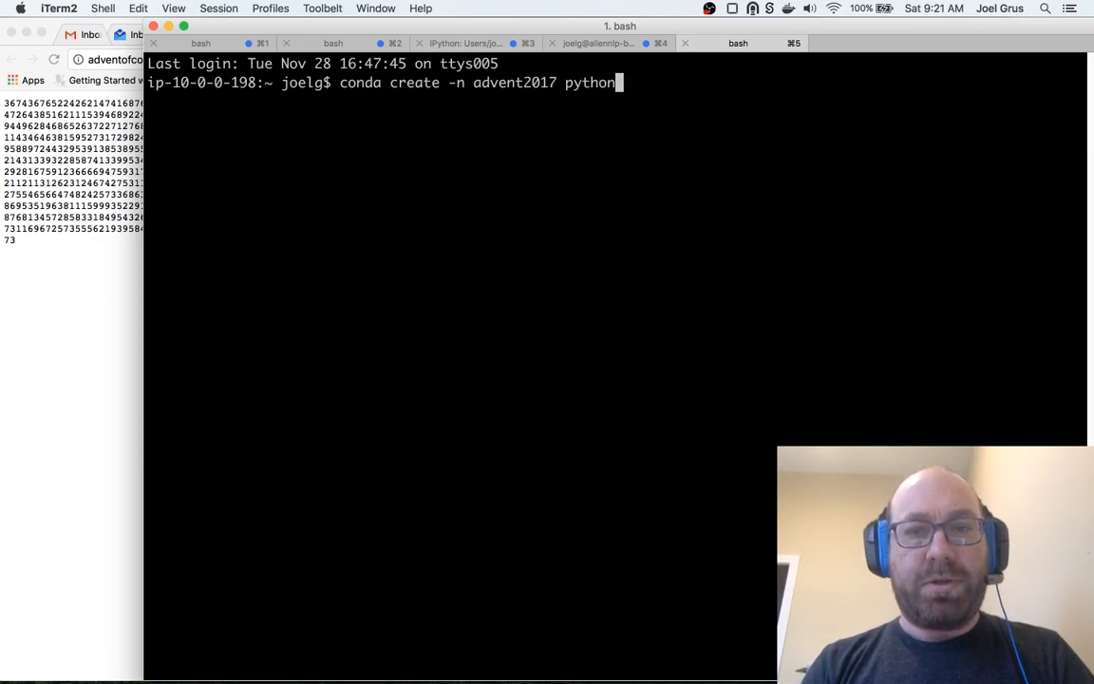
pyautogui.press('Return')
pyautogui.write('y')
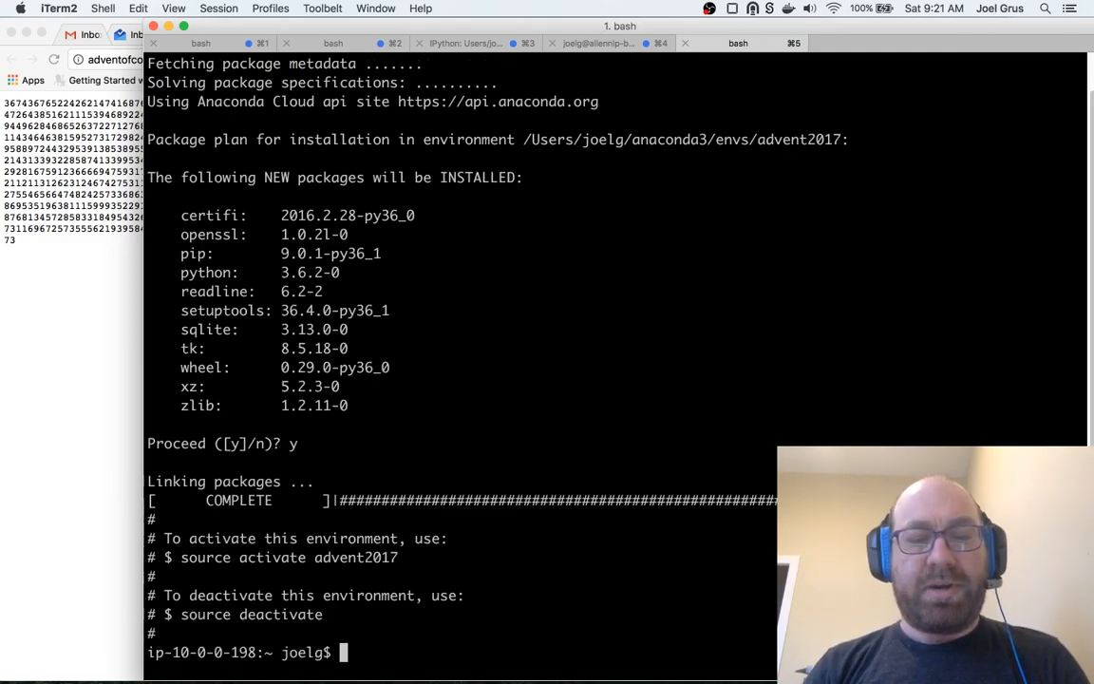
# Activate advent2017, install IPython, and set up a git-initialised advent2017 folder
pyautogui.write('source')
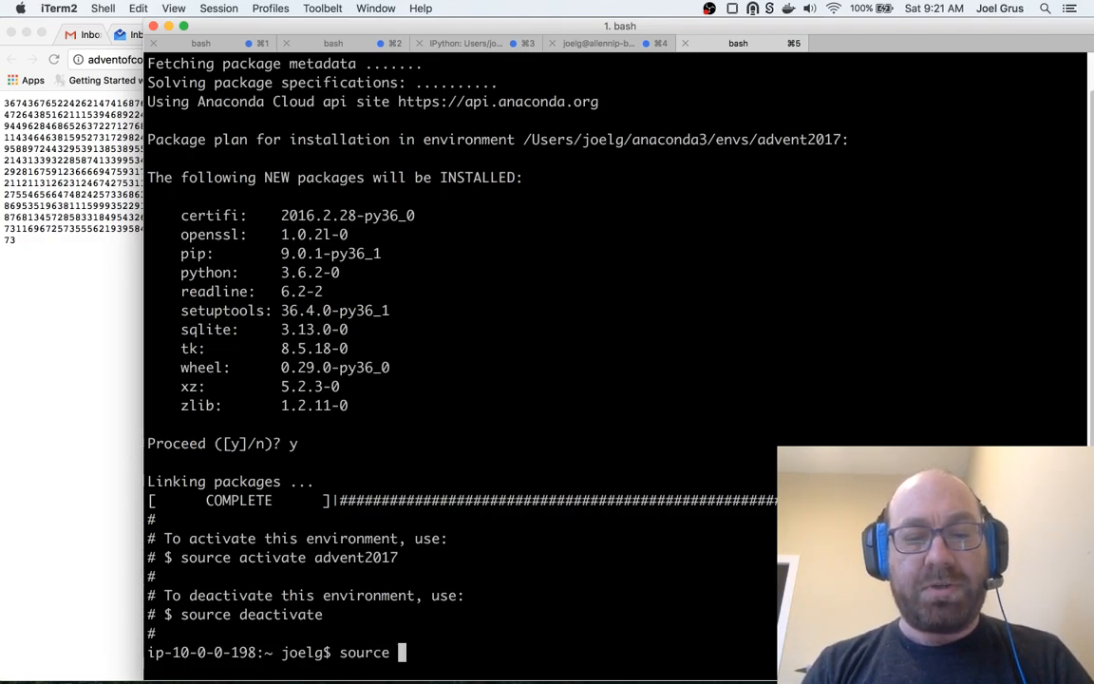
pyautogui.write('activate')
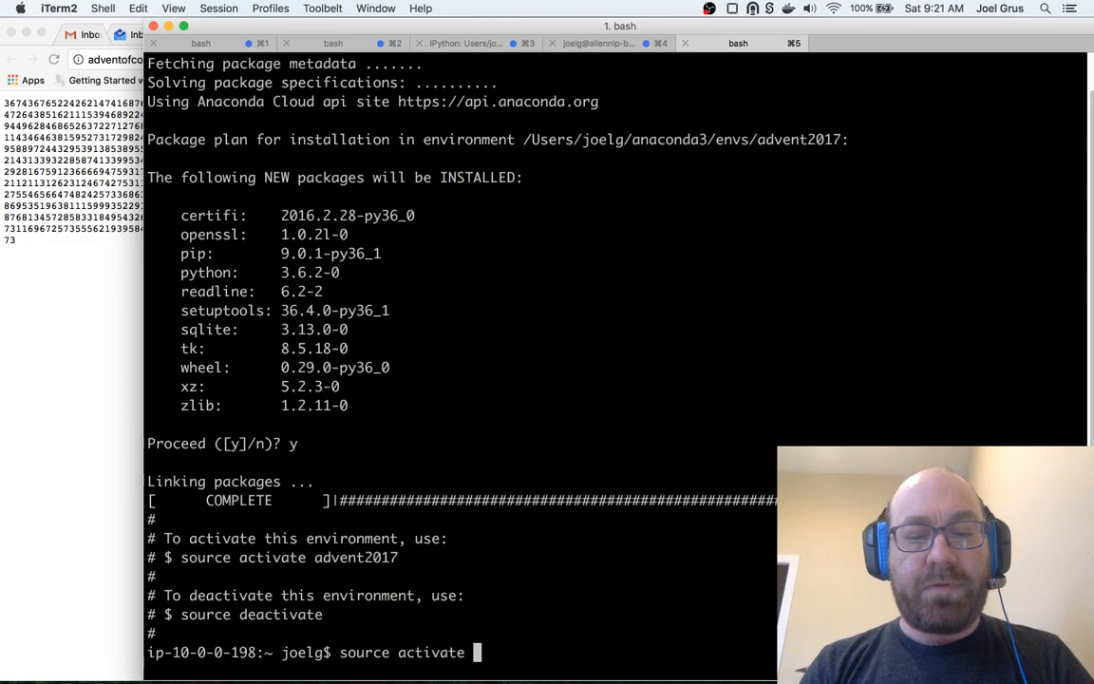
pyautogui.write('advent')
pyautogui.write('pip install ipython')
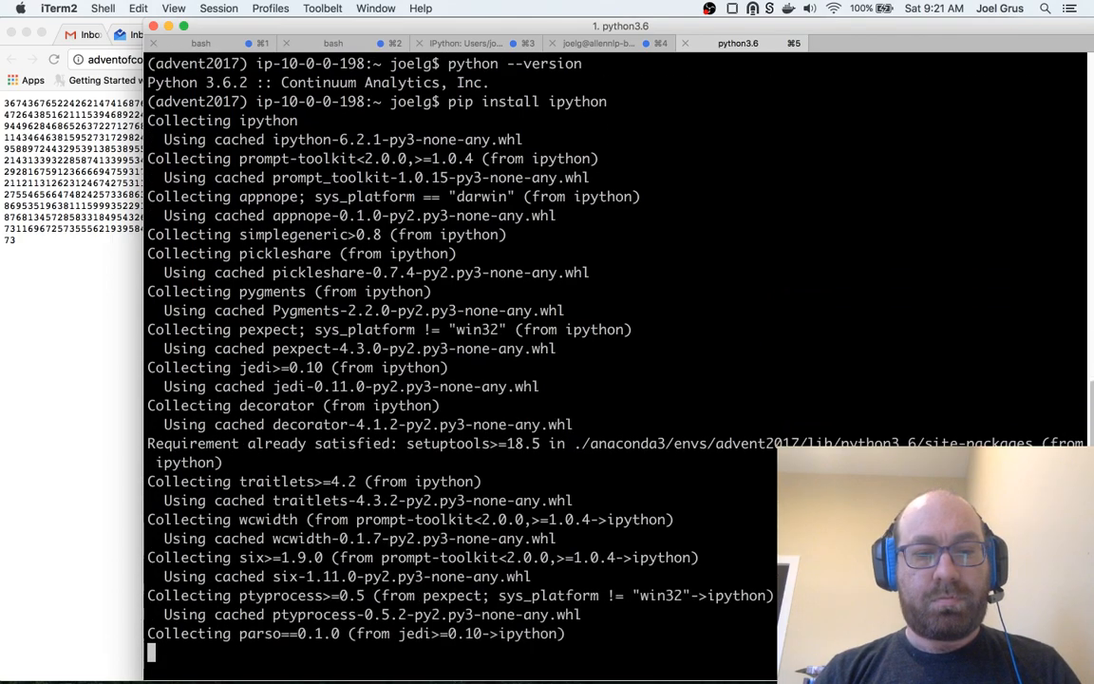
pyautogui.scroll(-3)
pyautogui.write('cd adm')
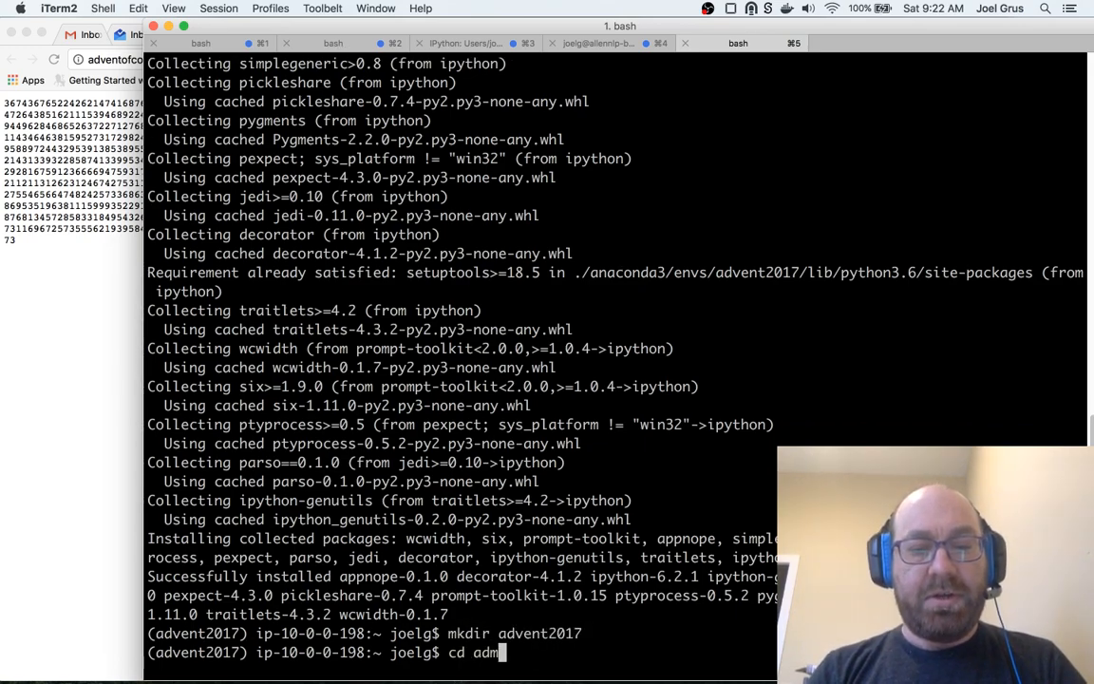
pyautogui.press('Return')
pyautogui.write('git init')
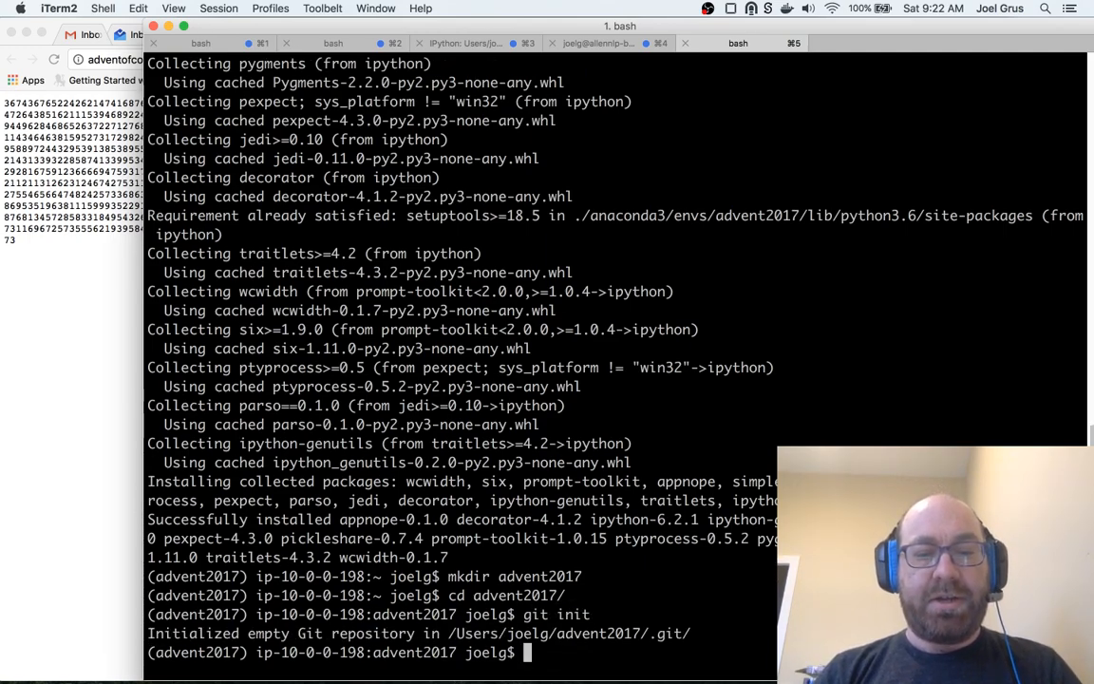
pyautogui.write('com/2017/day/1')
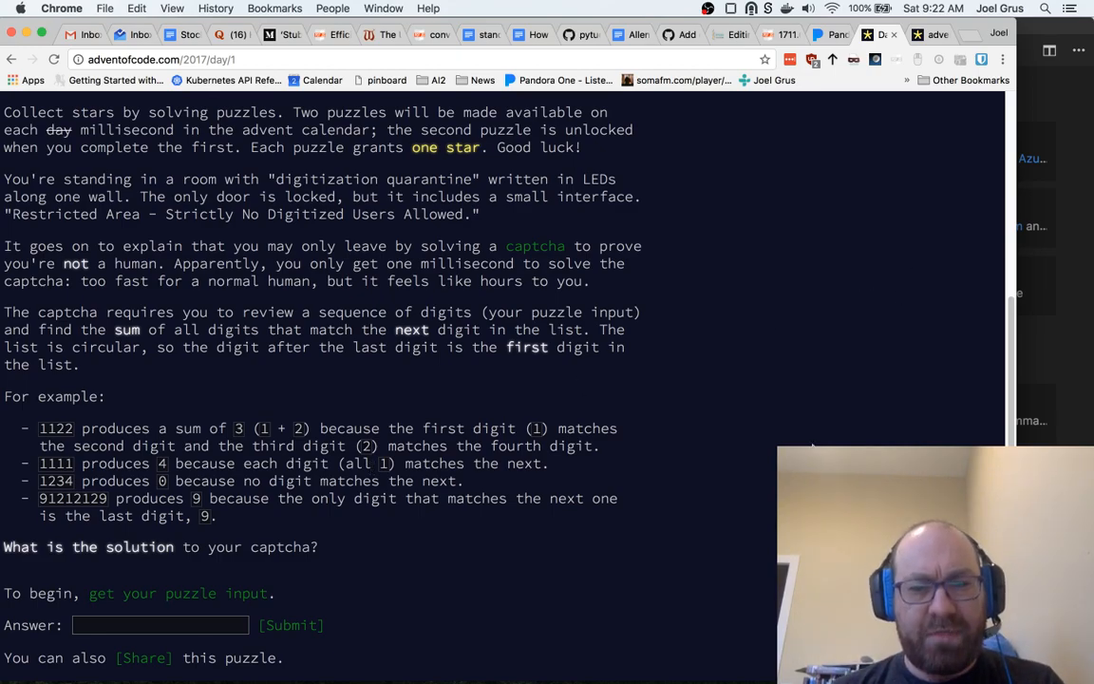
pyautogui.moveTo(716, 228)
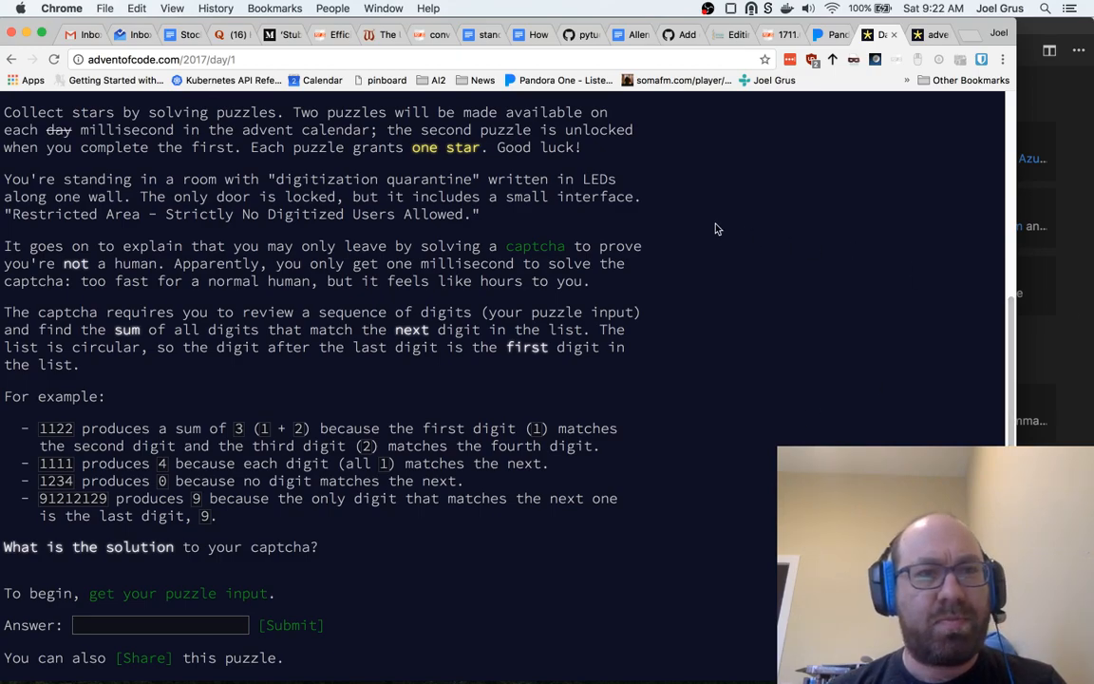
pyautogui.moveTo(1073, 319)
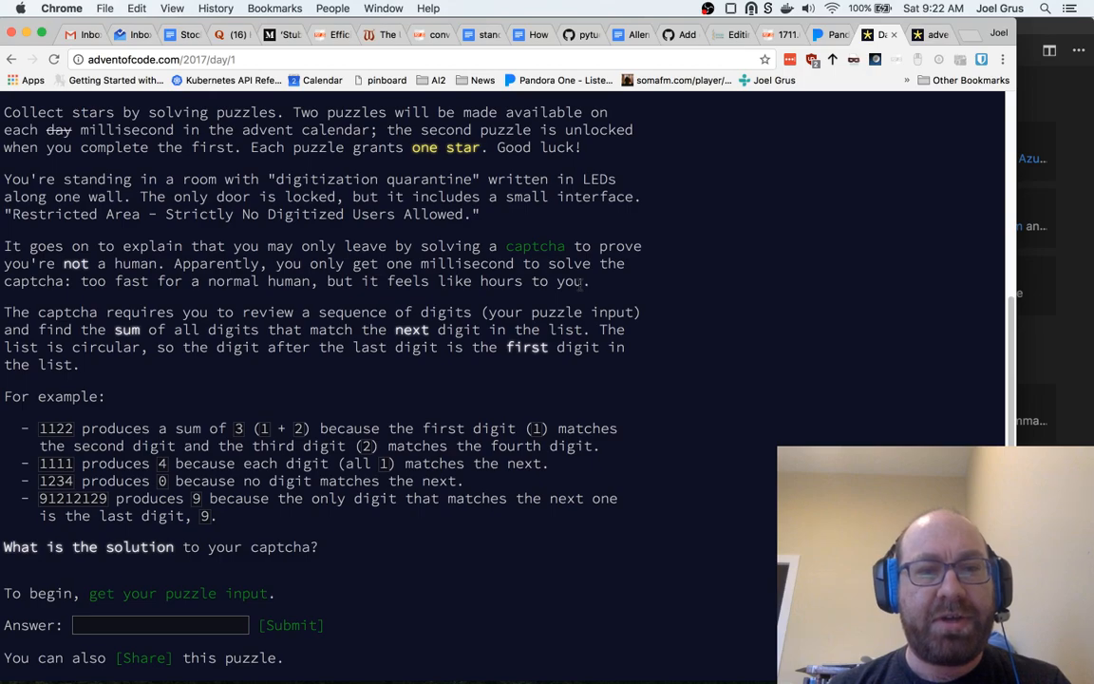
pyautogui.scroll(3)
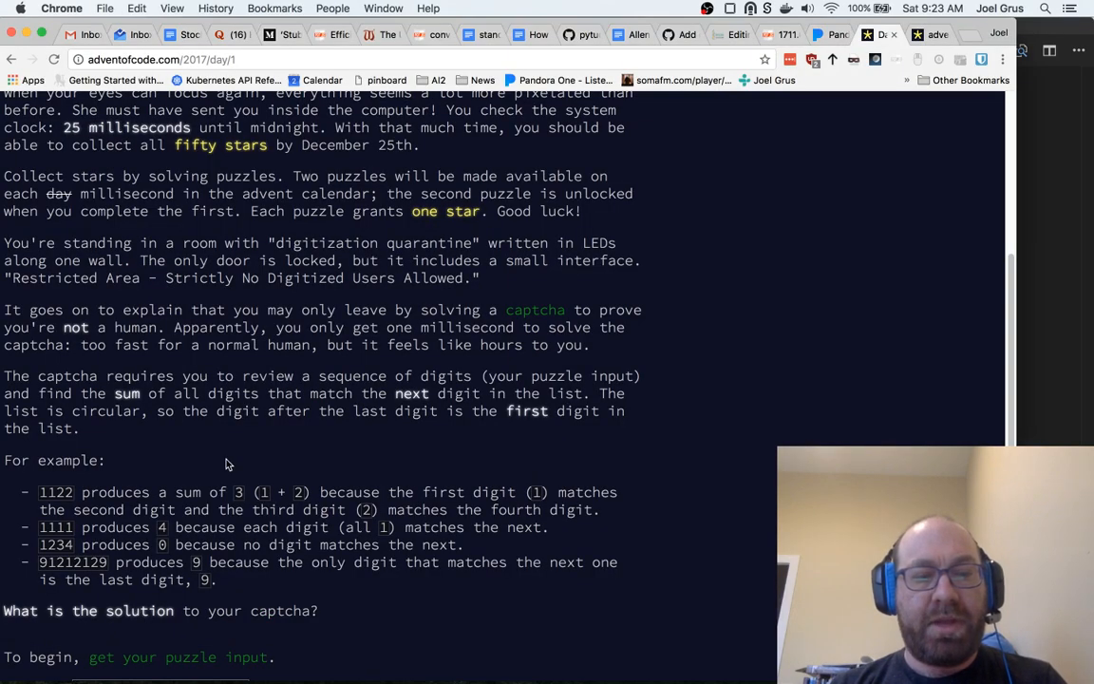
pyautogui.moveTo(574, 437)
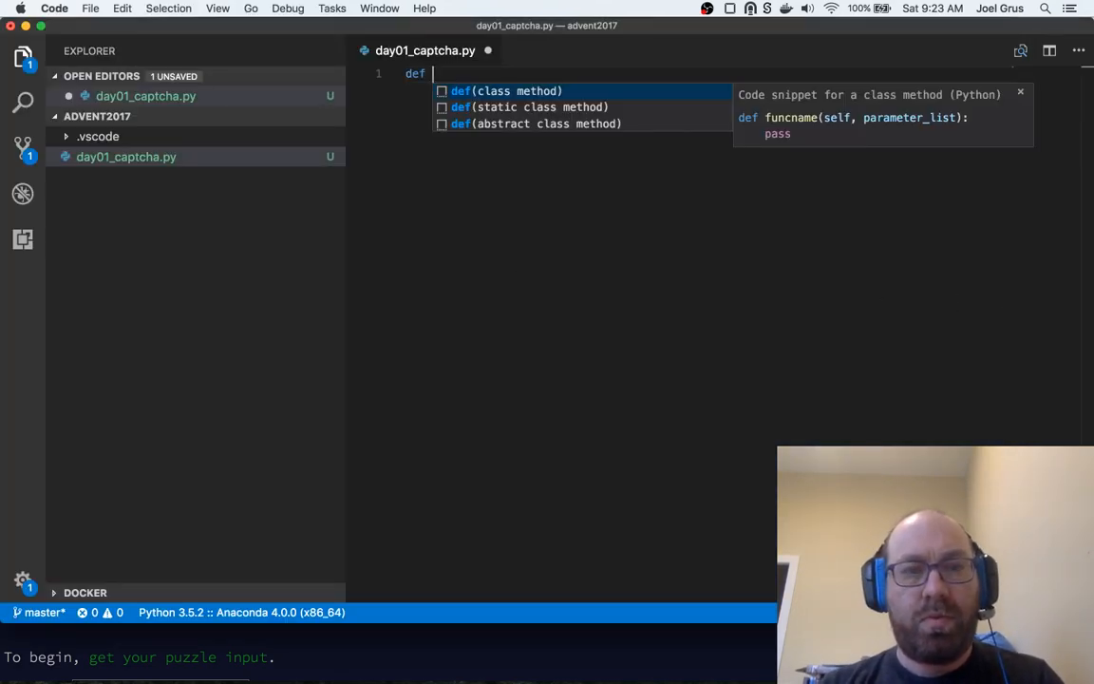
# Define sum_matching_digits(s: str) -> int with total = 0 and a loop over zip(s, s[1:])
pyautogui.write('sum_mat')
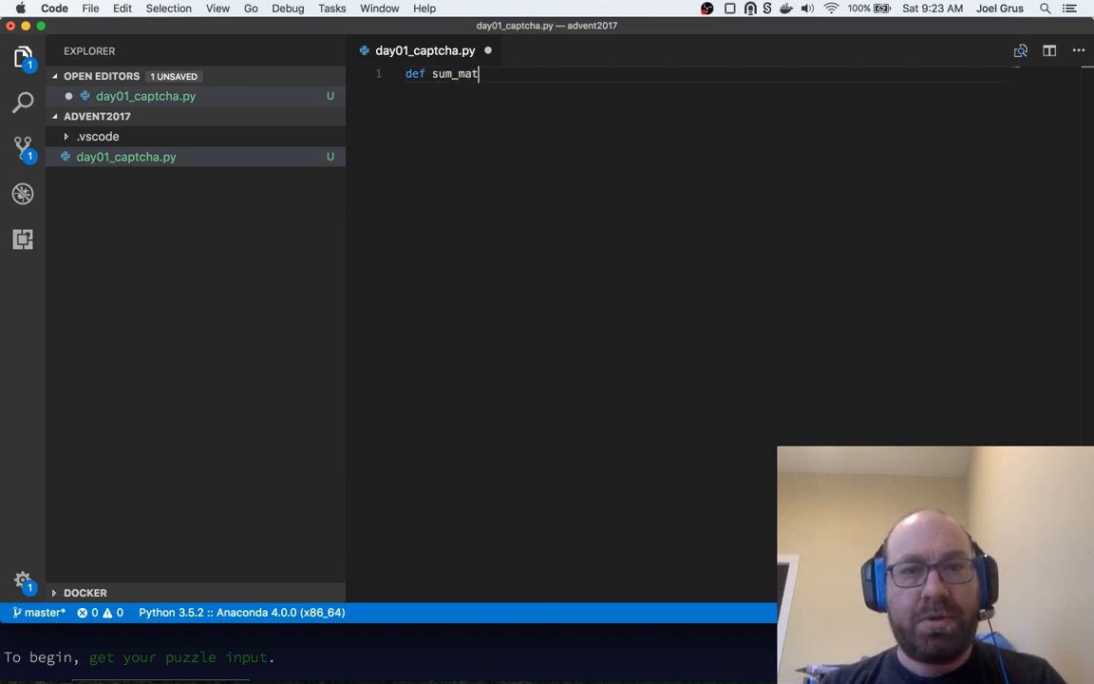
pyautogui.write('ching_digit')
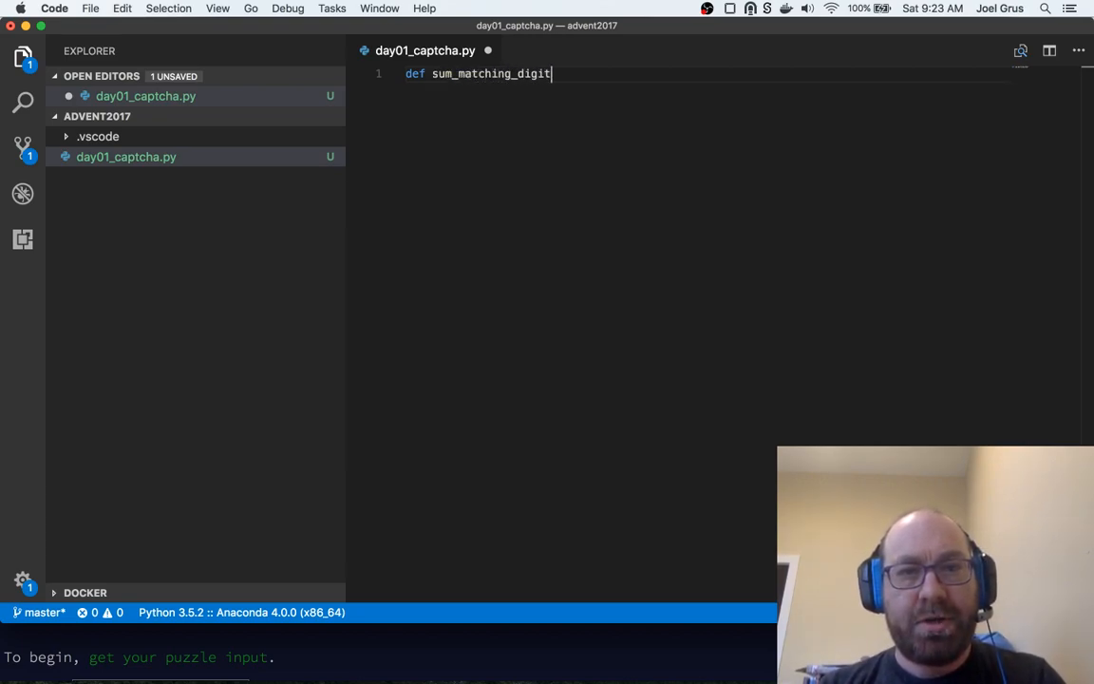
pyautogui.write('s(s: str) -> int:')
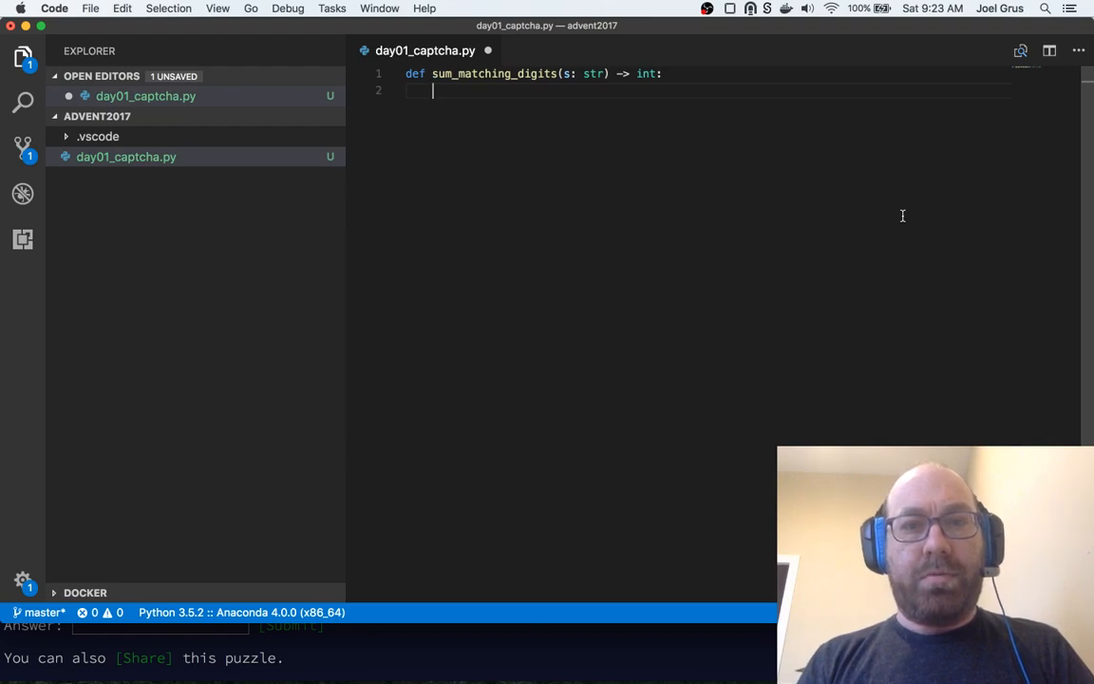
pyautogui.write('total = 0')
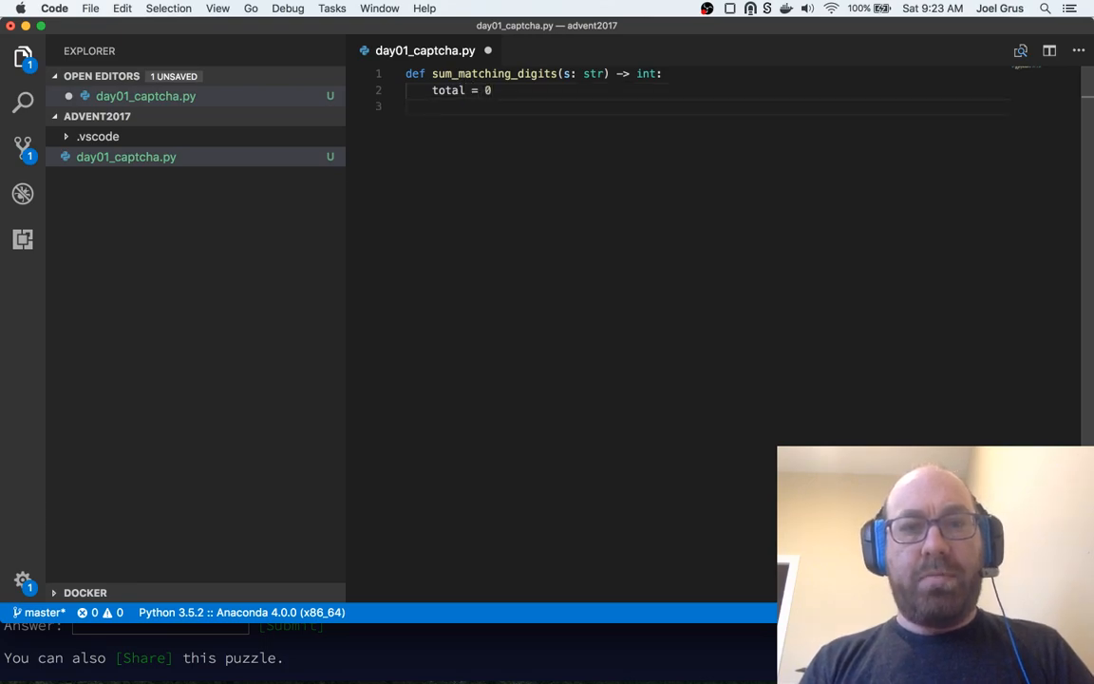
pyautogui.write('for')
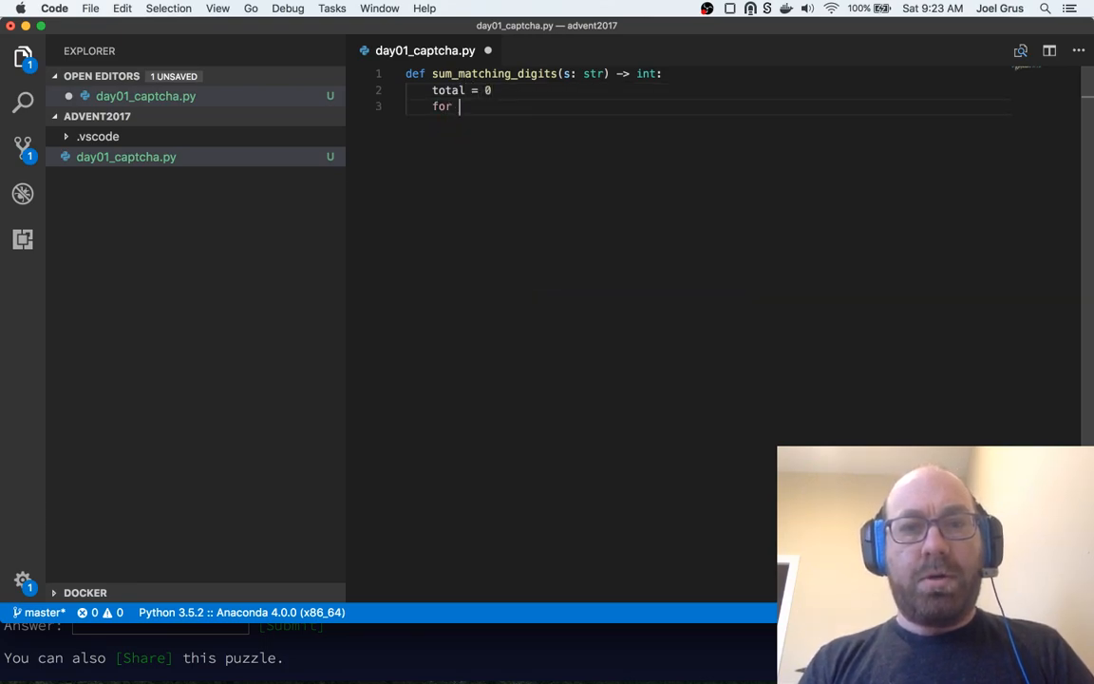
pyautogui.write('curr, next in')
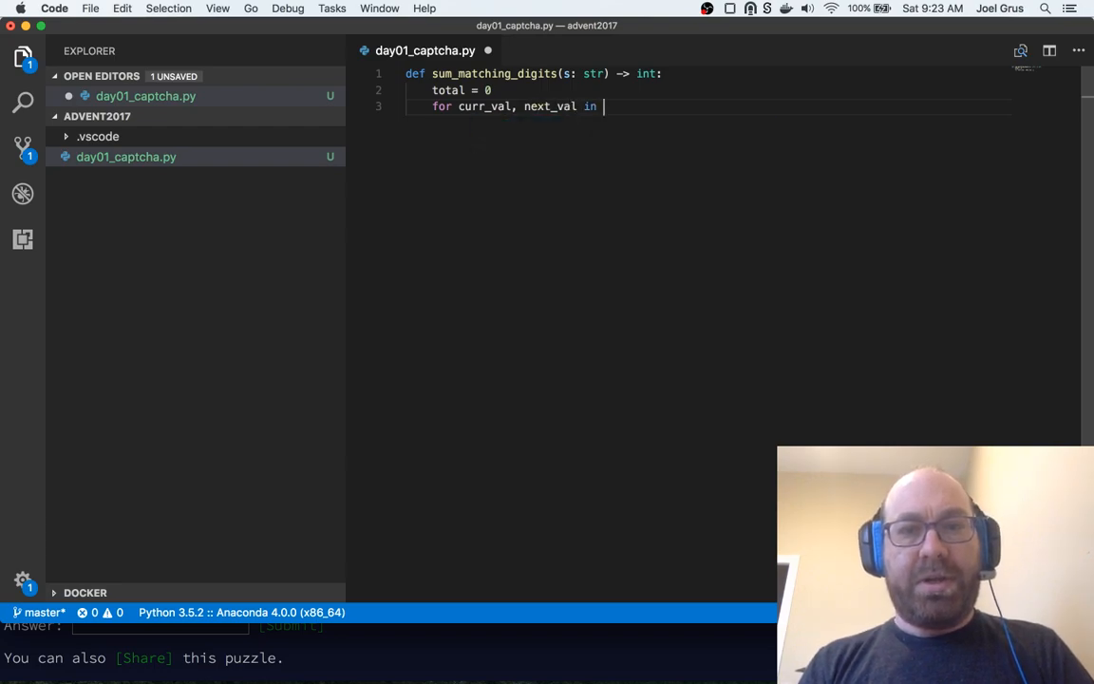
pyautogui.write('zip(s, s[1:]):')
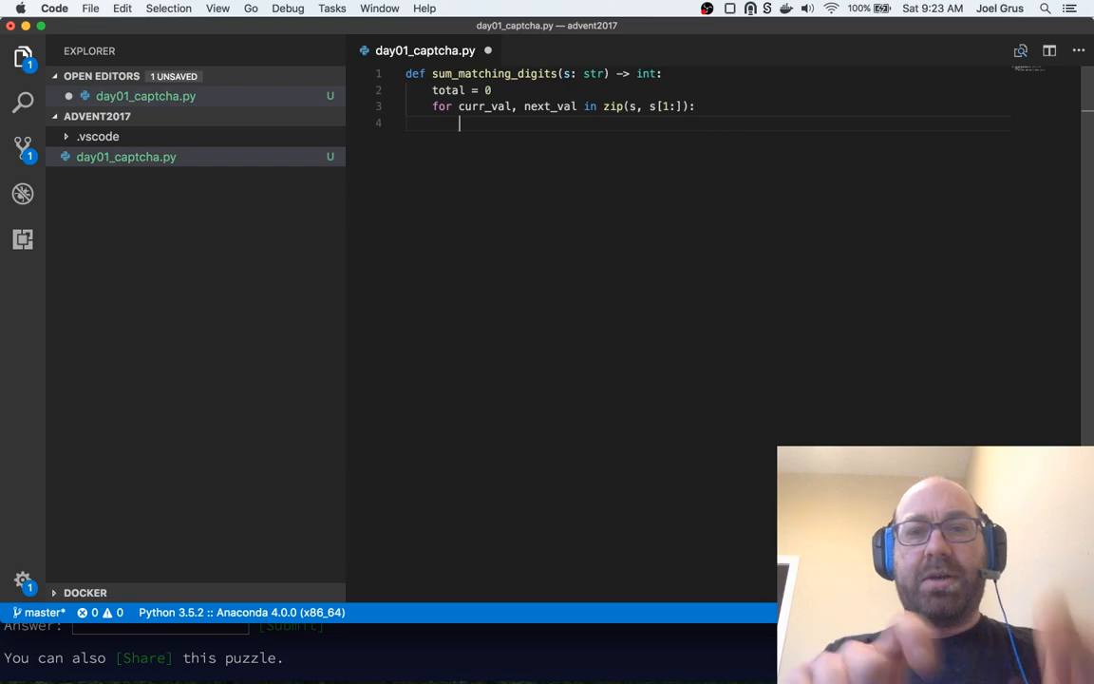
# Add matching curr/next digits to total, discarding an unfinished len(s) check
pyautogui.write('if')
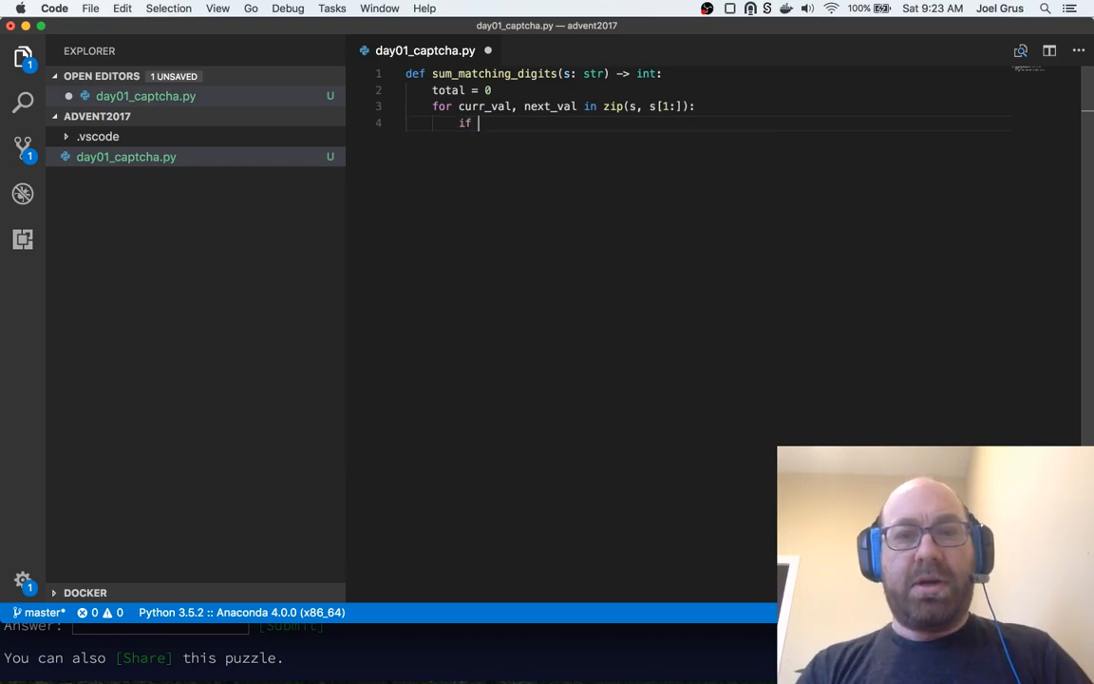
pyautogui.write('curr_val == next_val:')
pyautogui.write('total += int(curr_val')
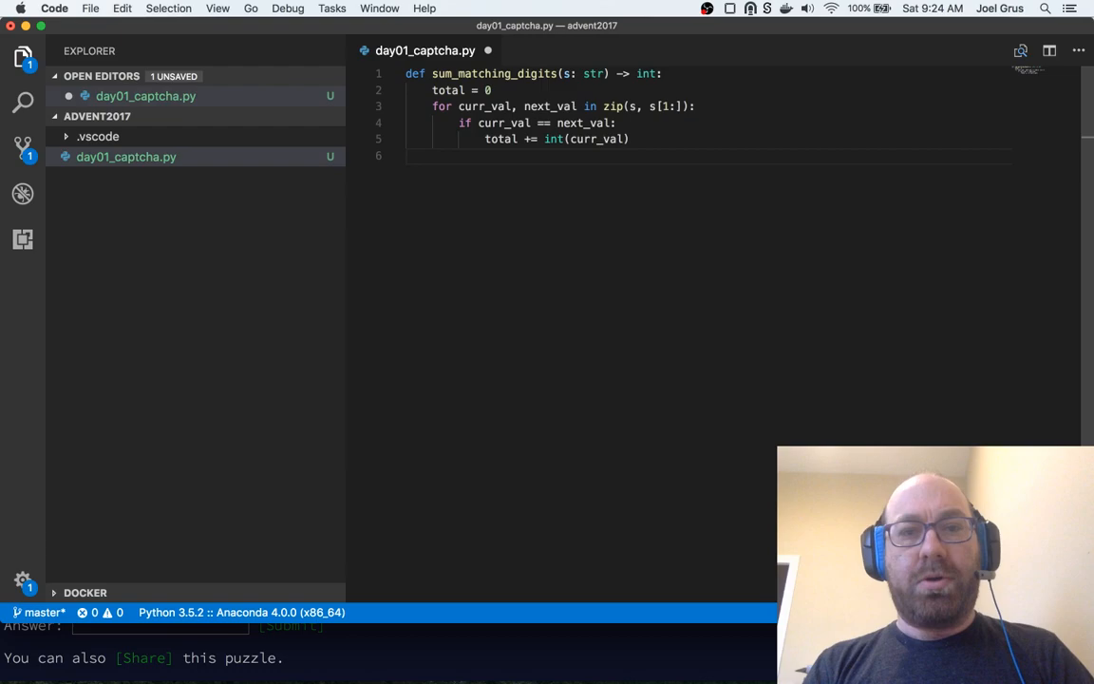
pyautogui.write('if')
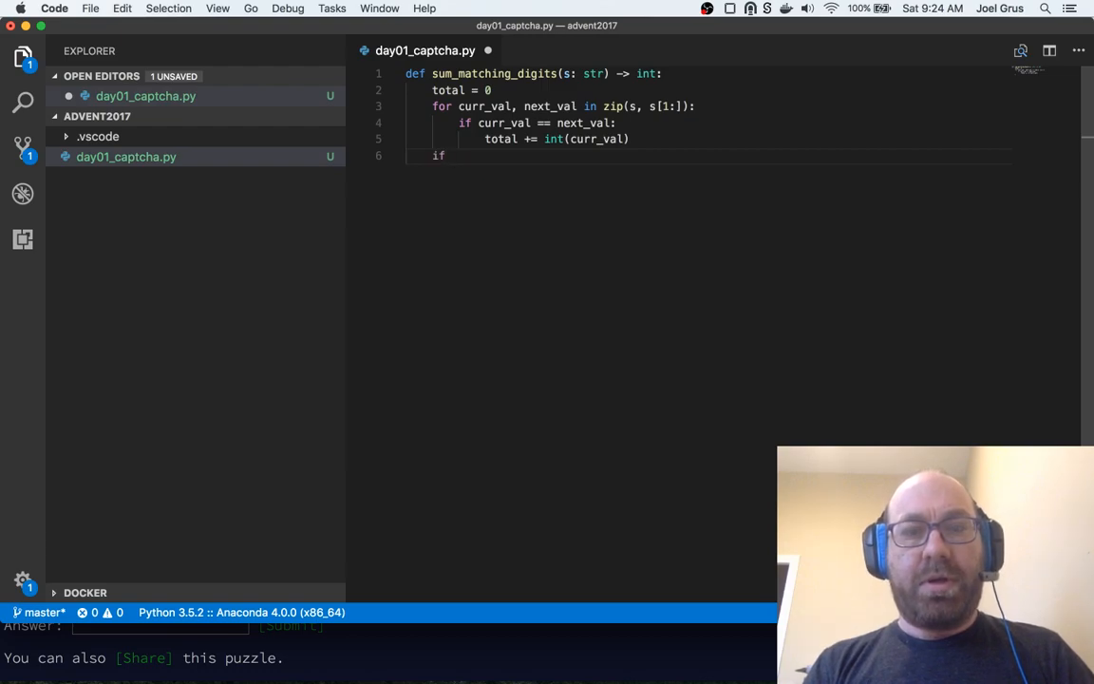
pyautogui.write('len(s) > 1:')
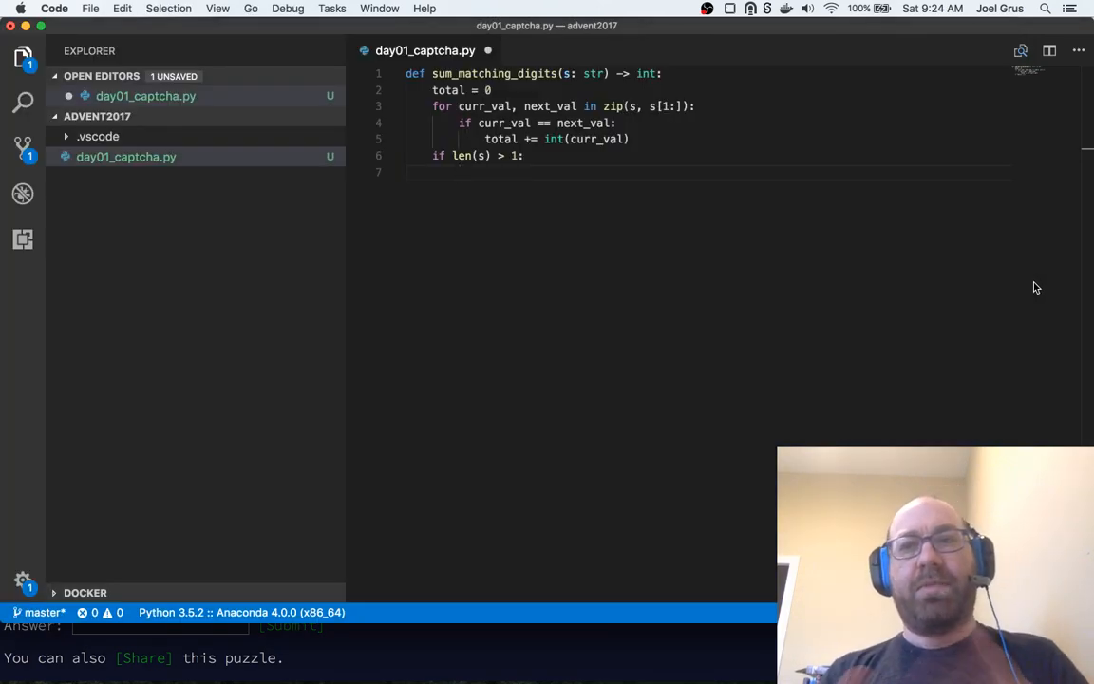
pyautogui.press('Backspace')
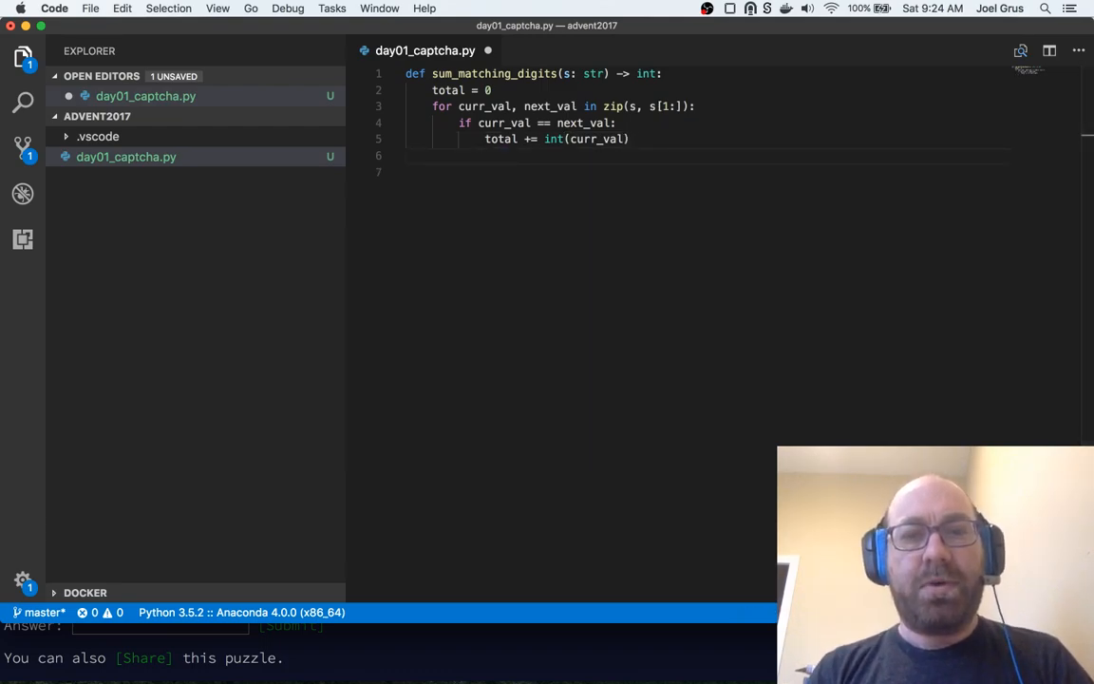
# Add if s[0] == s[-1]: total += int(s[0]), return total, and begin an assert
pyautogui.write('if s')
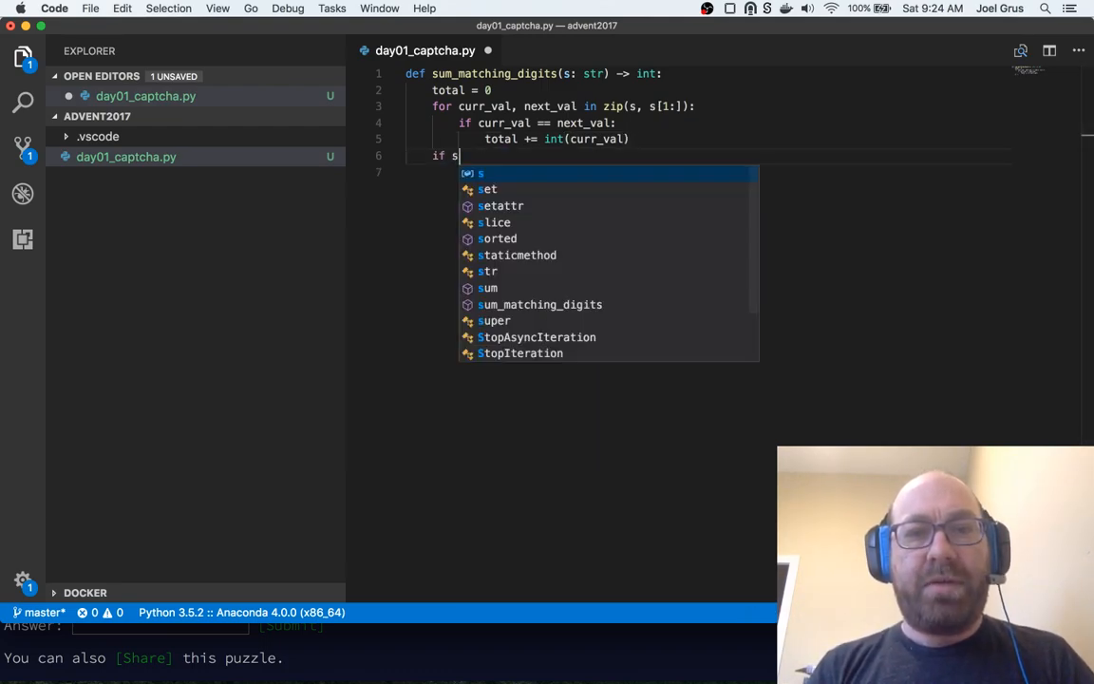
pyautogui.write('[0] == s[-1]:')
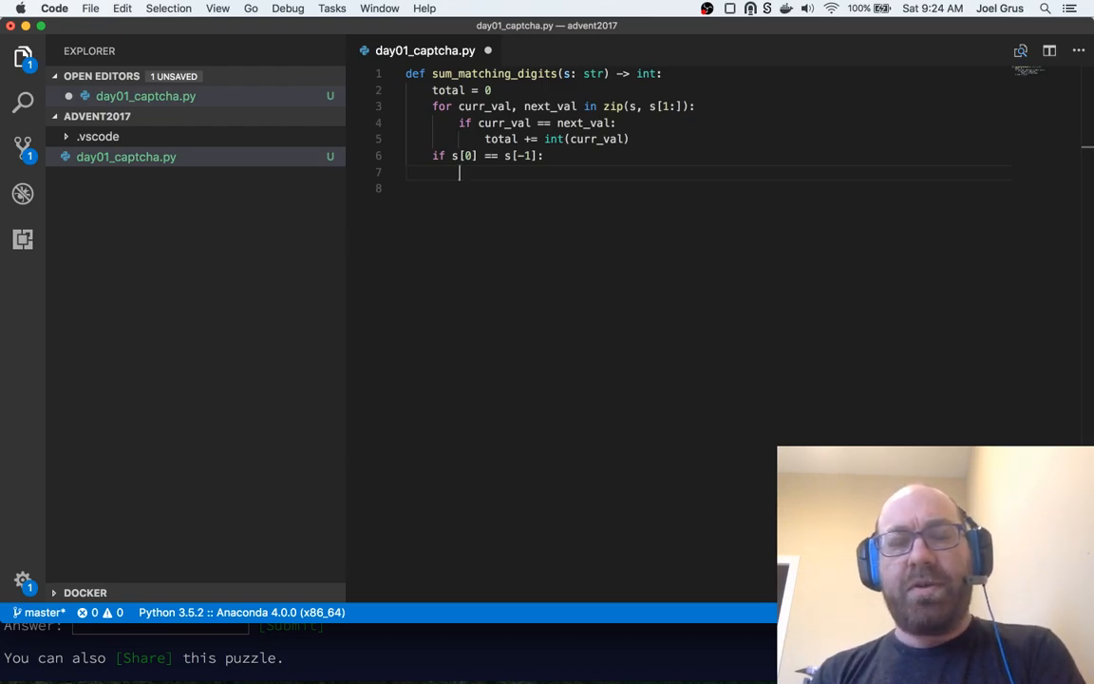
pyautogui.write('total += int(s[0')
pyautogui.write('r')
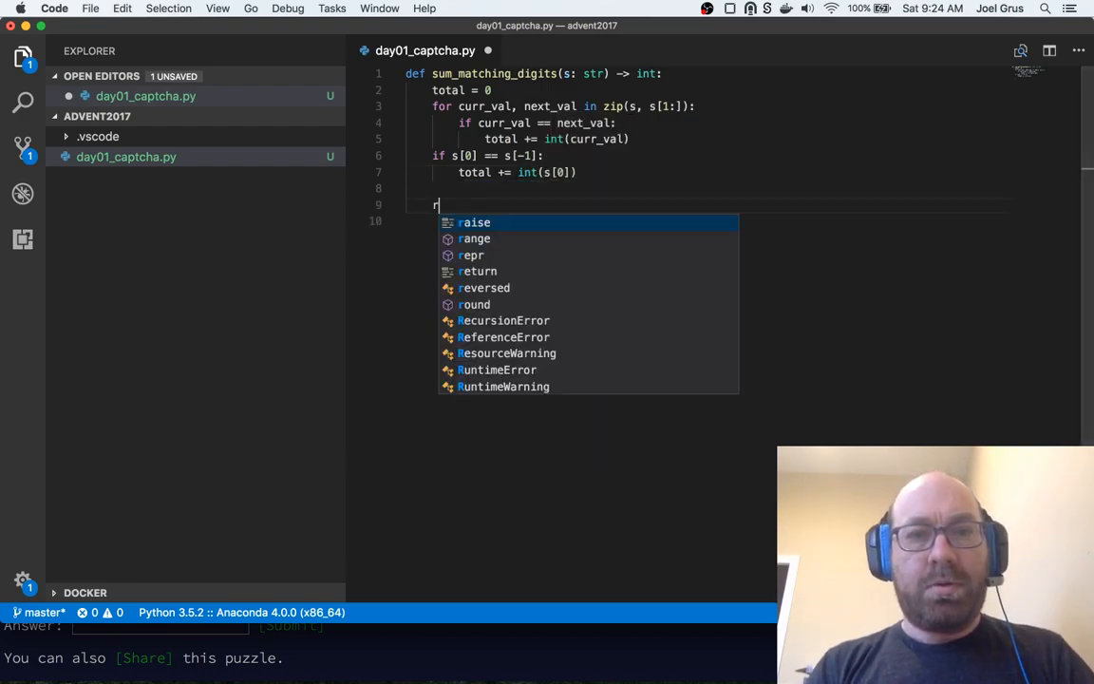
pyautogui.write('eturn total')
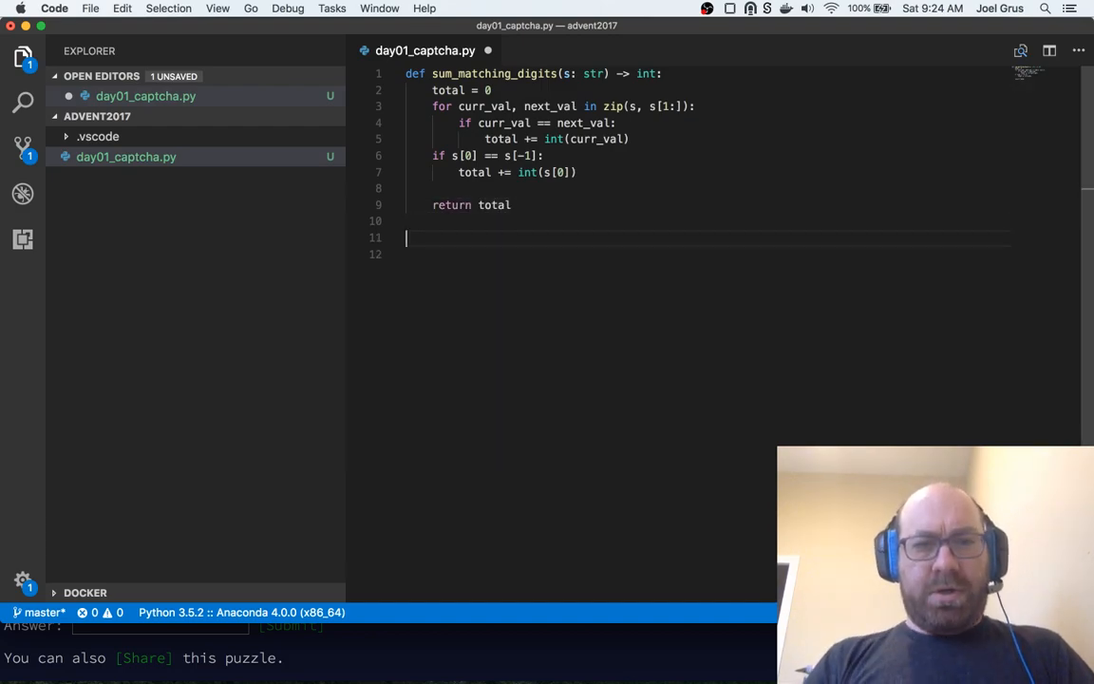
pyautogui.write('assert')
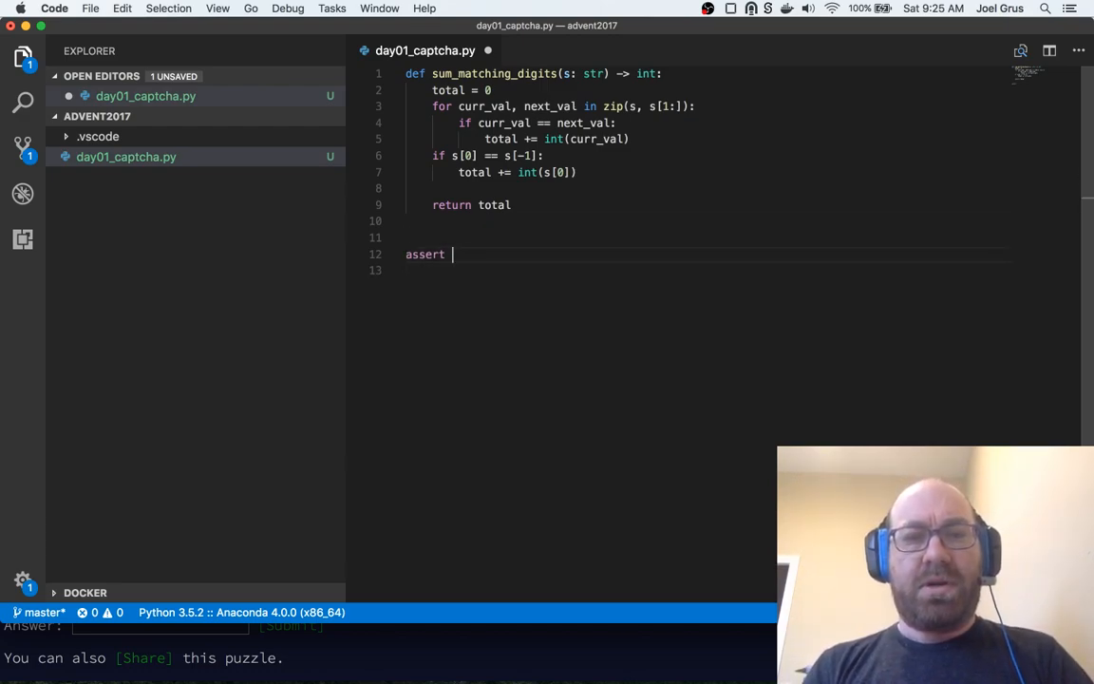
# Write assert tests for sum_matching_digits on "1122", "1111" and "1234"
pyautogui.write('sum_matching_digits("1122") == 3')
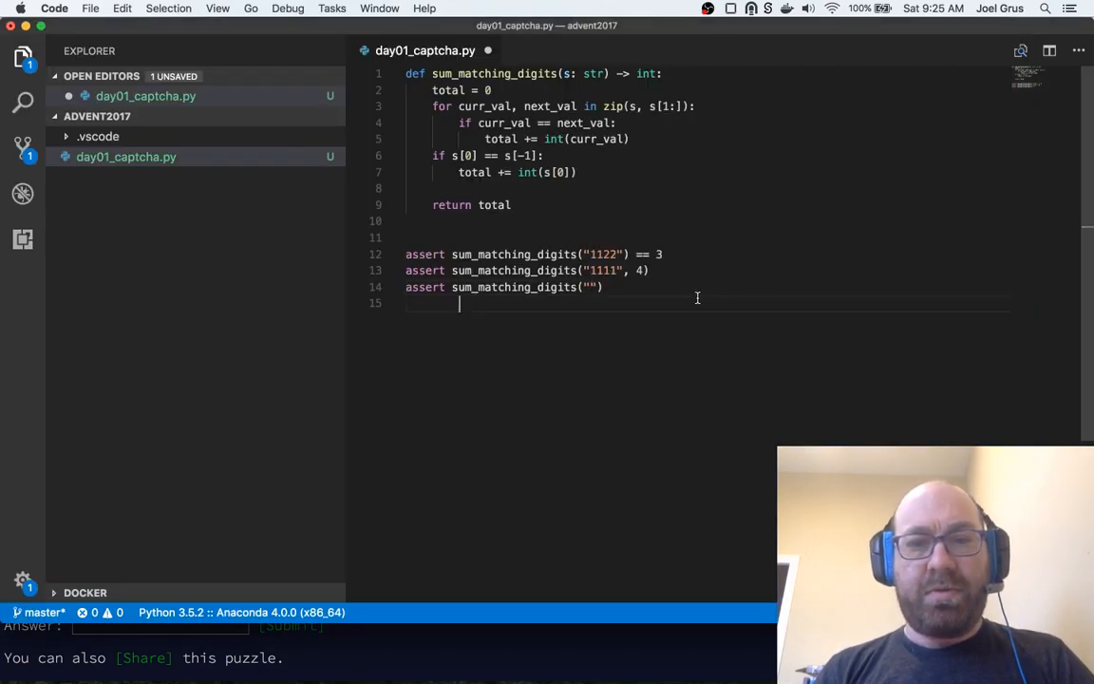
pyautogui.write('1234')
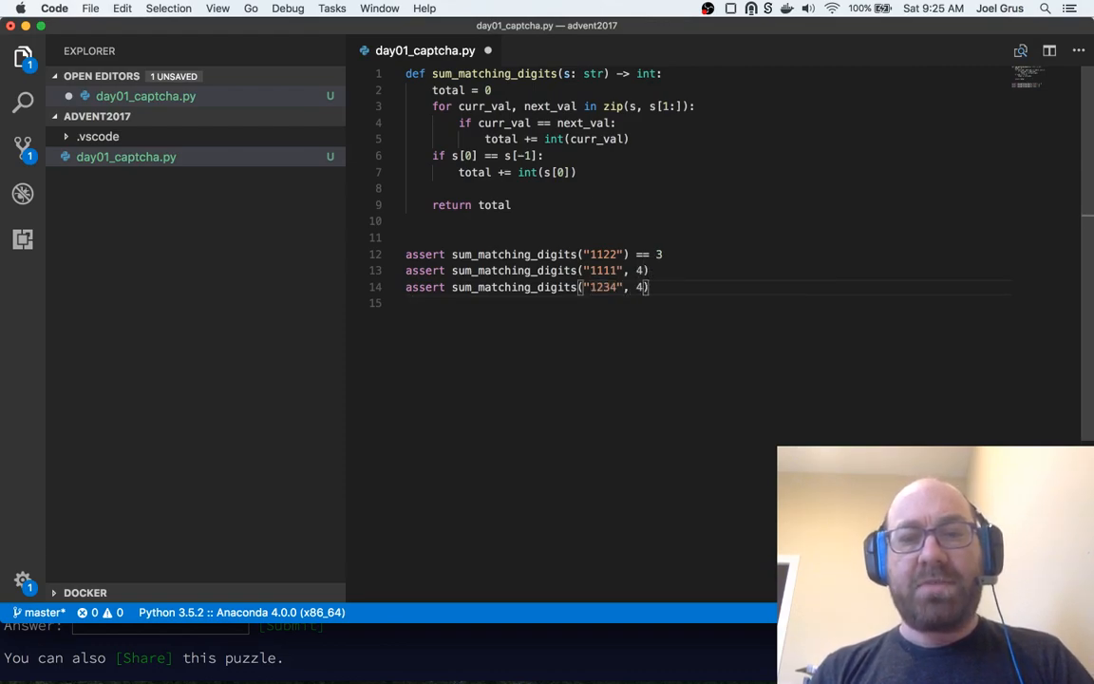
pyautogui.write('assert sum_matching_')
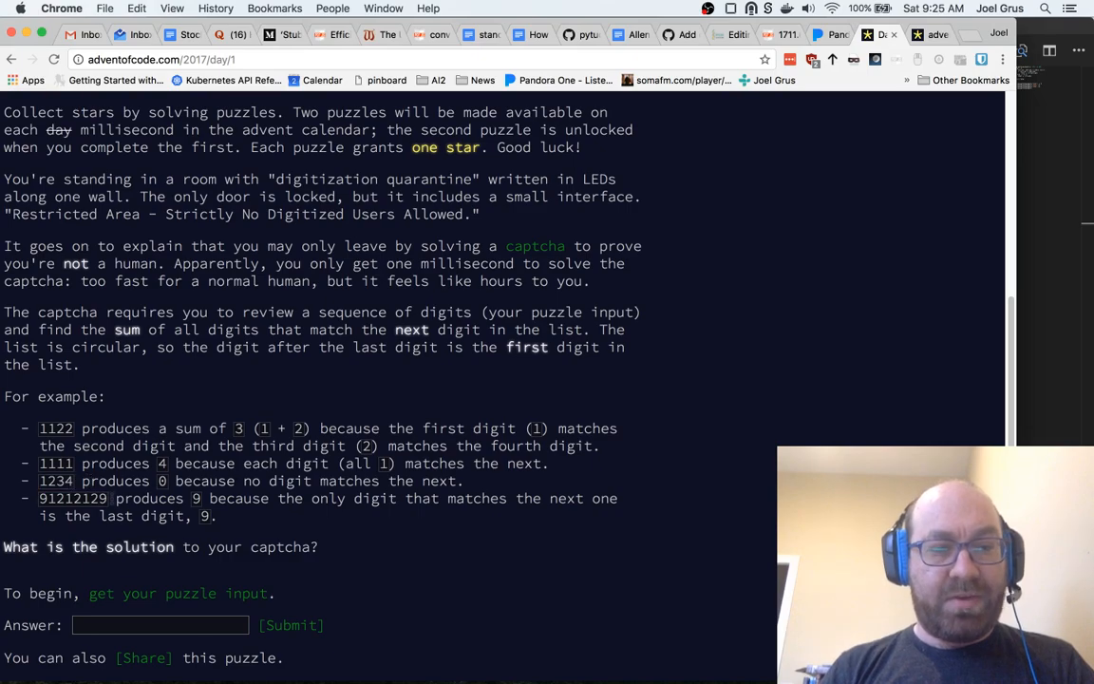
# Copy the 91212129 example from the Day 1 page for a fourth assert and docstring URL
pyautogui.doubleClick(73, 497)
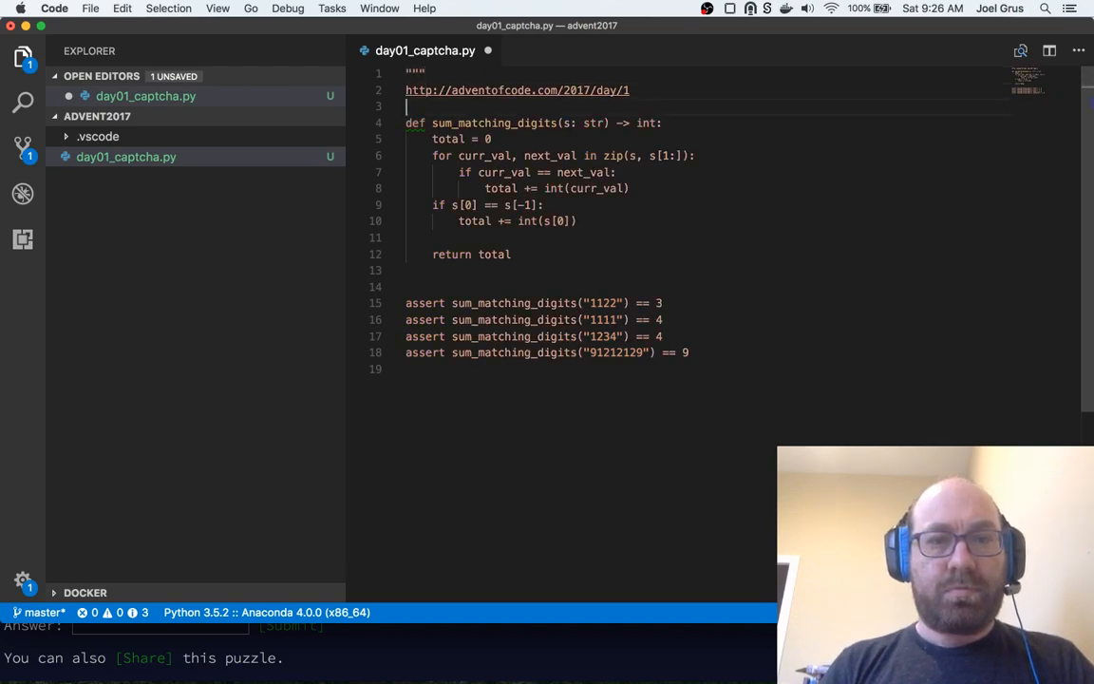
# Save day01_captcha.py and switch over to iTerm2
pyautogui.press('Enter')
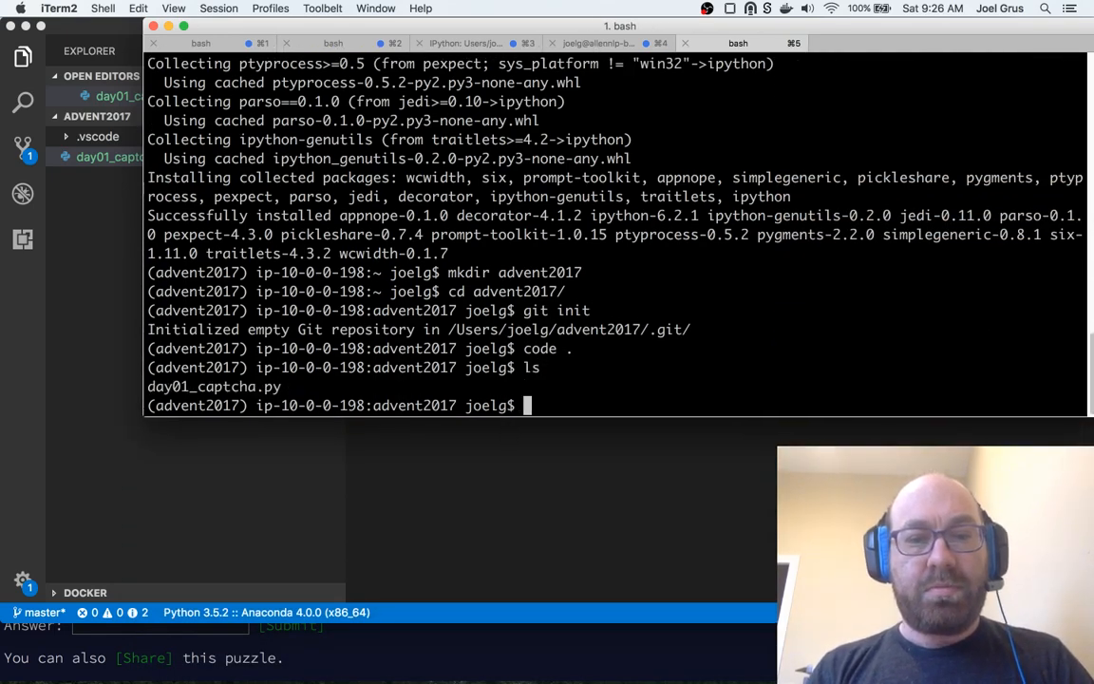
# Run 'python day01_captcha.py' to check the example tests pass
pyautogui.write('python day01_captcha.py')
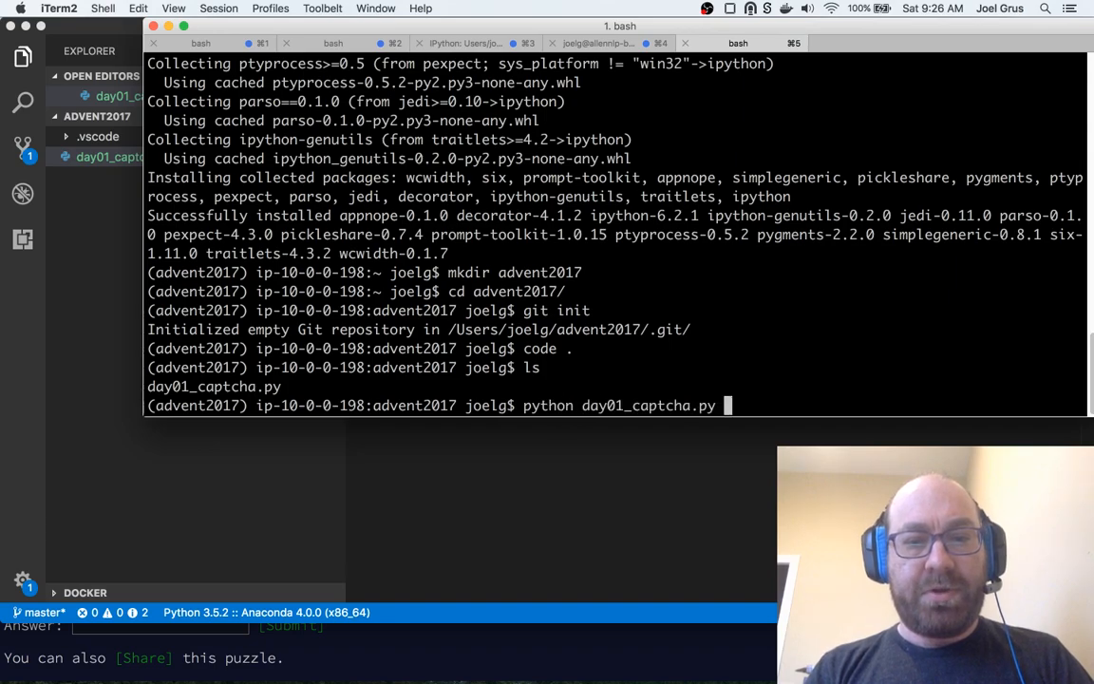
pyautogui.press('Return')
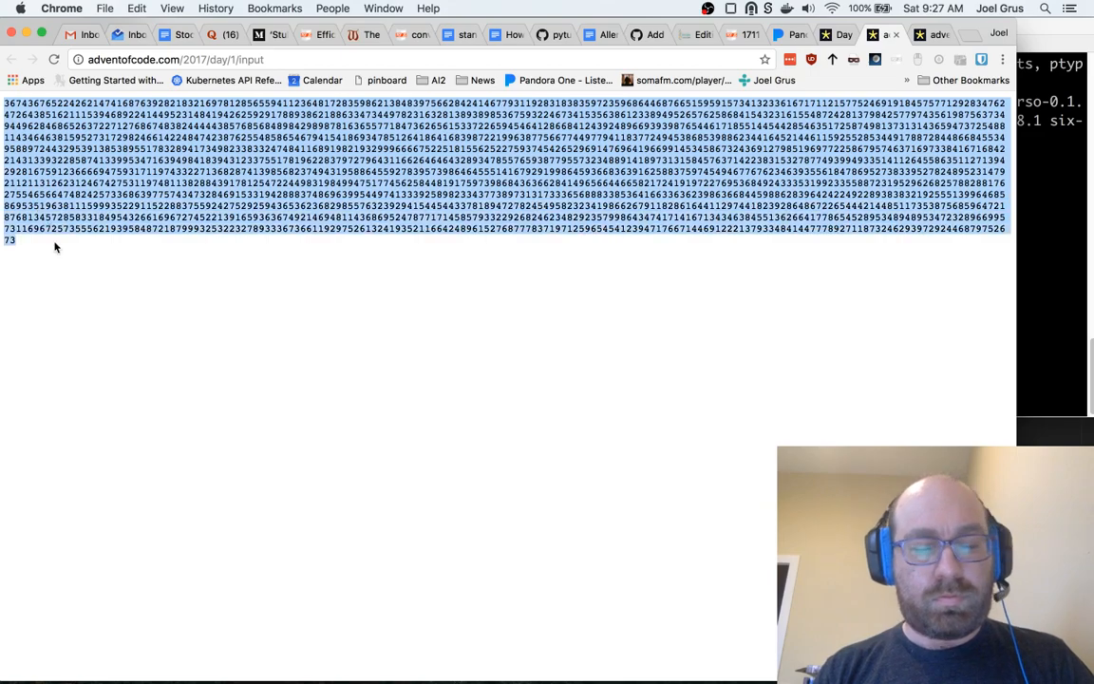
pyautogui.moveTo(1024, 293)
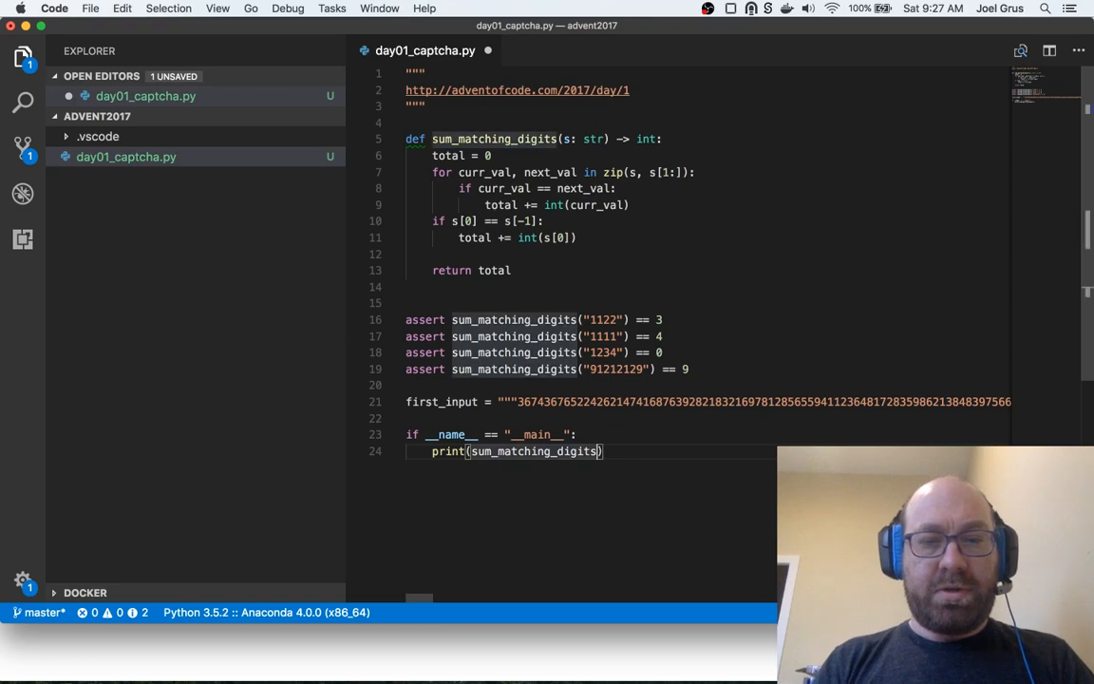
# Name the pasted puzzle string FIRST_INPUT and print sum_matching_digits(FIRST_INPUT) under __main__
pyautogui.write('first_in')
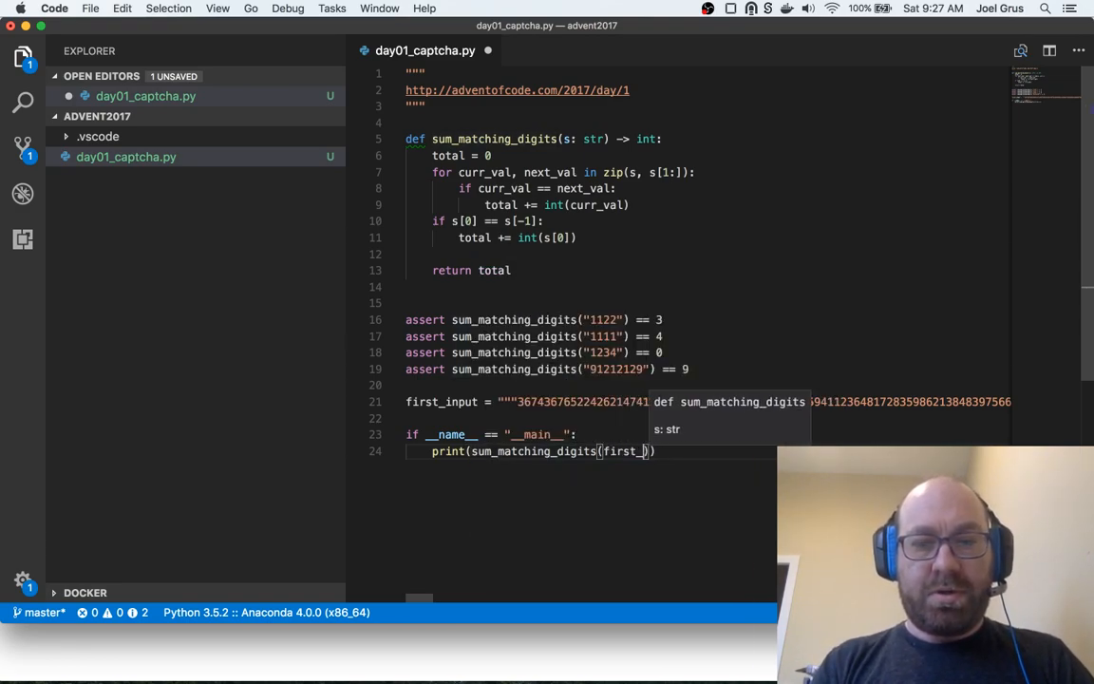
pyautogui.write('FIRST_INPUT')
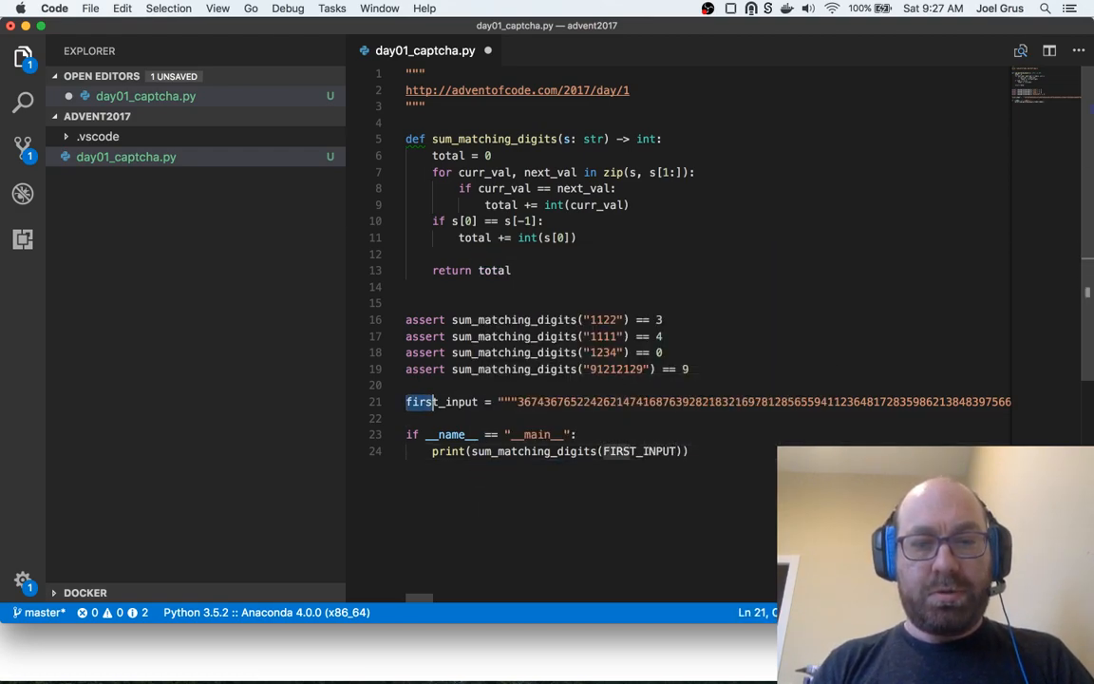
pyautogui.write('FIRST_IN')
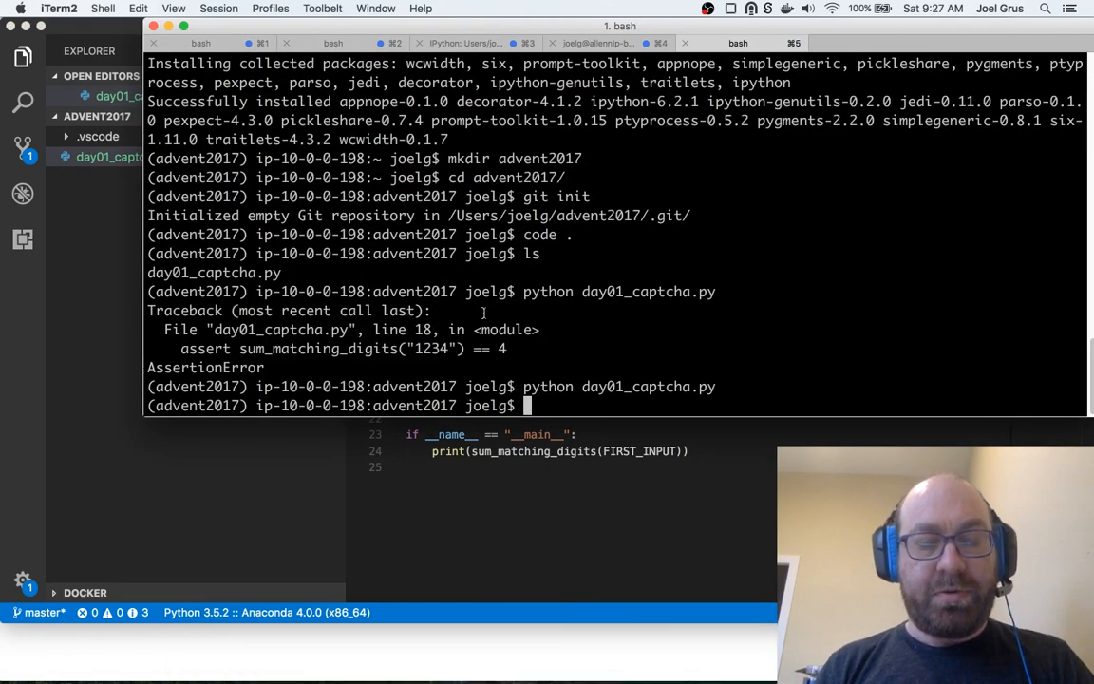
# Rerun python day01_captcha.py from the shell history
pyautogui.press('return')
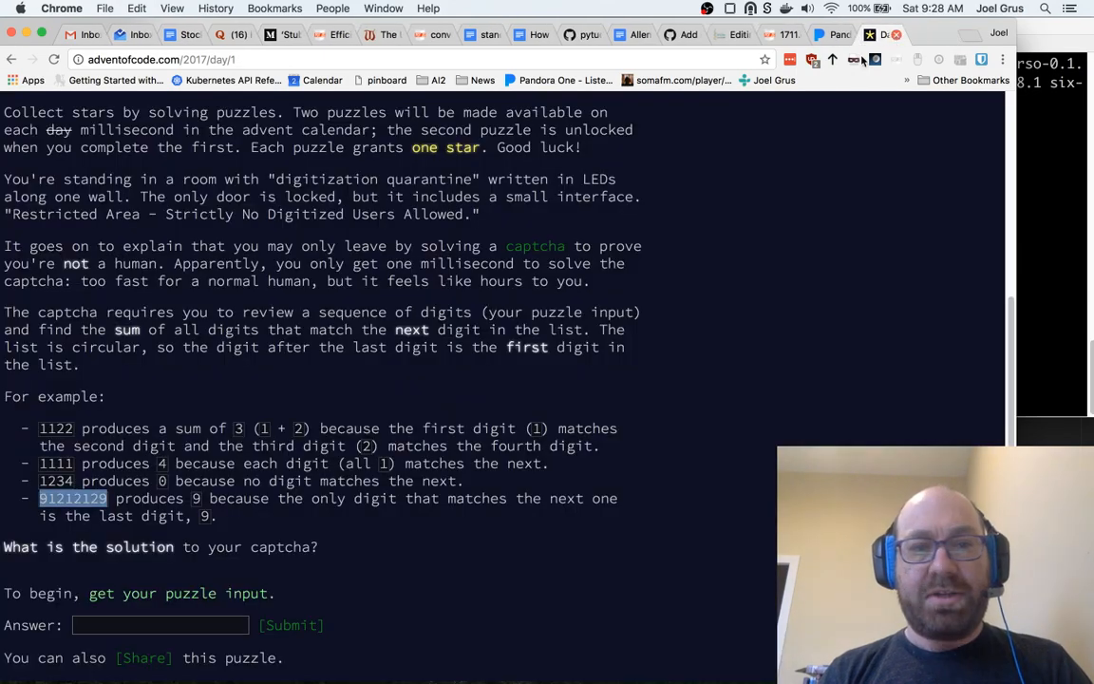
# Enter 1069 in the Answer box and submit it, earning the first gold star
pyautogui.write('10')
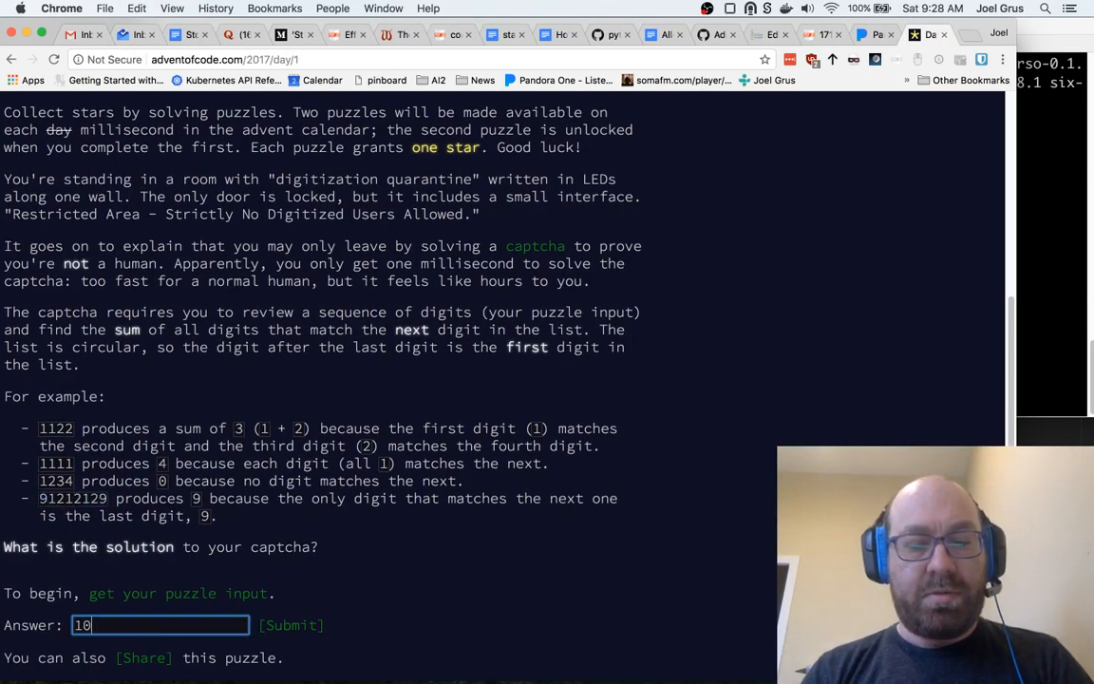
pyautogui.write('69')
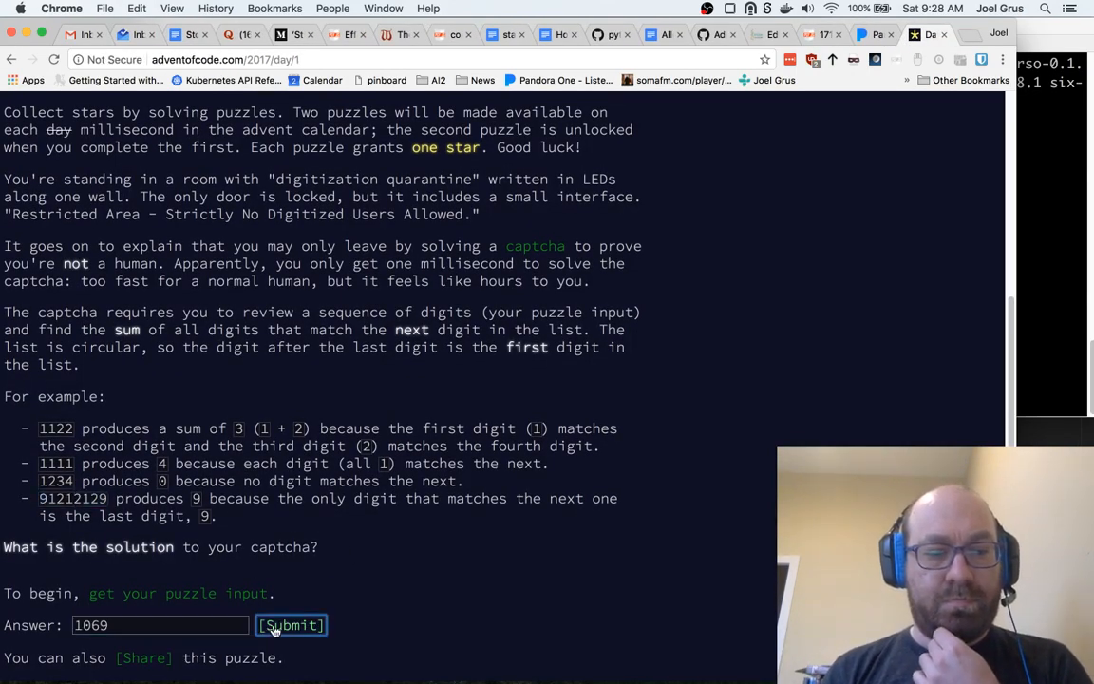
pyautogui.click(291, 625)
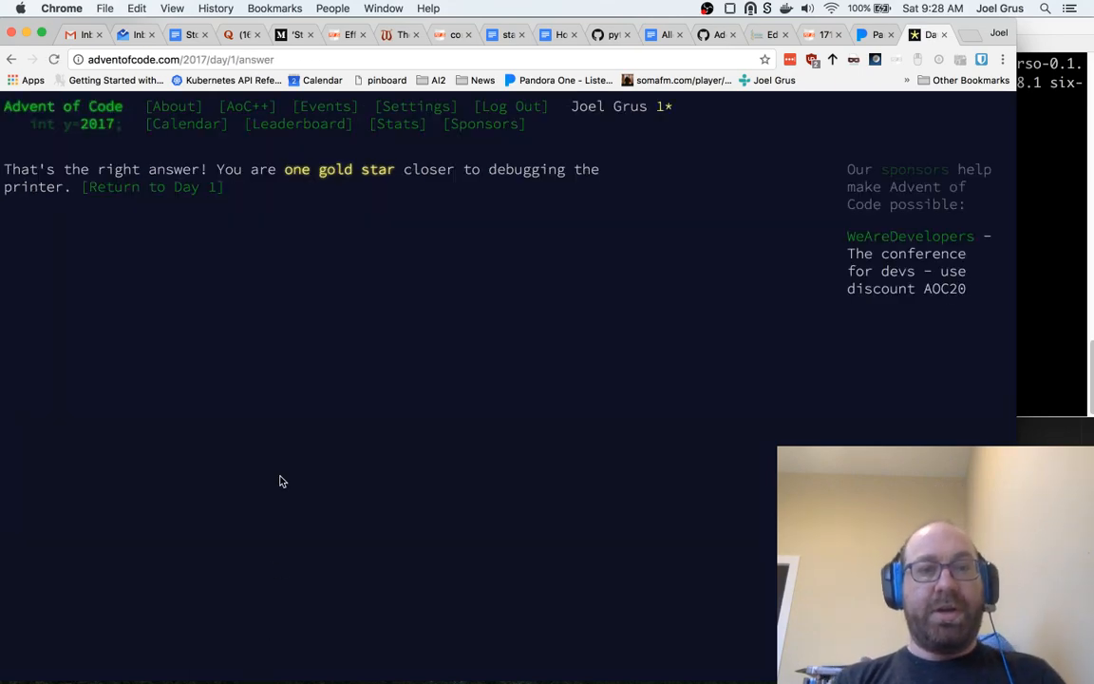
pyautogui.moveTo(204, 194)
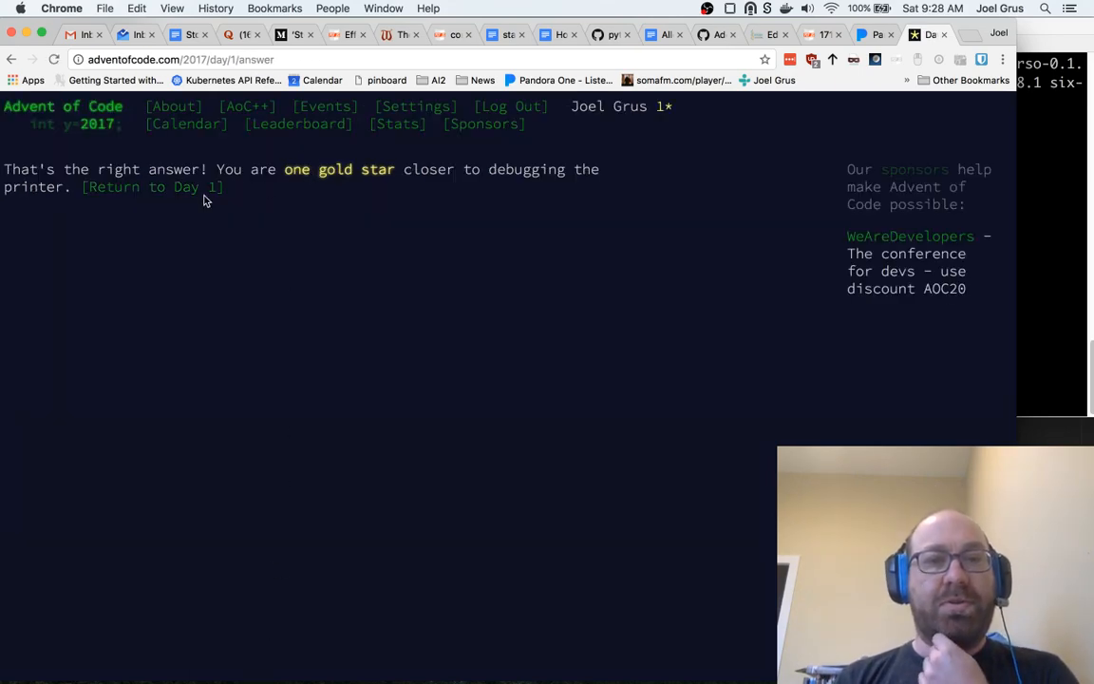
# Return to the Day 1 page to read the Part Two halfway-around rules
pyautogui.click(152, 186)
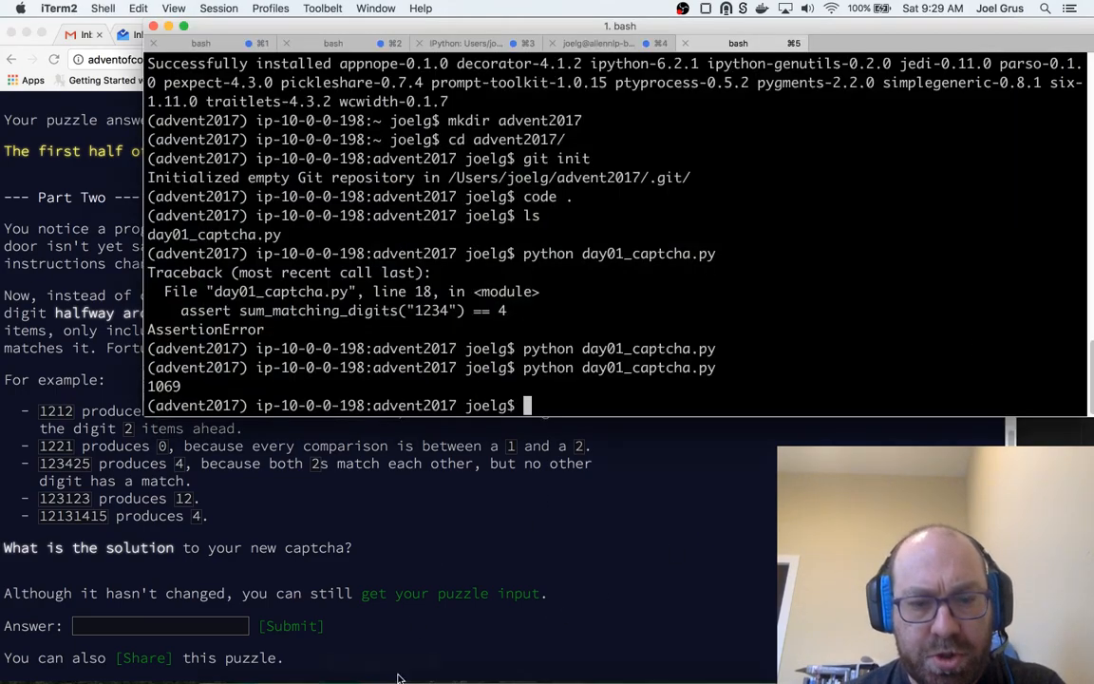
# Duplicate the part one function and add length and halfway = length // 2
pyautogui.click(587, 649)
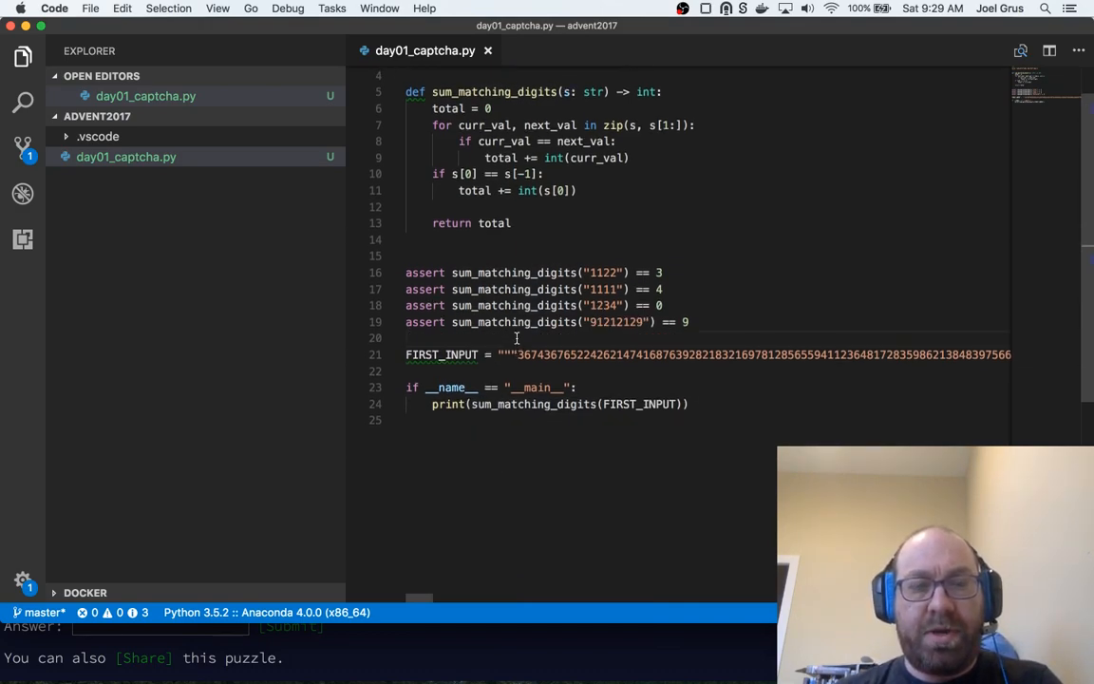
pyautogui.press('enter')
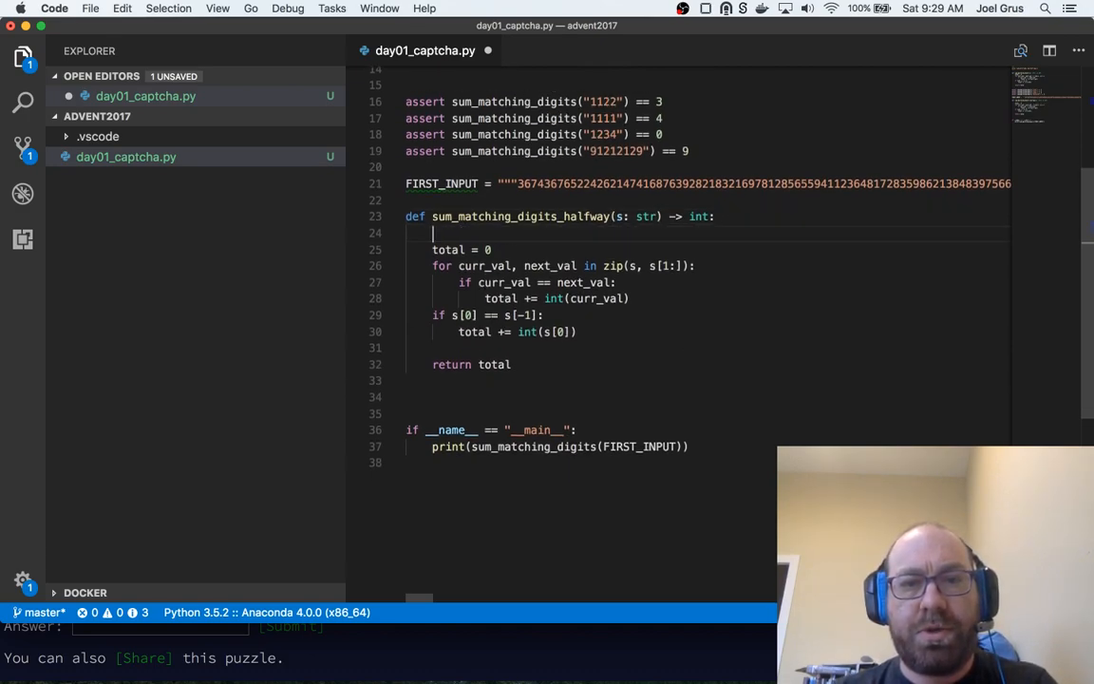
pyautogui.write('length = len(s')
pyautogui.write('half')
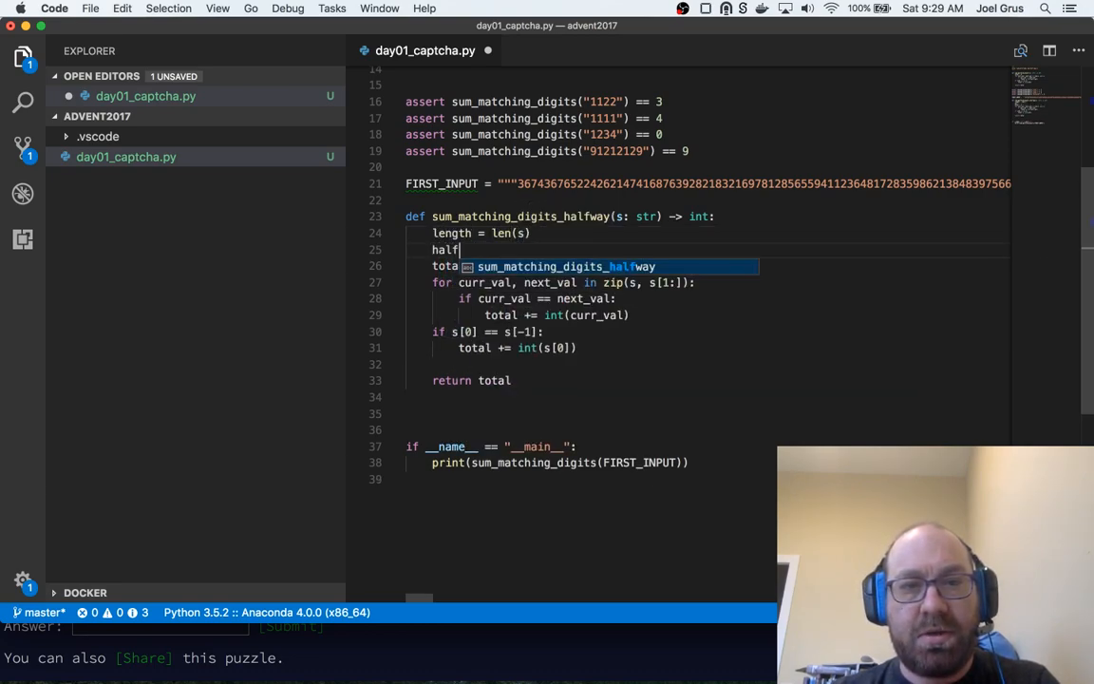
pyautogui.write('way = length')
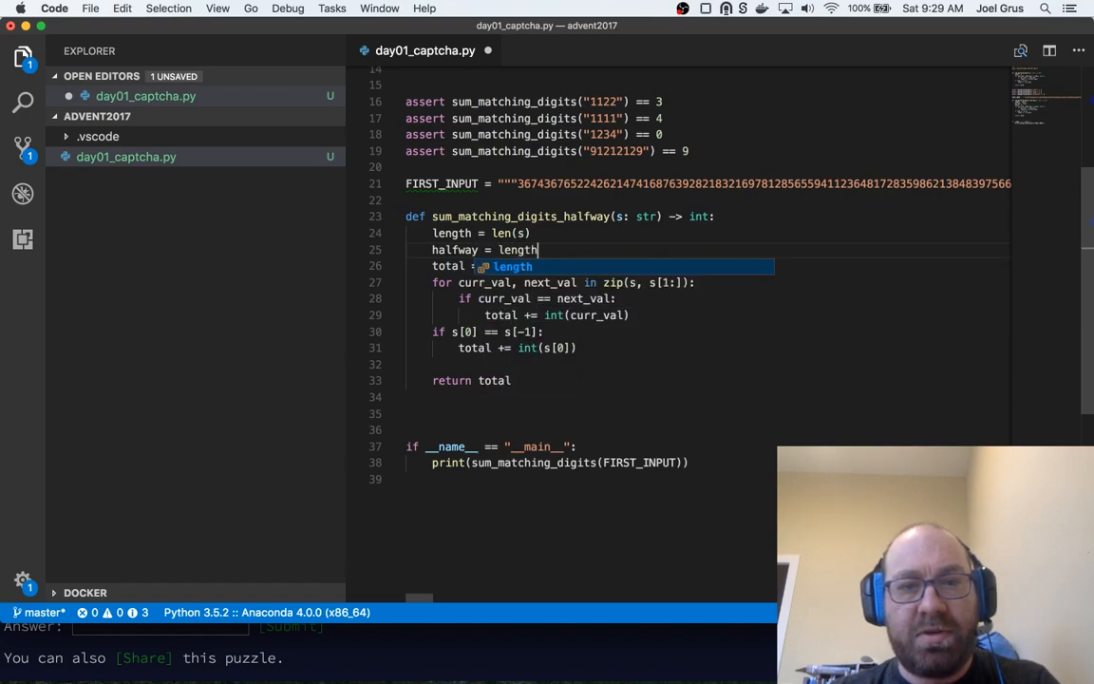
pyautogui.write('// 2')
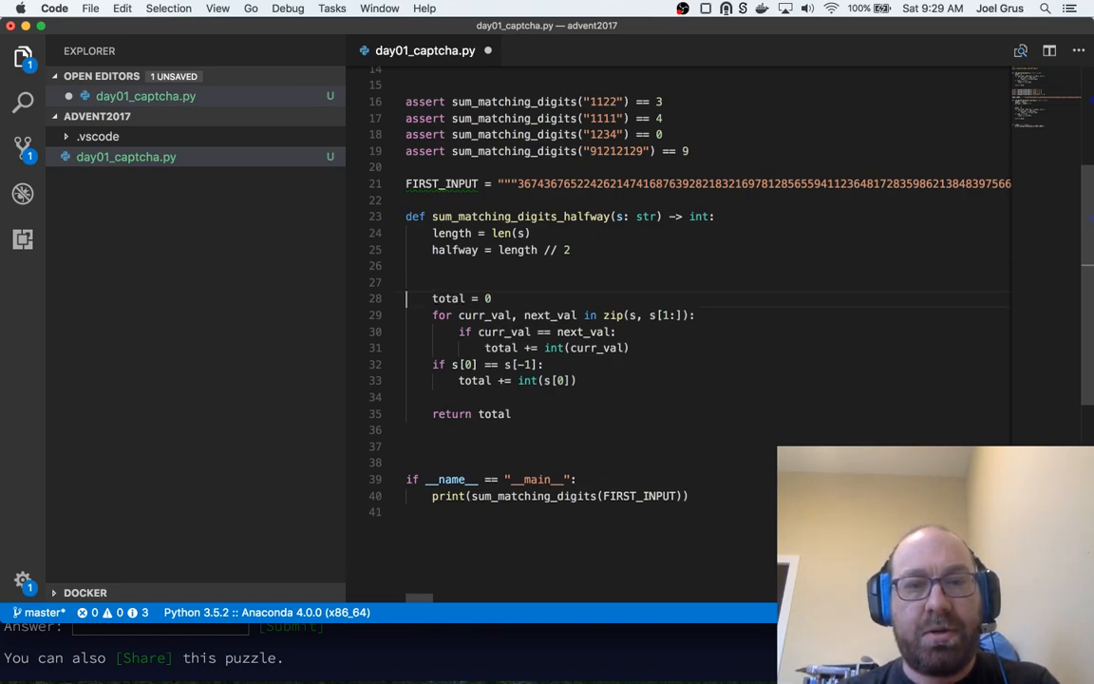
pyautogui.press('Backspace')
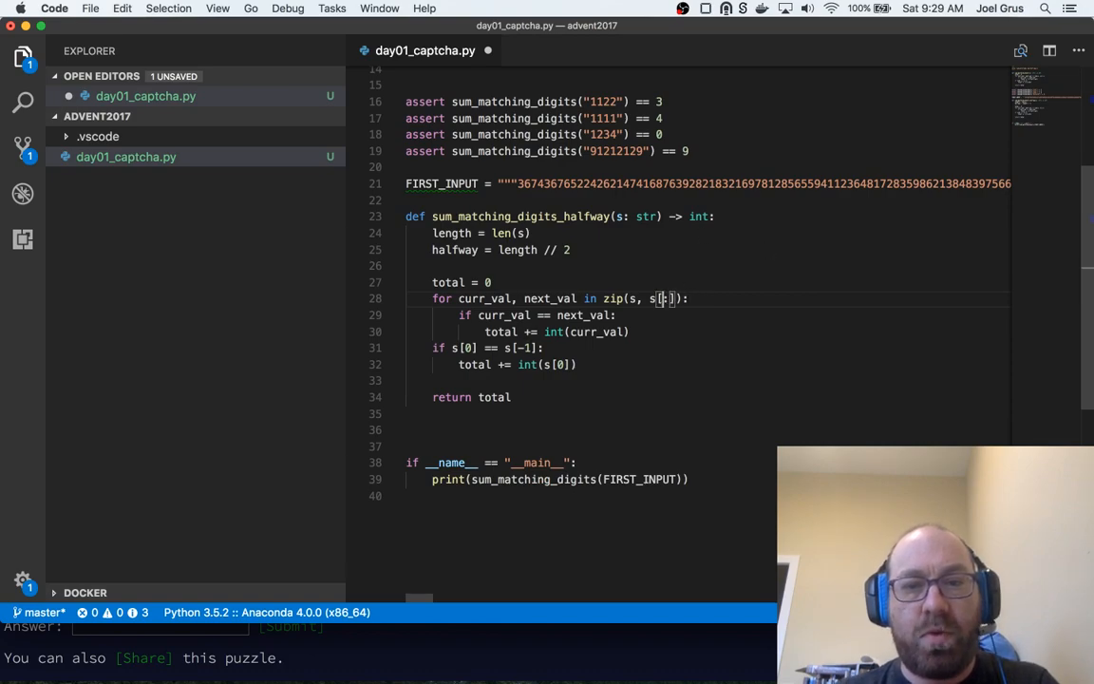
# Zip the string with s[halfway:] and add 2 * int(curr_val) per match
pyautogui.write('length')
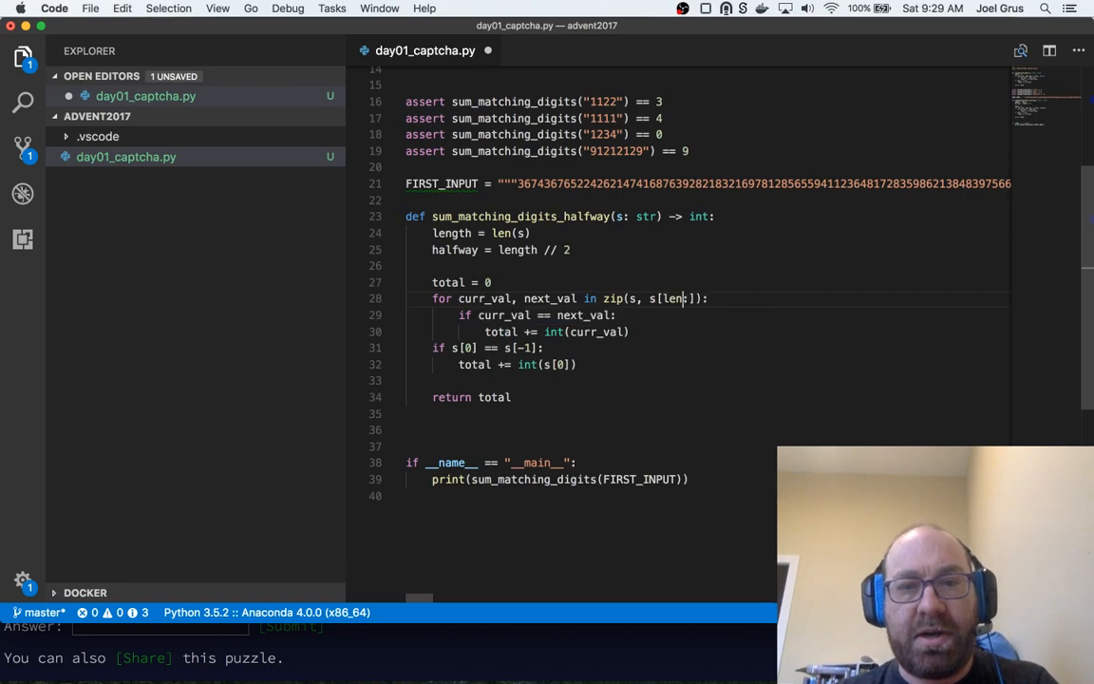
pyautogui.write('halfway:')
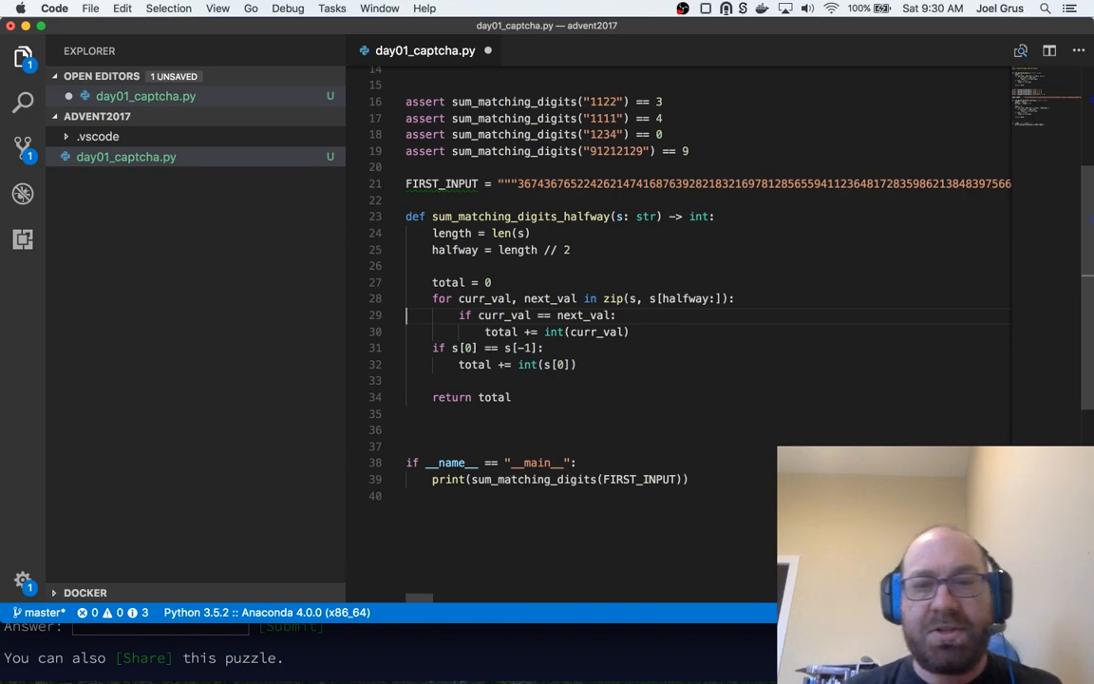
pyautogui.click(733, 298)
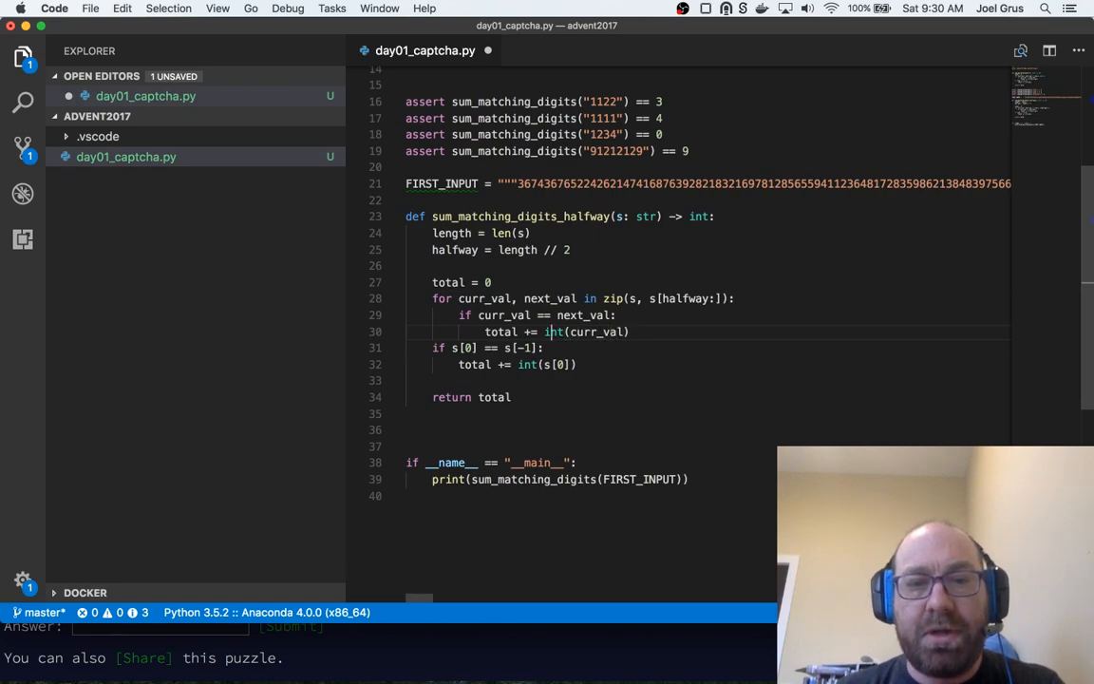
pyautogui.write('2 *')
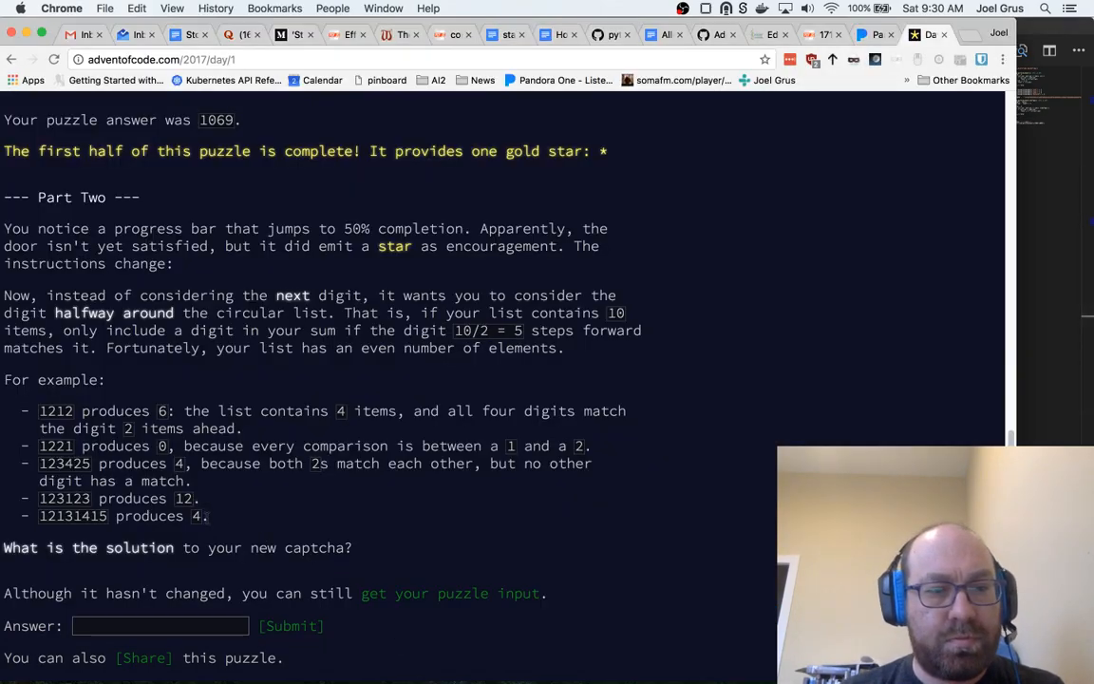
# Select the Part Two example list in Chrome for copying into the script
pyautogui.moveTo(38, 410); pyautogui.dragTo(209, 517)
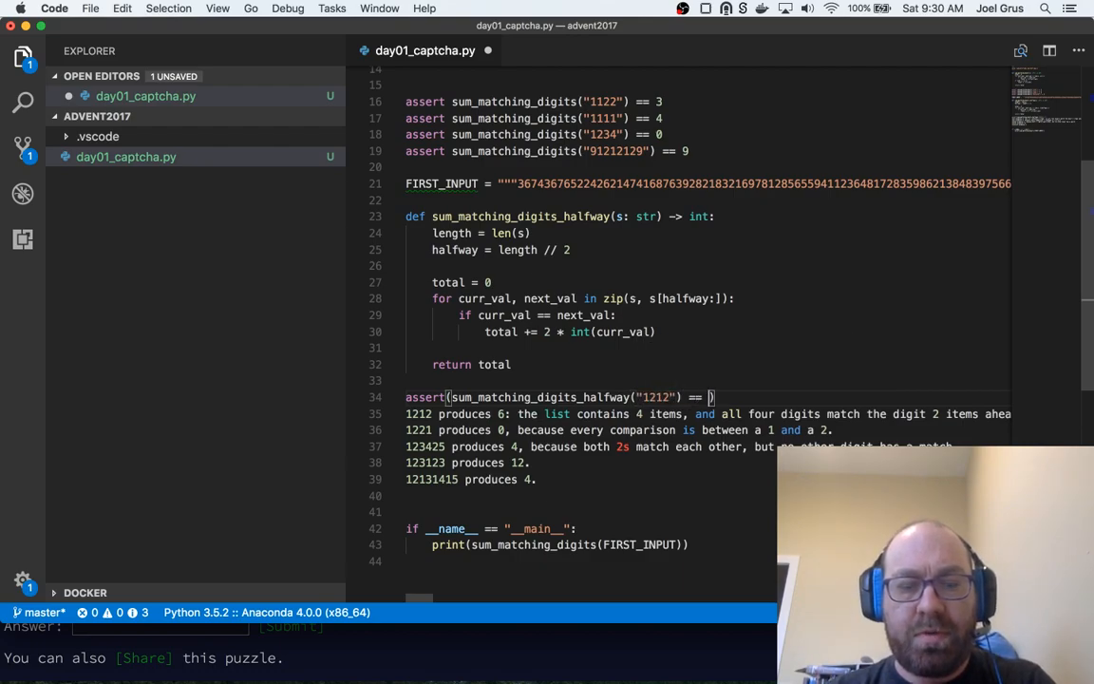
# Write sum_matching_digits_halfway asserts for 1212, 1221, 123425, 123123 and 12131415
pyautogui.write('6')
pyautogui.write('assert')
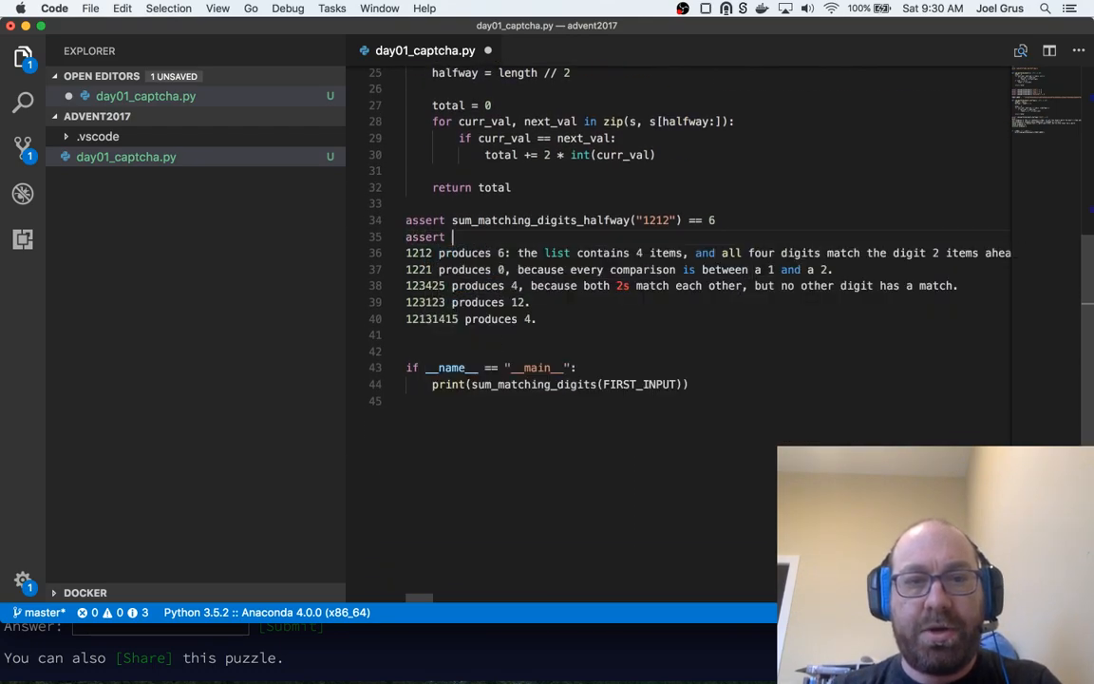
pyautogui.write('sum_matching_digits_halfway("1221") == 0')
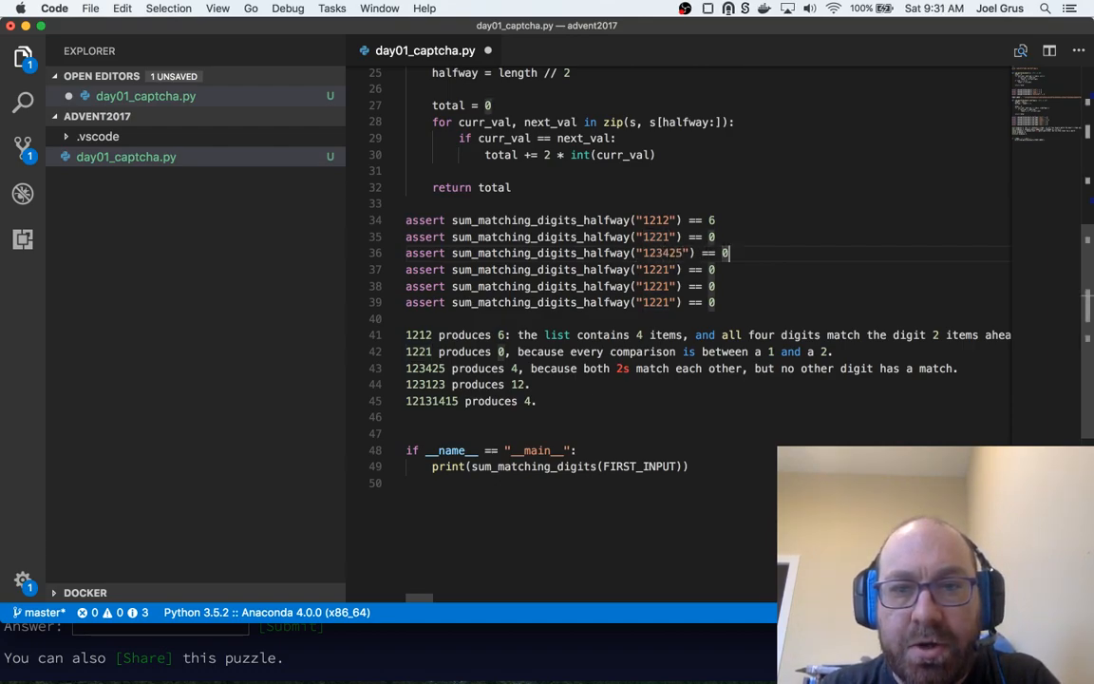
pyautogui.write('4')
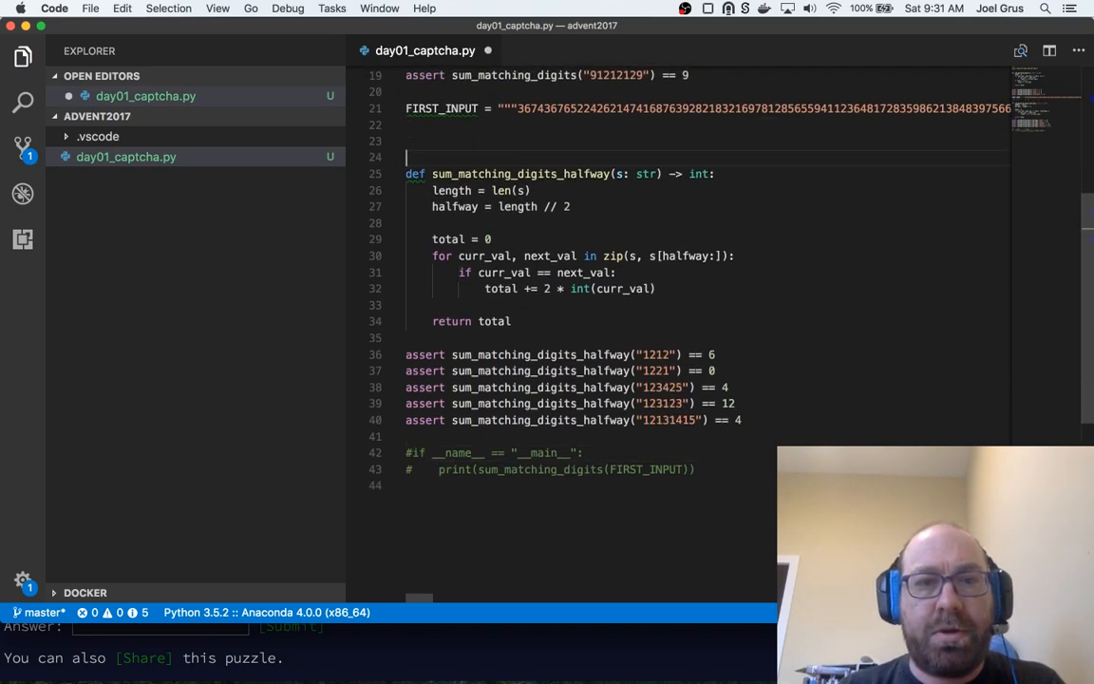
# Label the section # part 2 and begin a SECOND_INPUT = constant
pyautogui.write('# part 2')
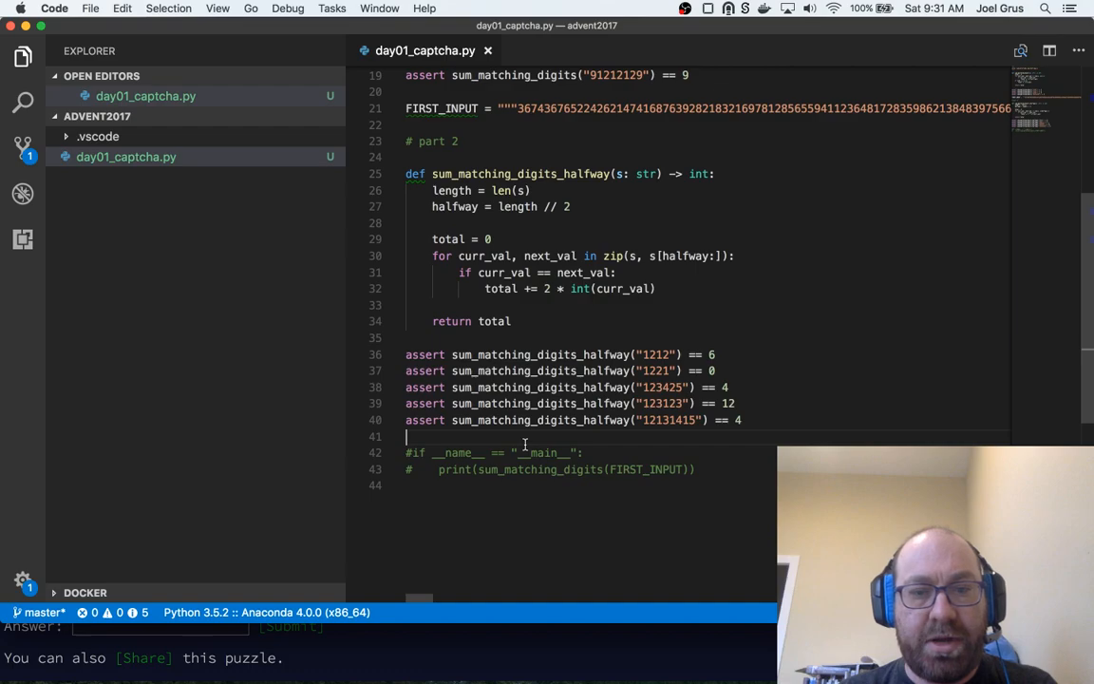
pyautogui.write('SECO')
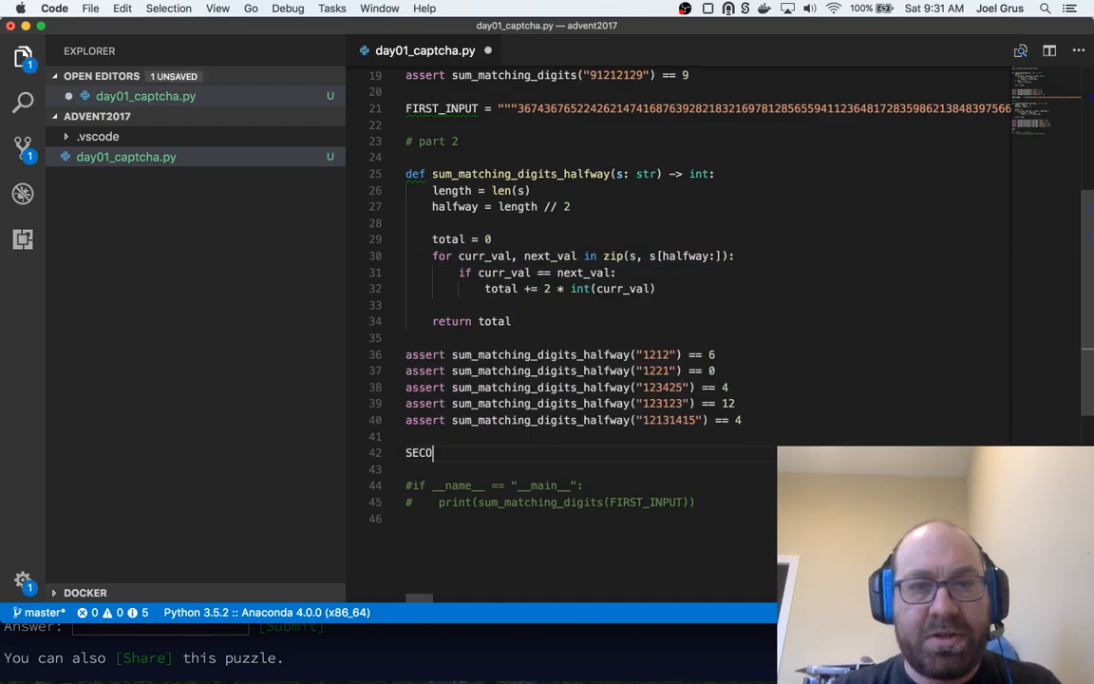
pyautogui.write('ND_INPUT =')
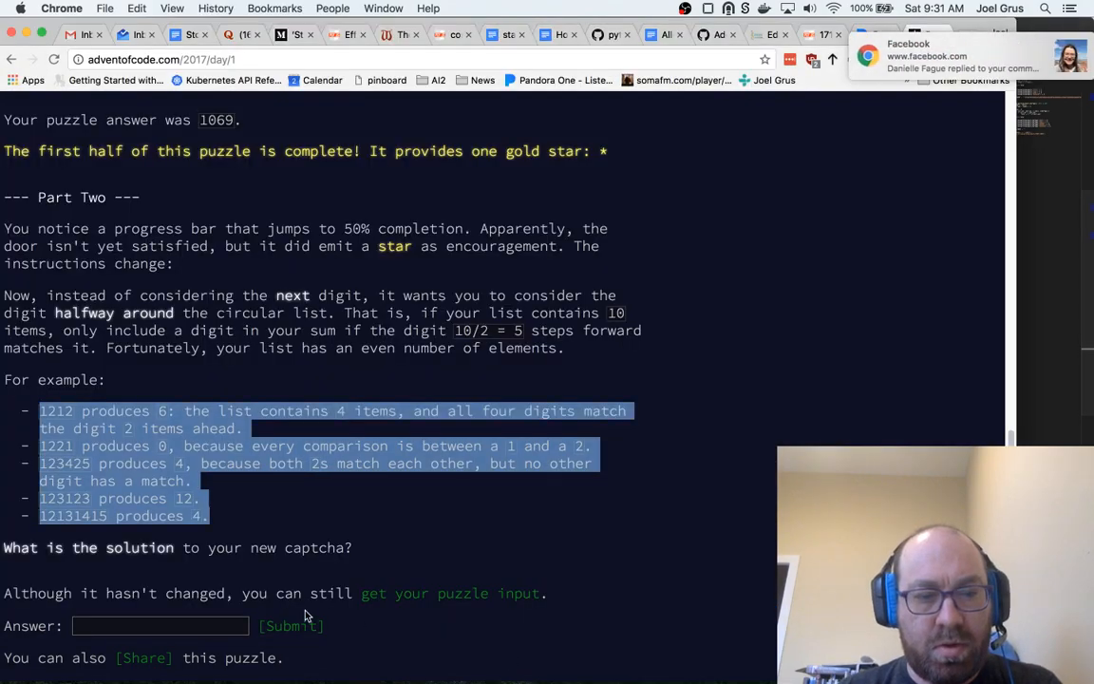
# Copy the full puzzle input page and paste it as the SECOND_INPUT string
pyautogui.click(446, 592)
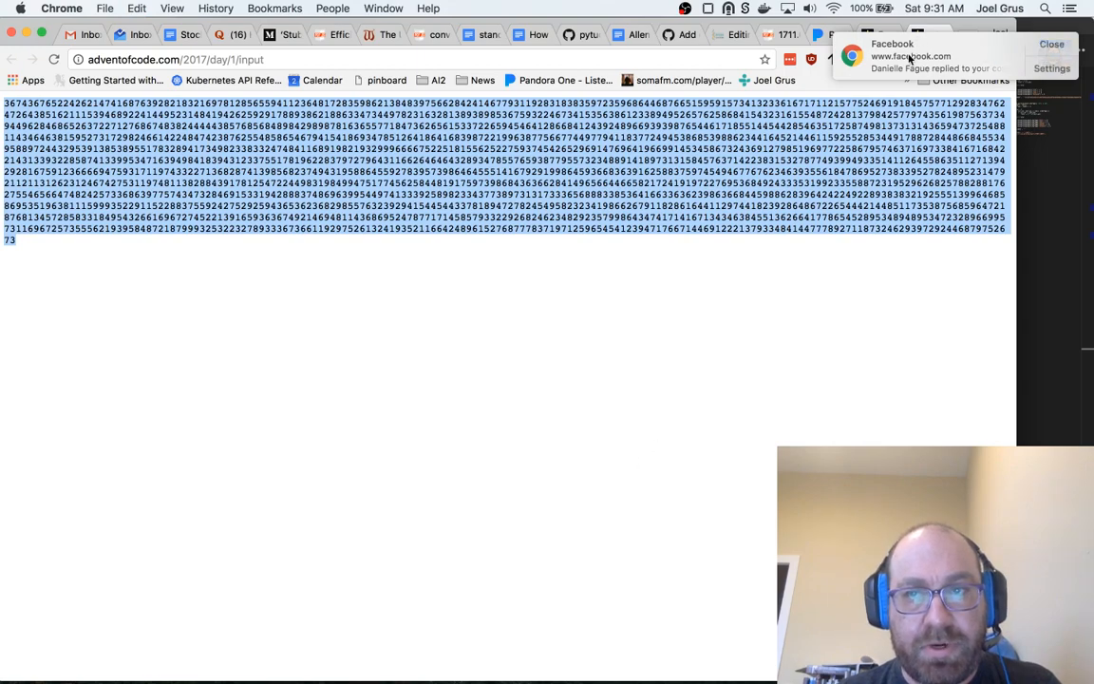
pyautogui.click(1052, 44)
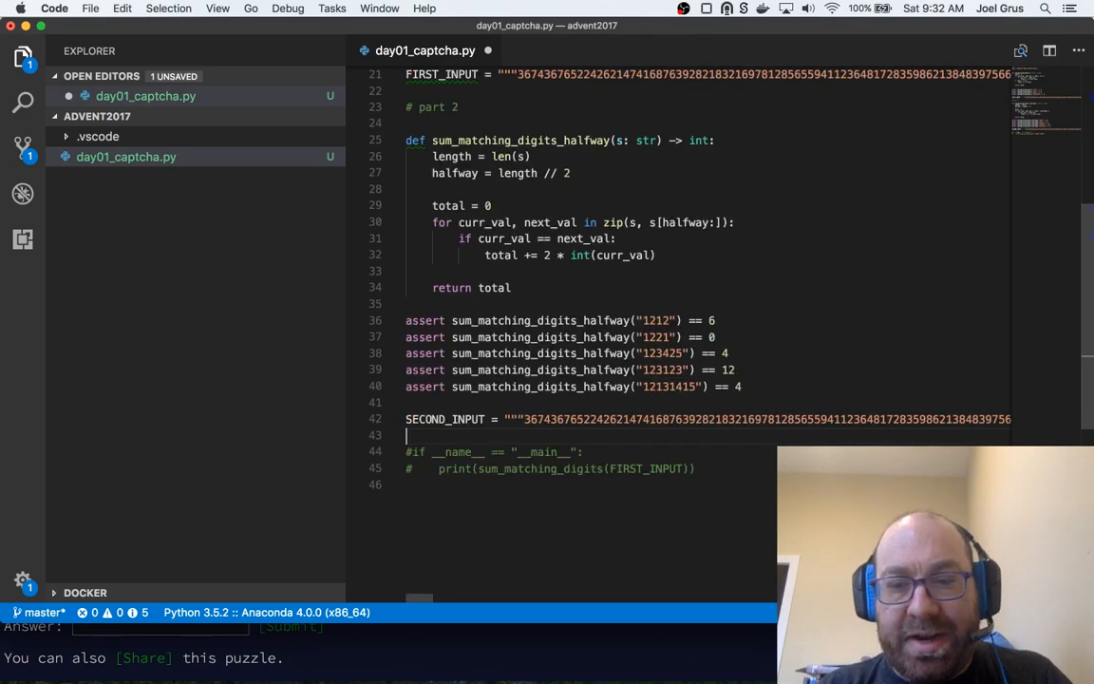
# Add print(sum_matching_digits_halfway(SECOND_INPUT)) to the __main__ block
pyautogui.scroll(-3)
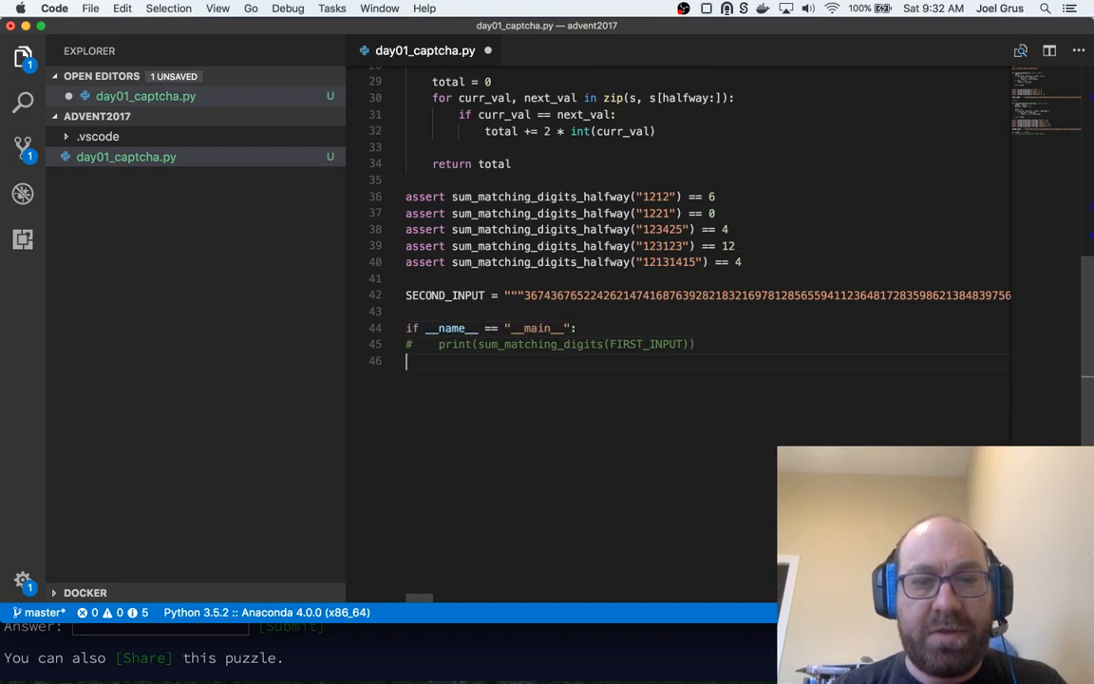
pyautogui.write('print')
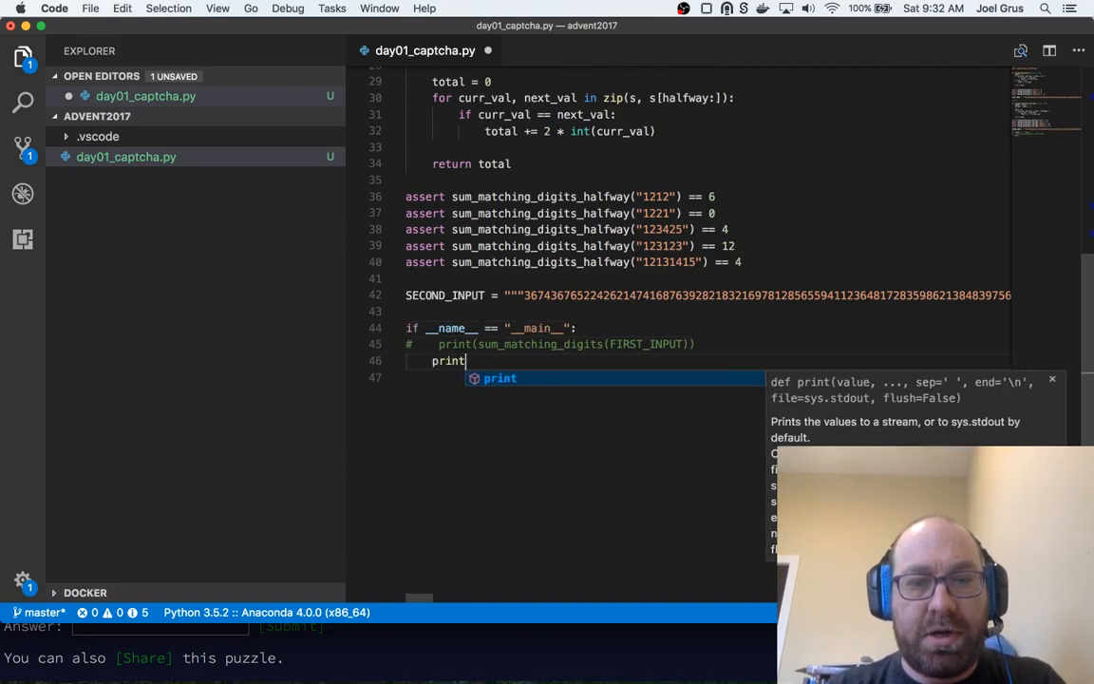
pyautogui.write('(sum_matching_digits_halfway')
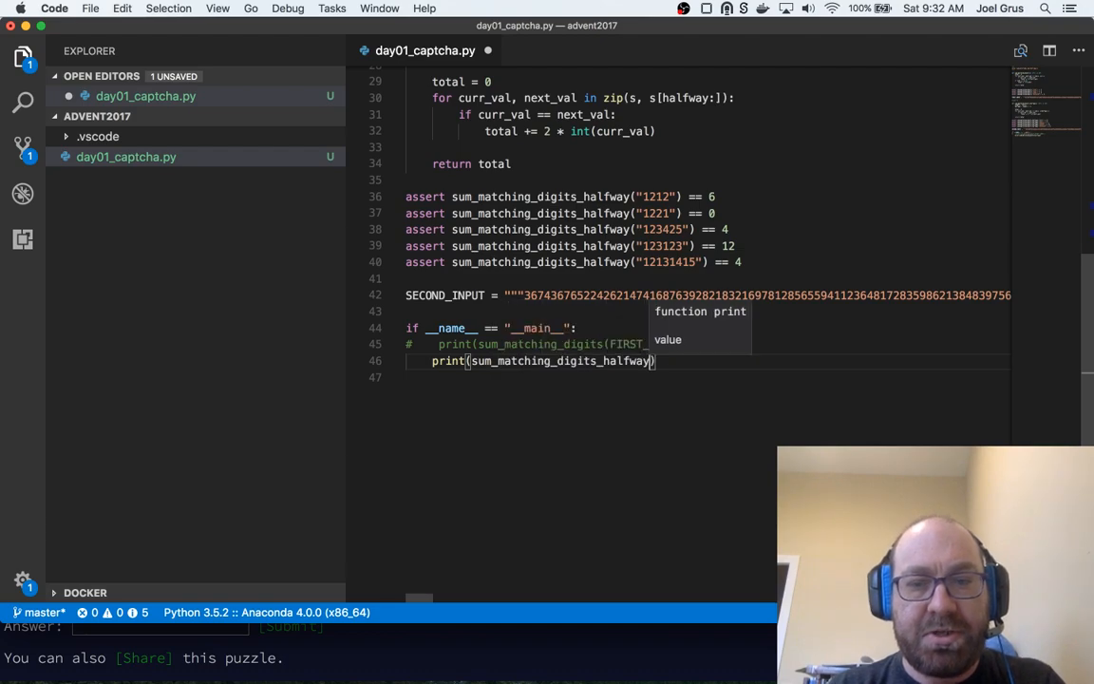
pyautogui.write('SECOND_INPUT')
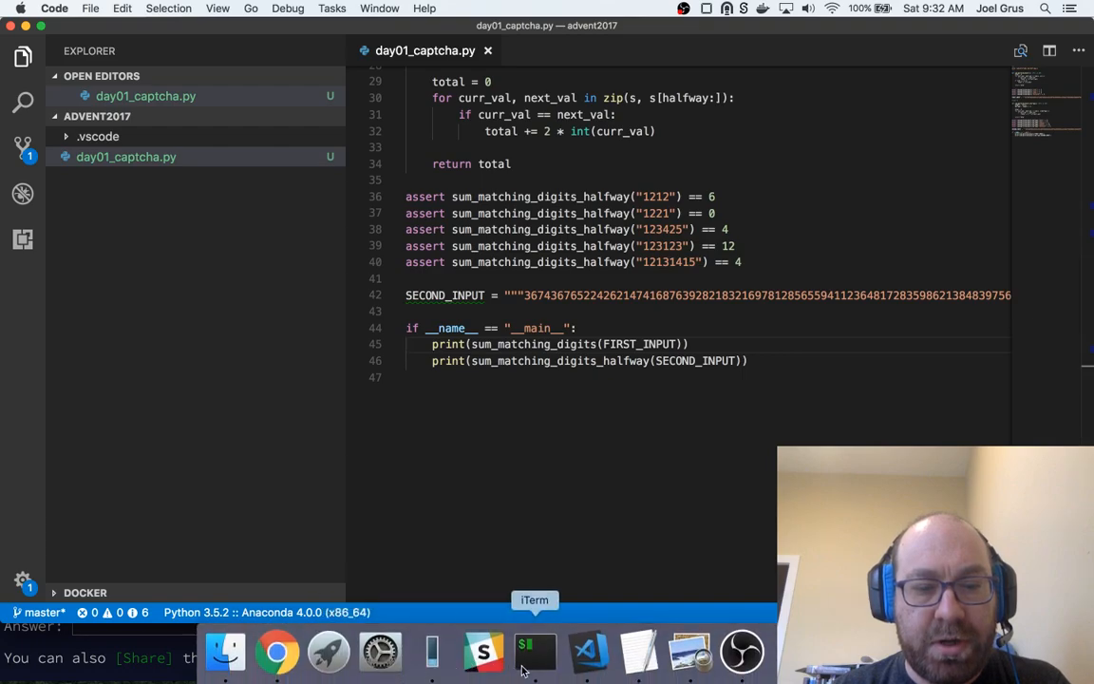
# Run day01_captcha.py in iTerm2, getting 1069 and 1268
pyautogui.click(533, 651)
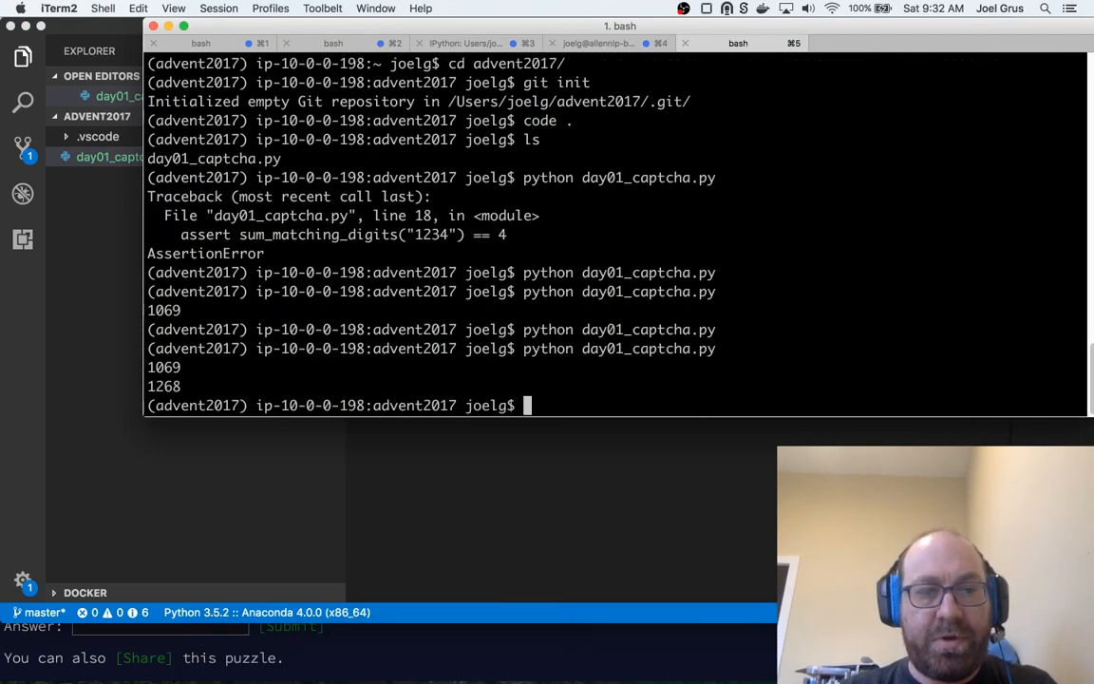
pyautogui.doubleClick(164, 385)
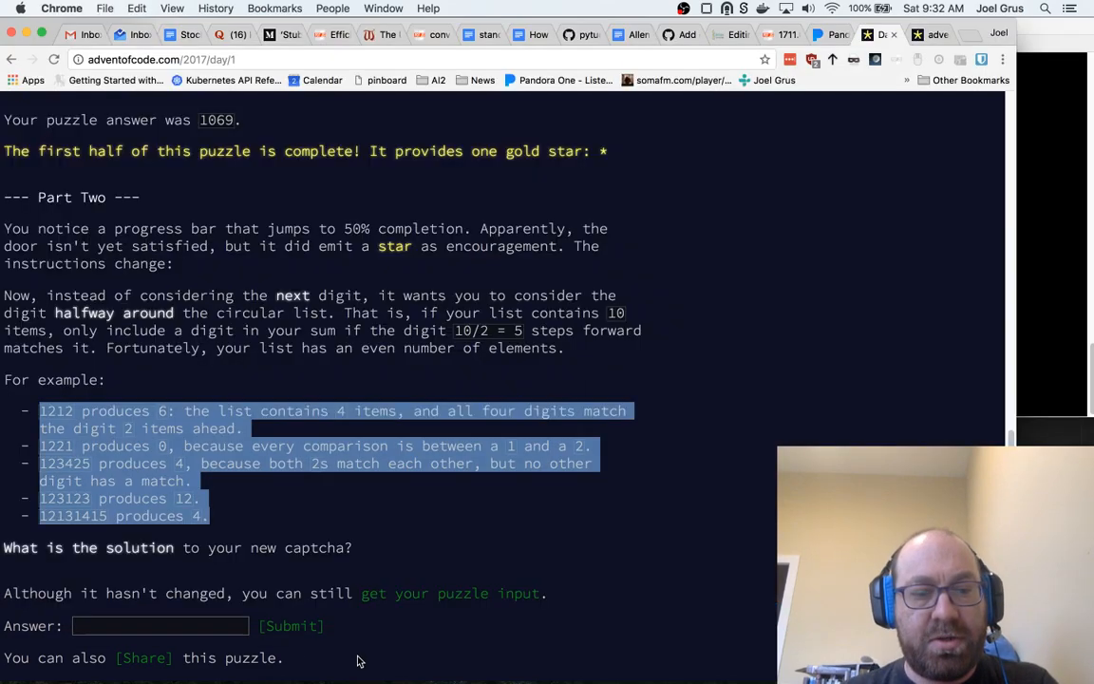
# Submit 1268 as the Part Two answer, completing Day 1 with a second gold star
pyautogui.write('1268')
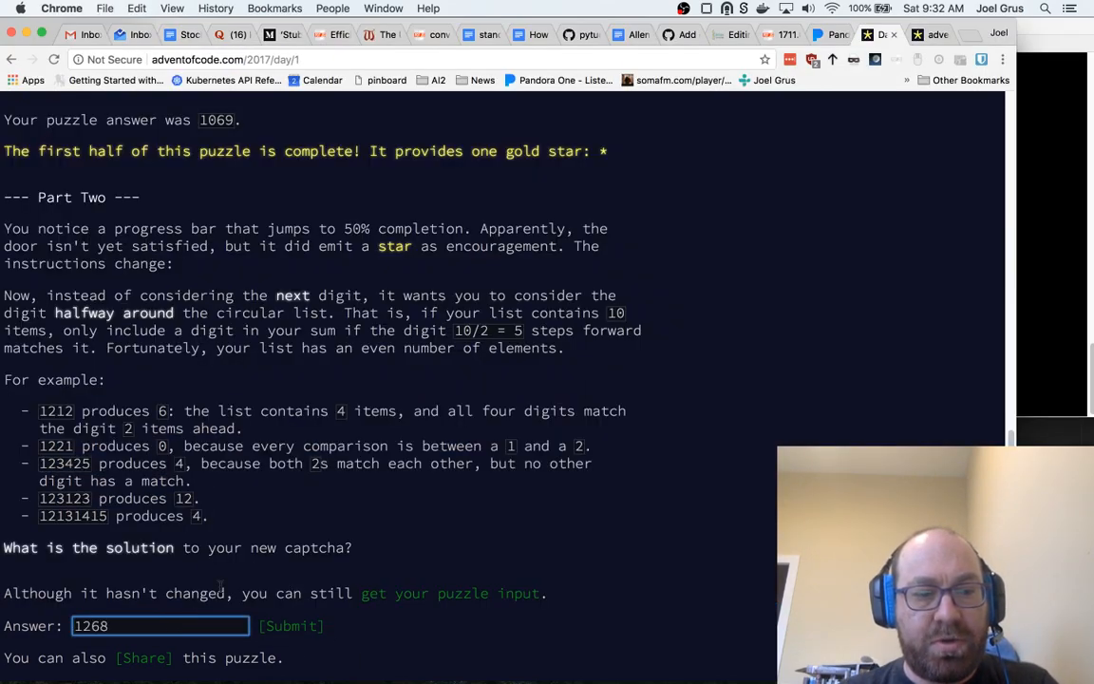
pyautogui.click(292, 625)
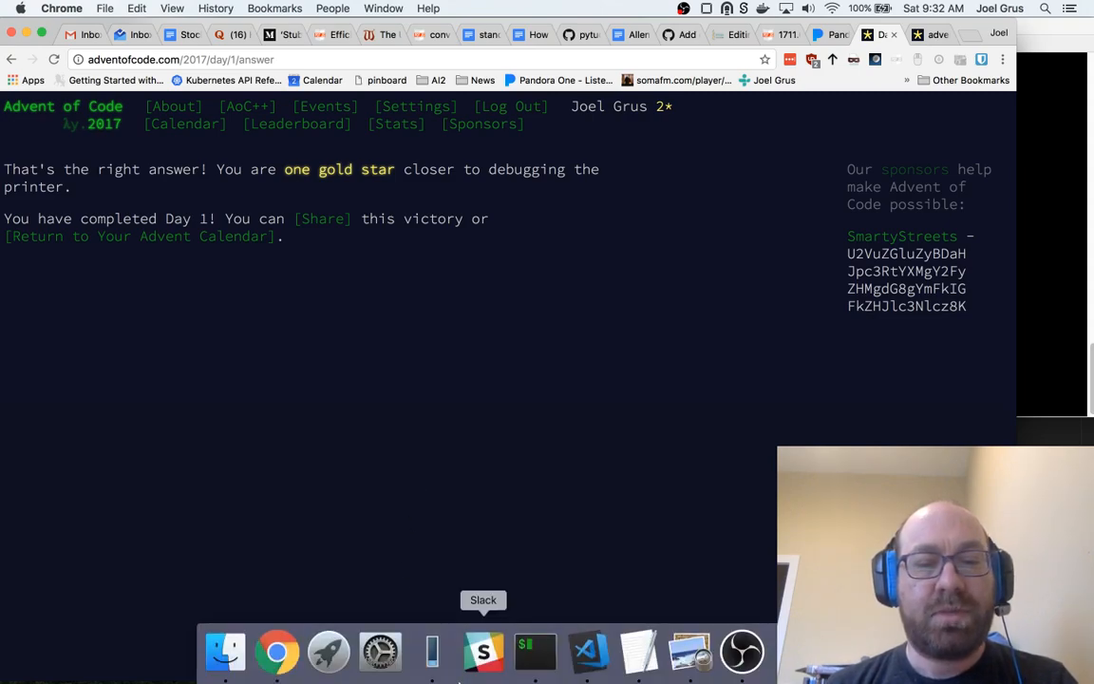
pyautogui.click(740, 649)
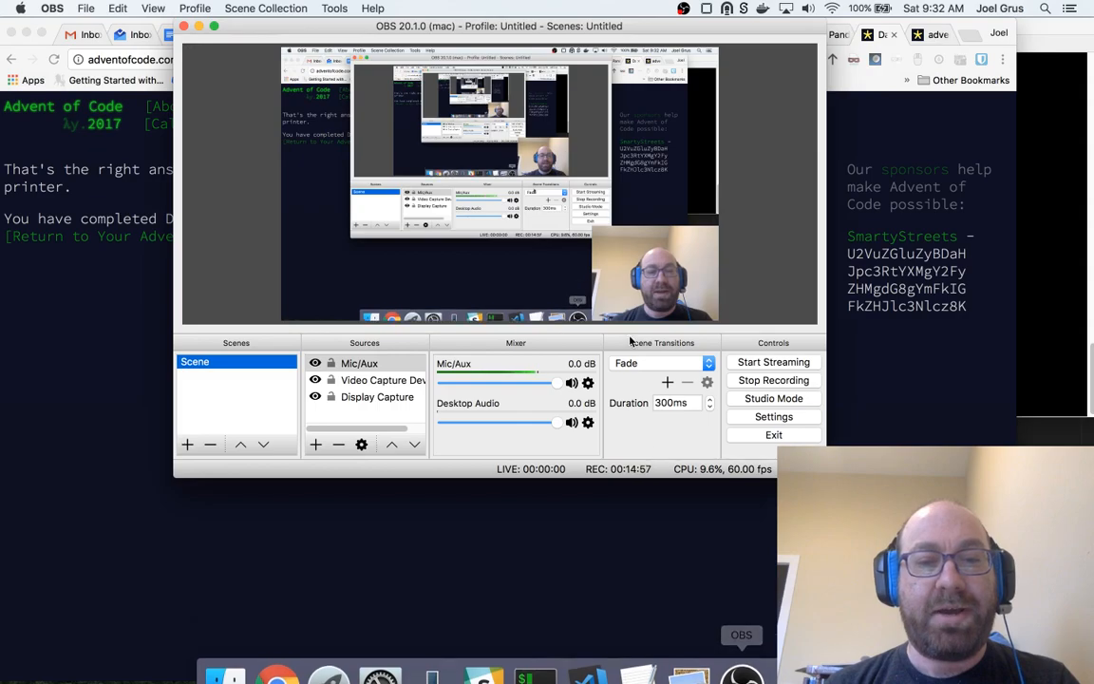